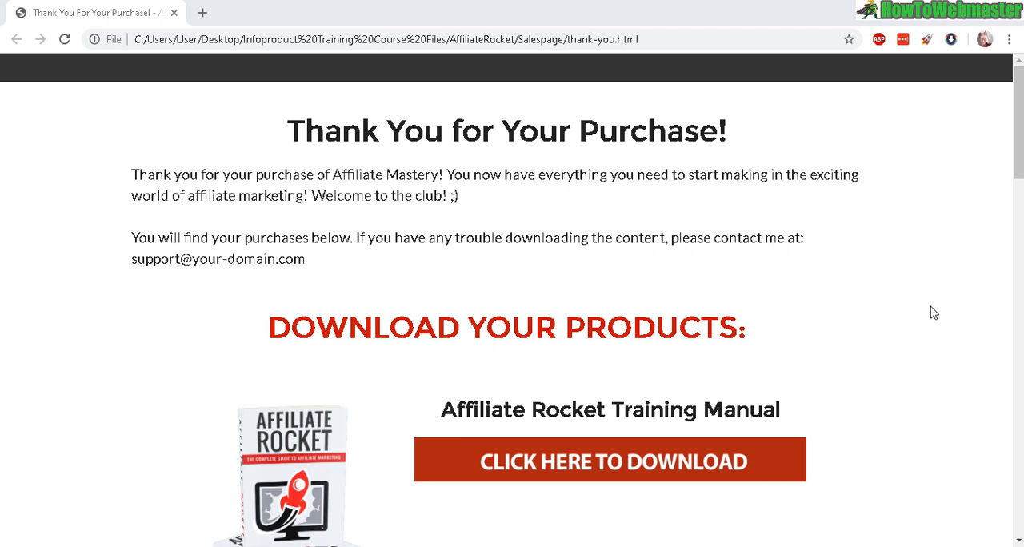
mouse_move(371, 215)
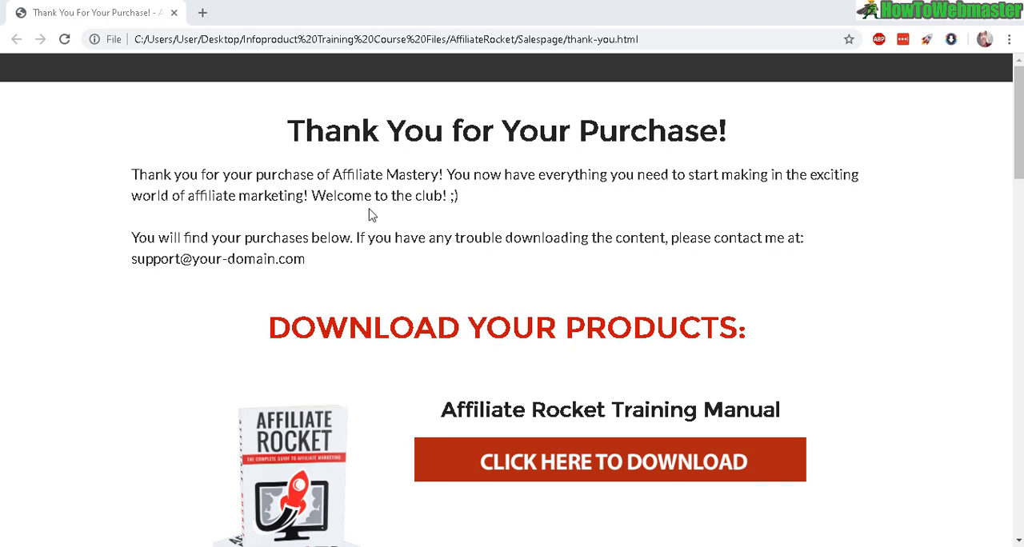
mouse_move(823, 280)
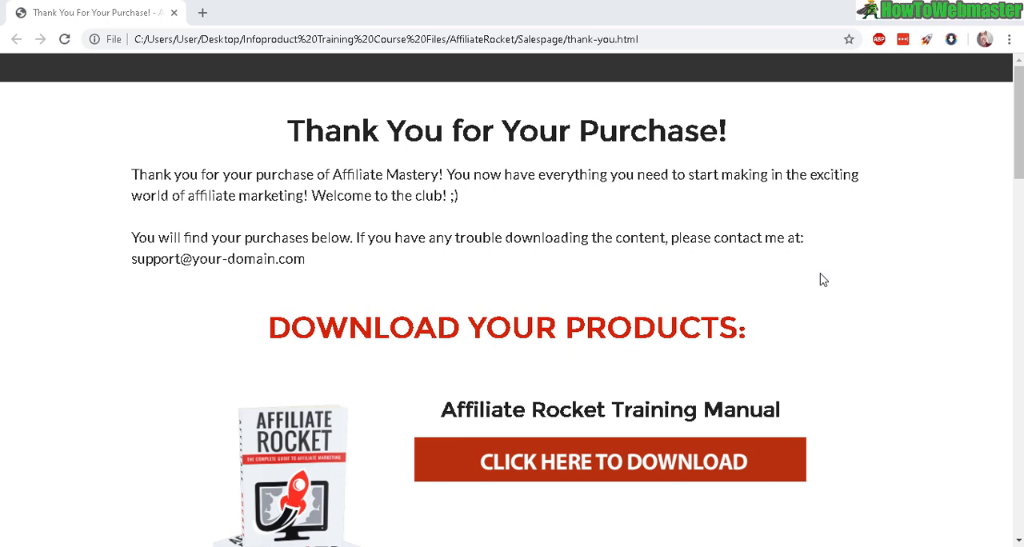
mouse_move(291, 121)
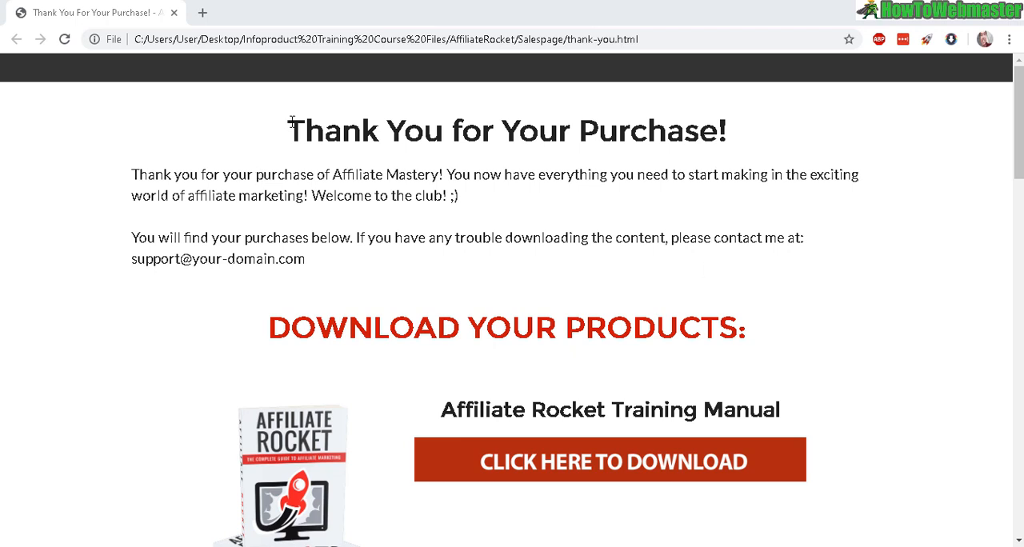
mouse_move(711, 275)
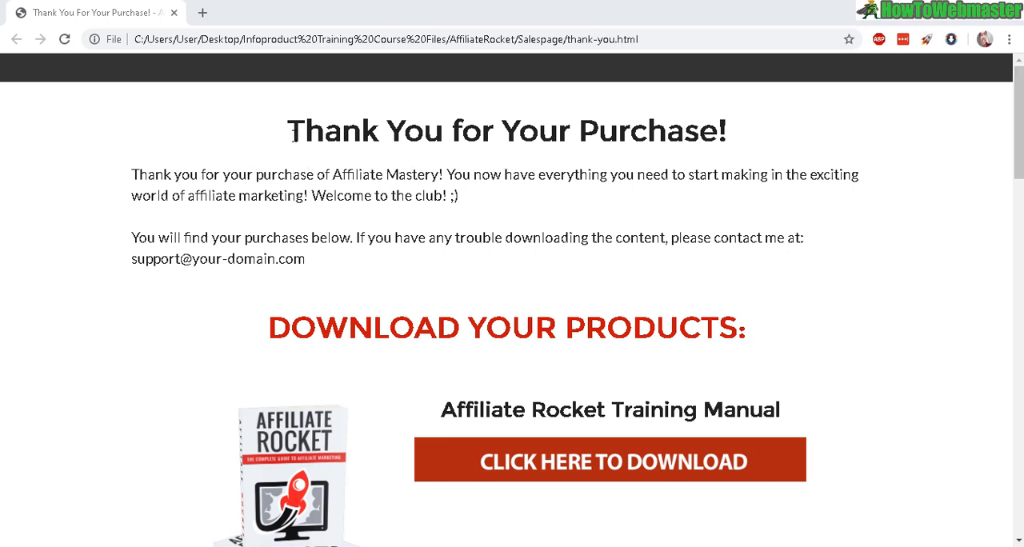
Select the 'Thank You for Your Purchase!' heading and scroll through the downloads and upsell sections
triple_click(506, 131)
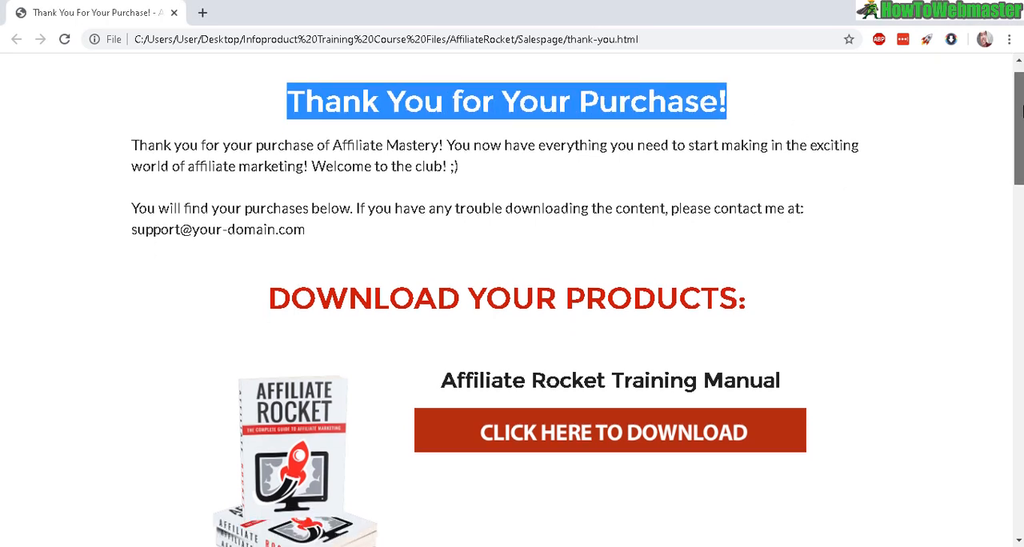
scroll(down, 3)
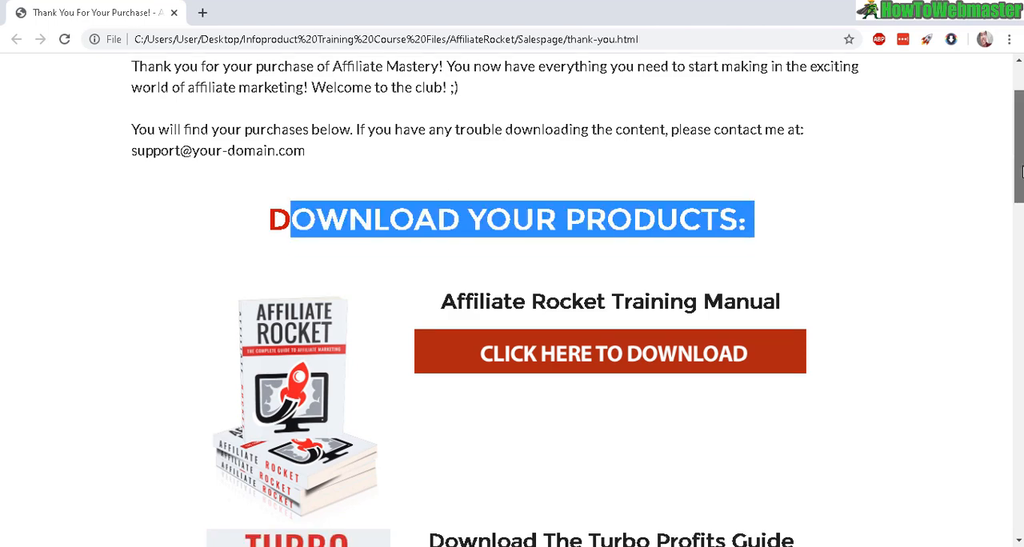
scroll(down, 3)
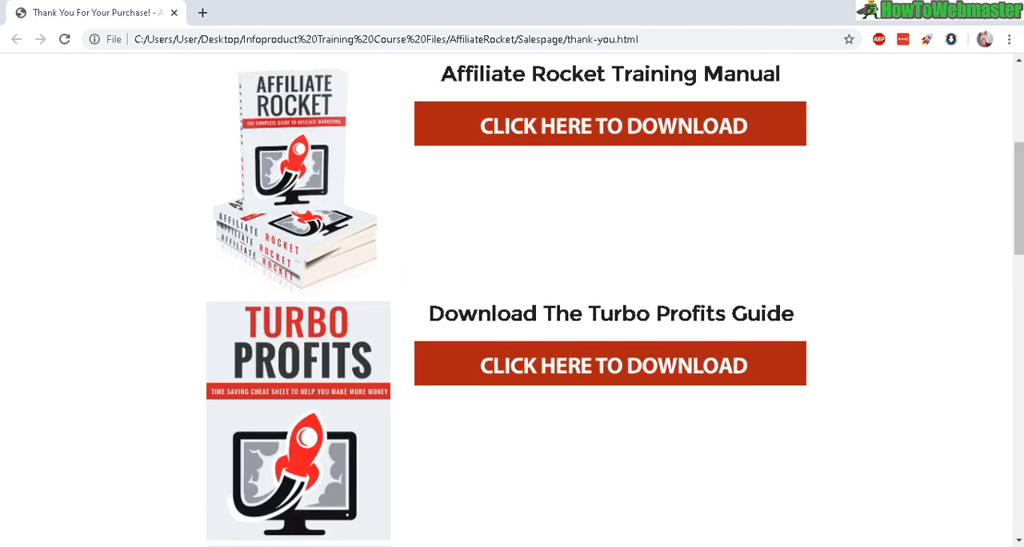
scroll(down, 3)
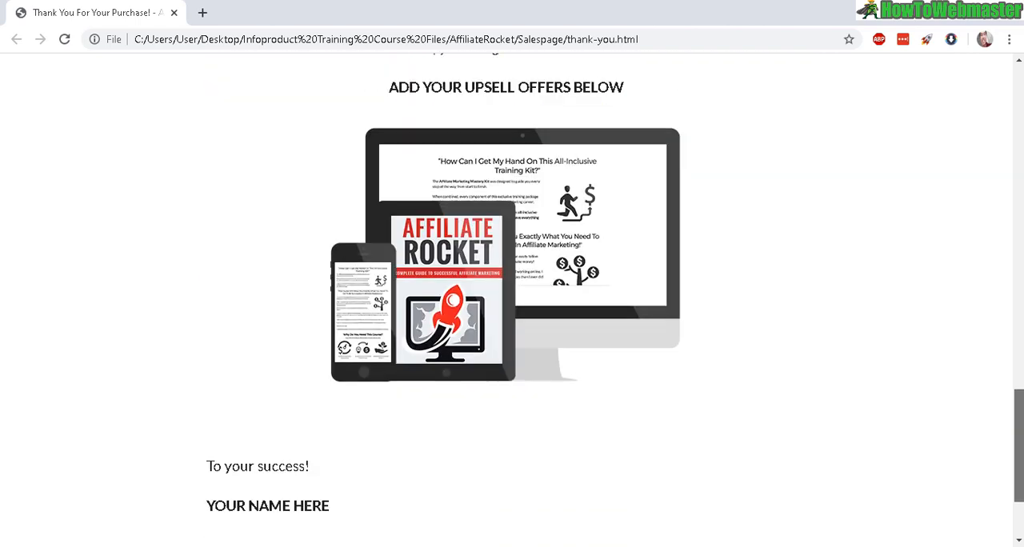
scroll(up, 3)
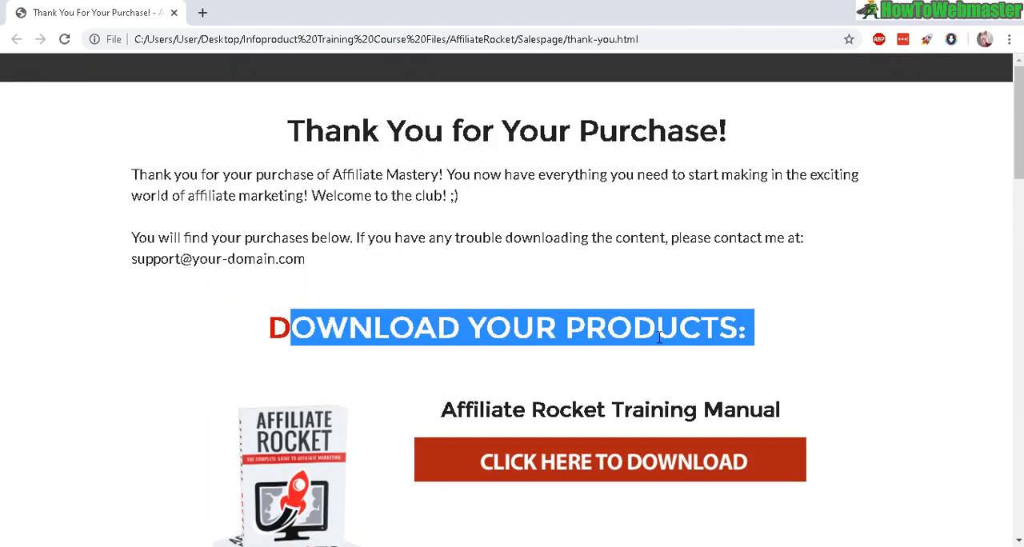
mouse_move(953, 173)
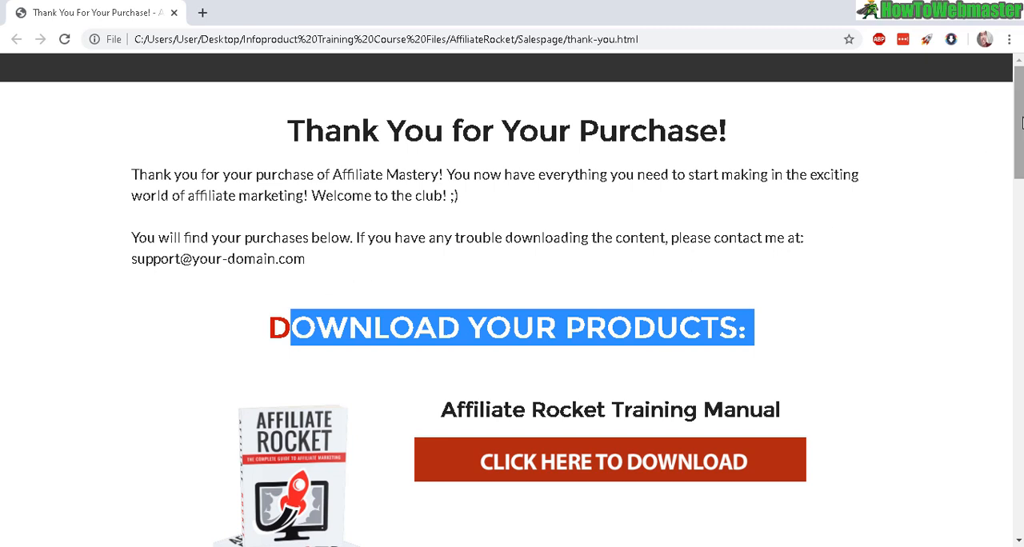
mouse_move(1016, 114)
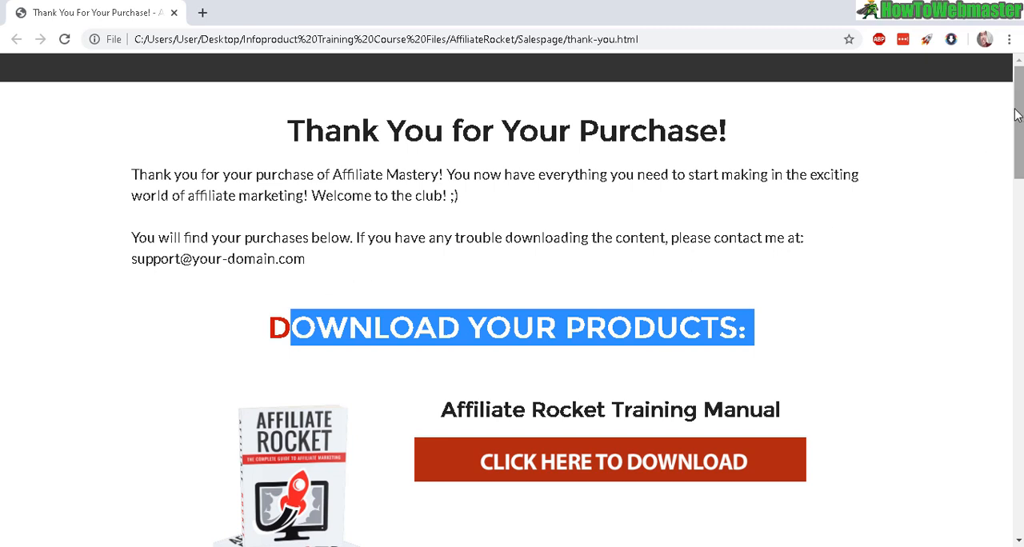
scroll(down, 3)
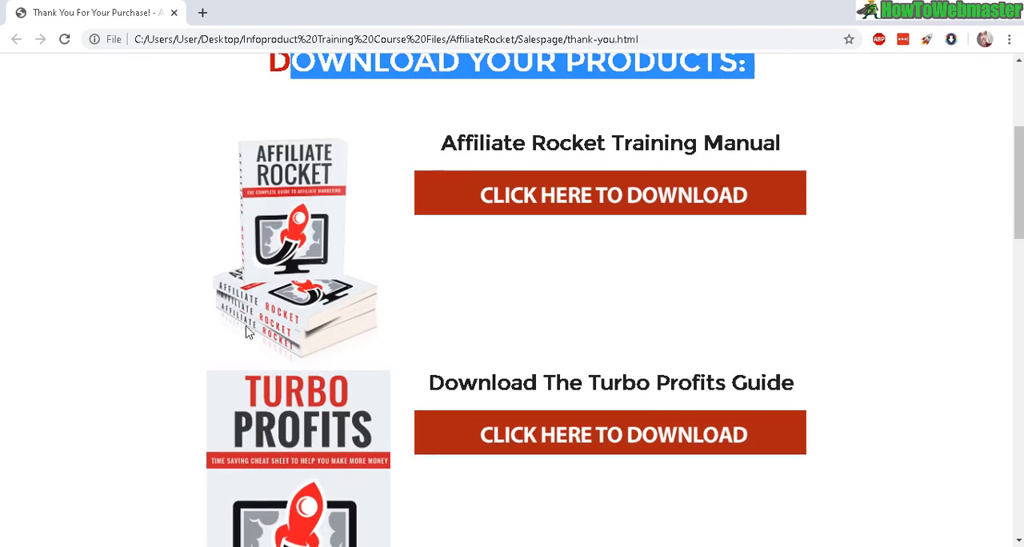
mouse_move(754, 301)
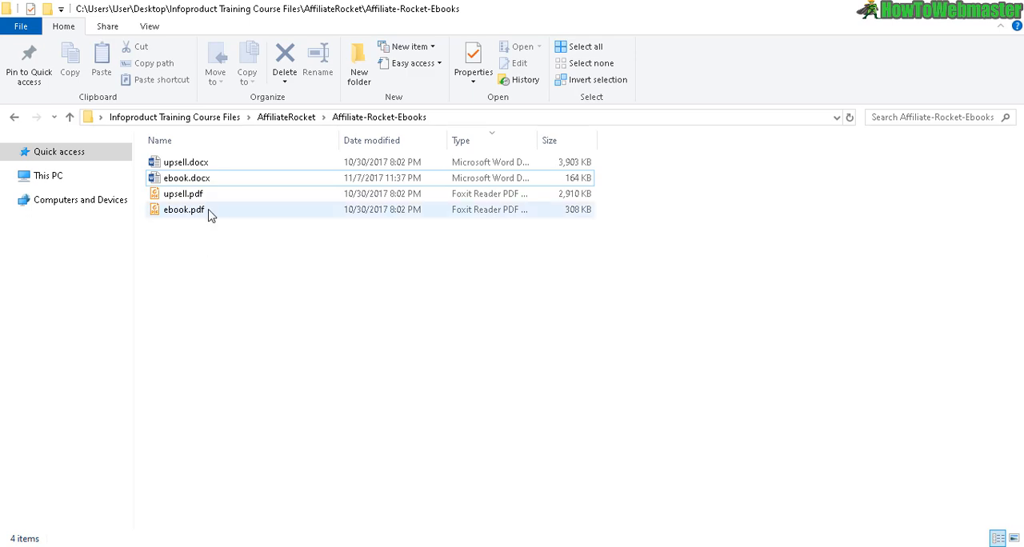
Open ebook.docx in Word and scroll through the Affiliate Rocket guide
double_click(185, 178)
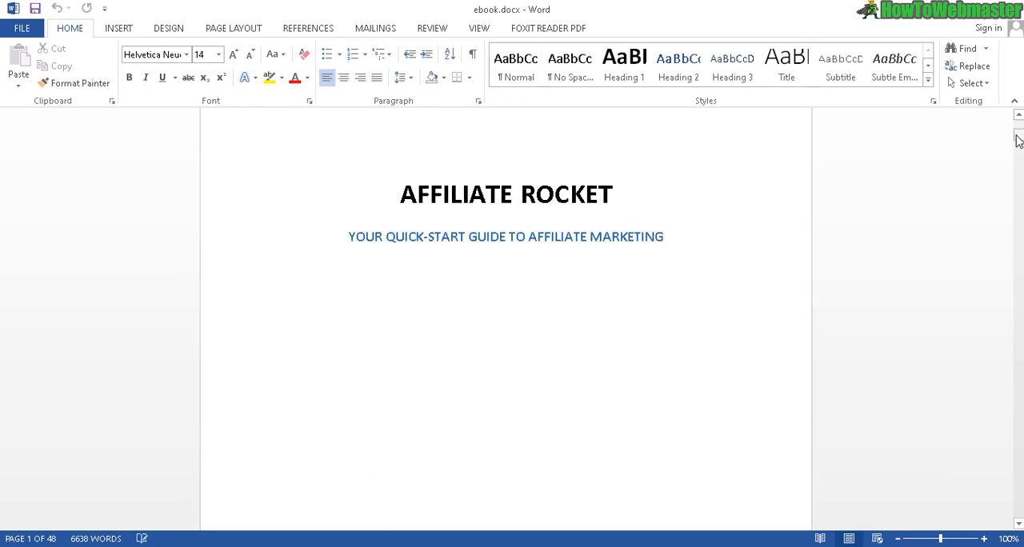
scroll(down, 3)
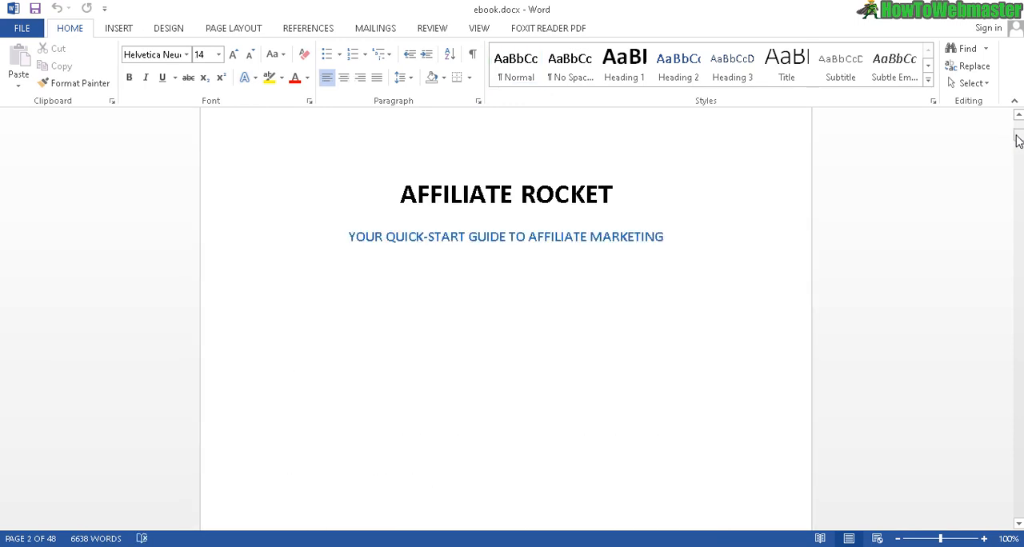
mouse_move(105, 207)
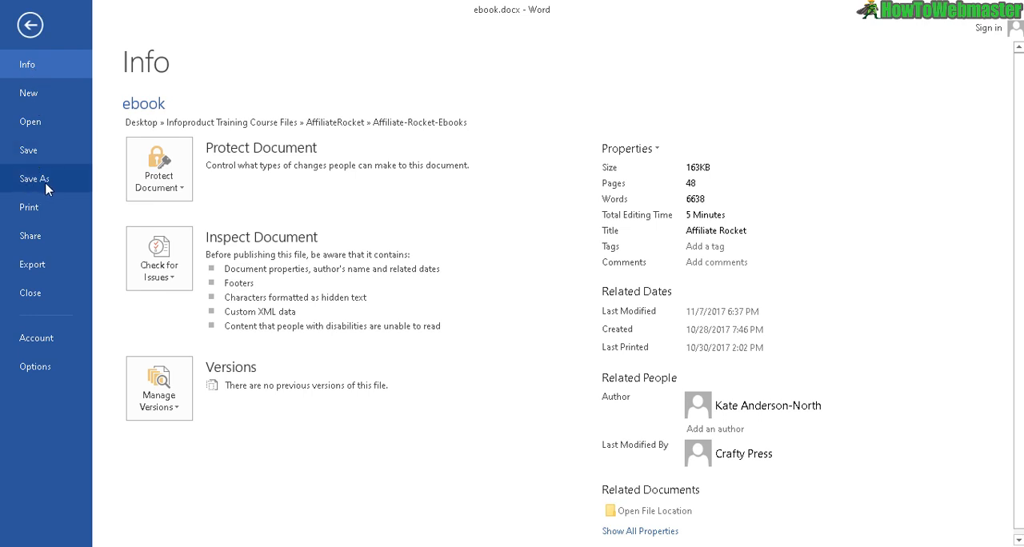
Save the ebook as ebook.pdf with PDF (*.pdf) as the file type
click(34, 178)
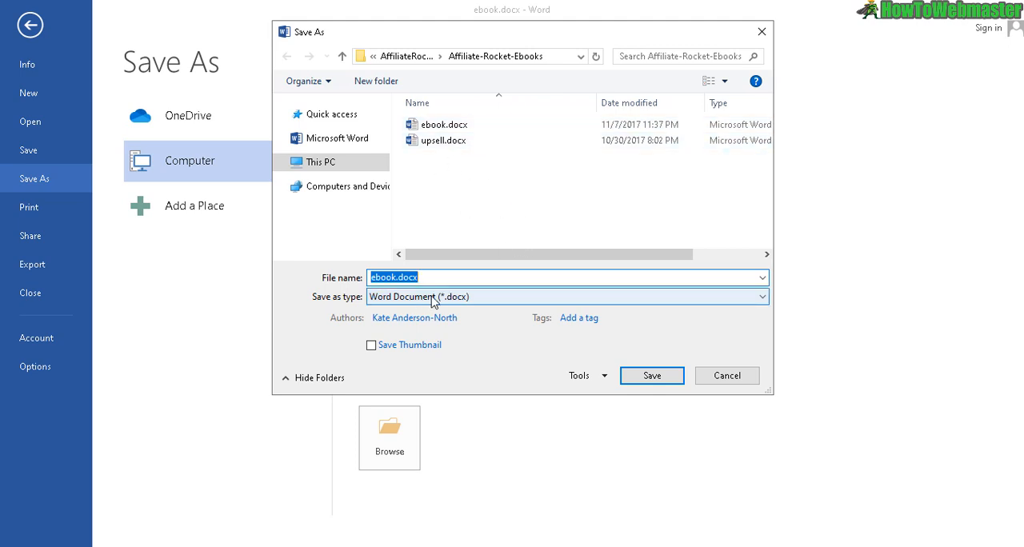
mouse_move(354, 304)
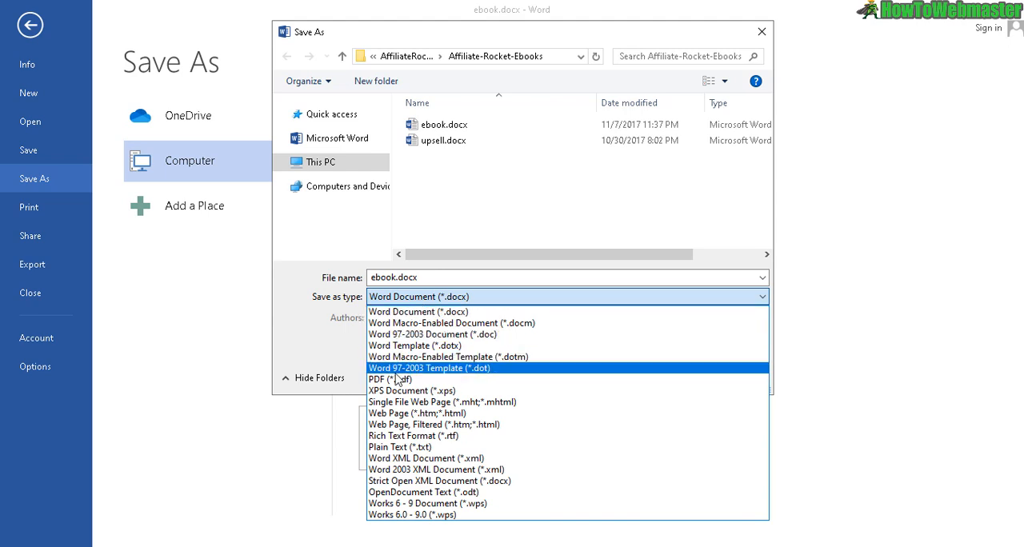
click(382, 378)
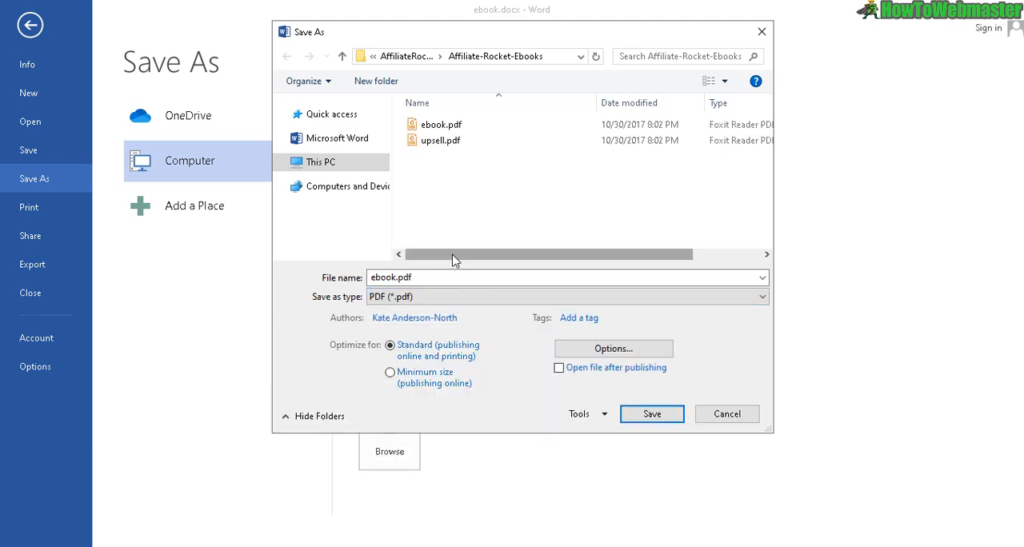
mouse_move(448, 147)
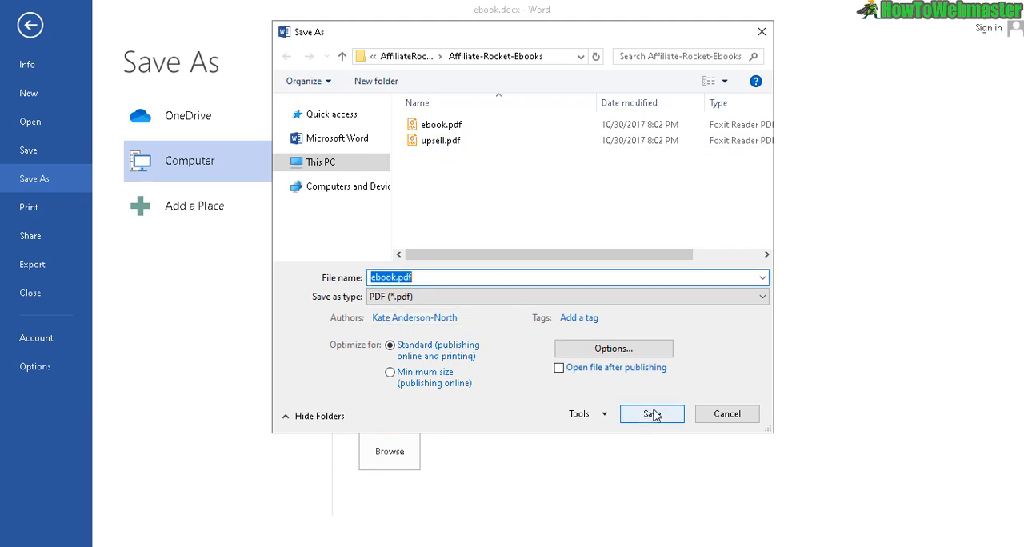
click(646, 414)
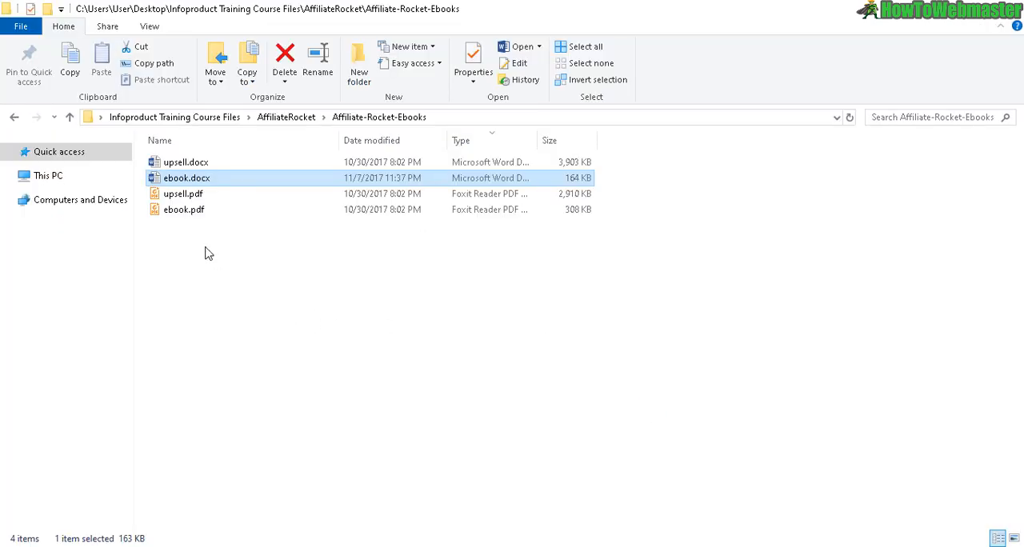
Open ebook.pdf in Foxit Reader to check the exported Affiliate Rocket cover
click(183, 208)
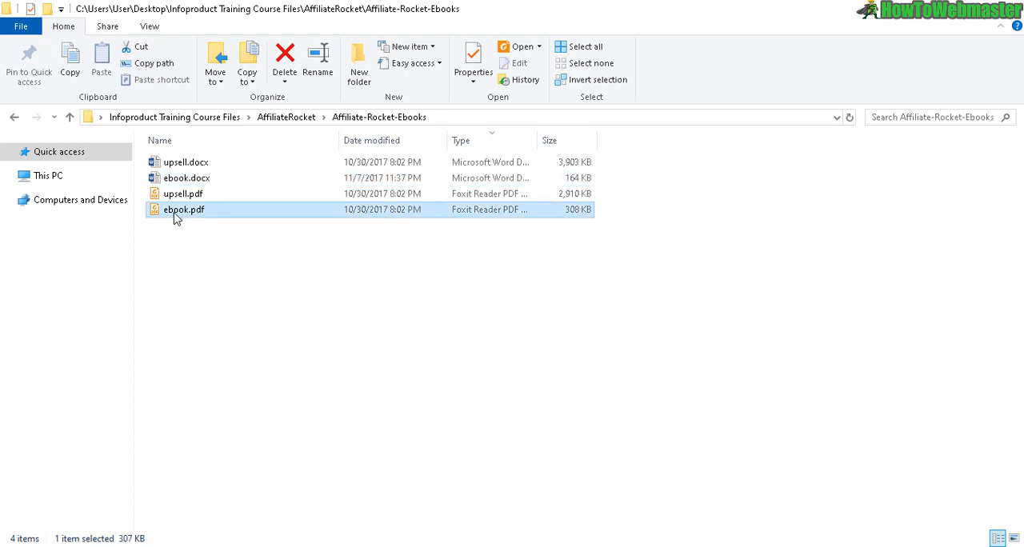
double_click(183, 208)
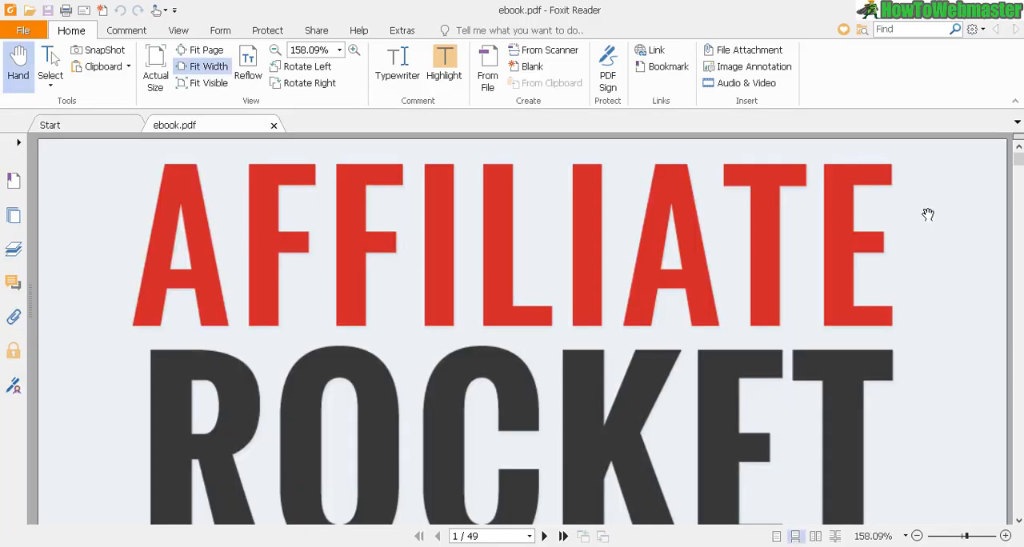
mouse_move(964, 196)
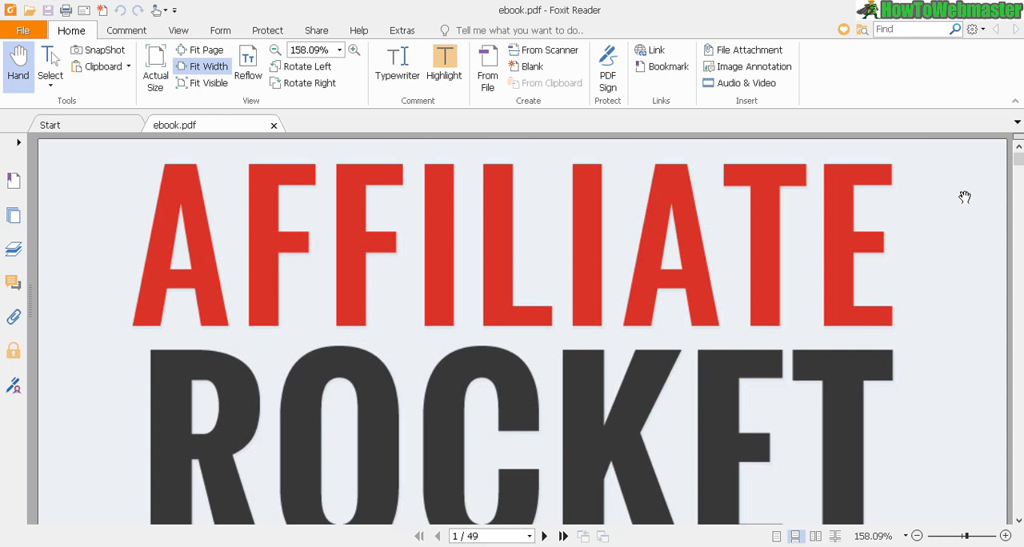
mouse_move(926, 241)
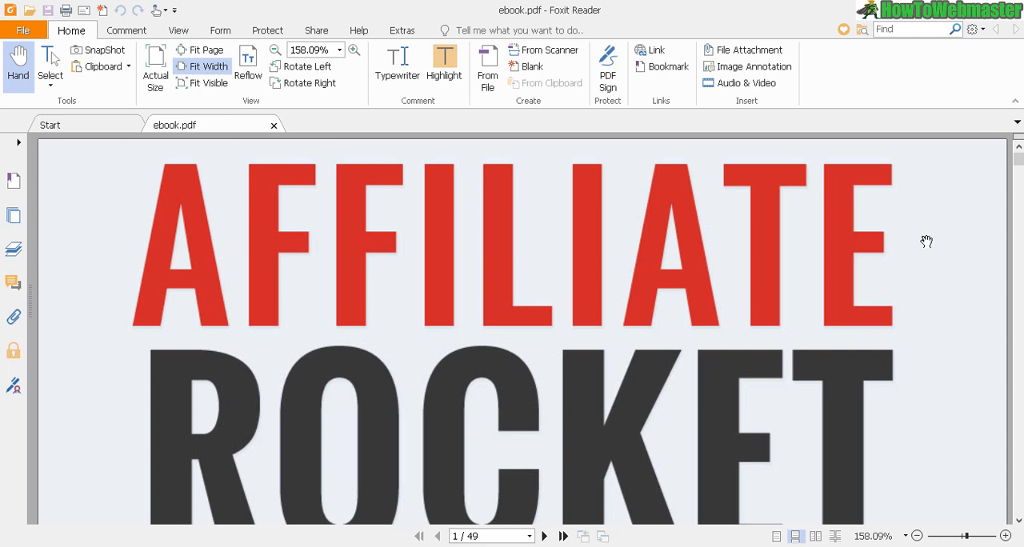
mouse_move(996, 234)
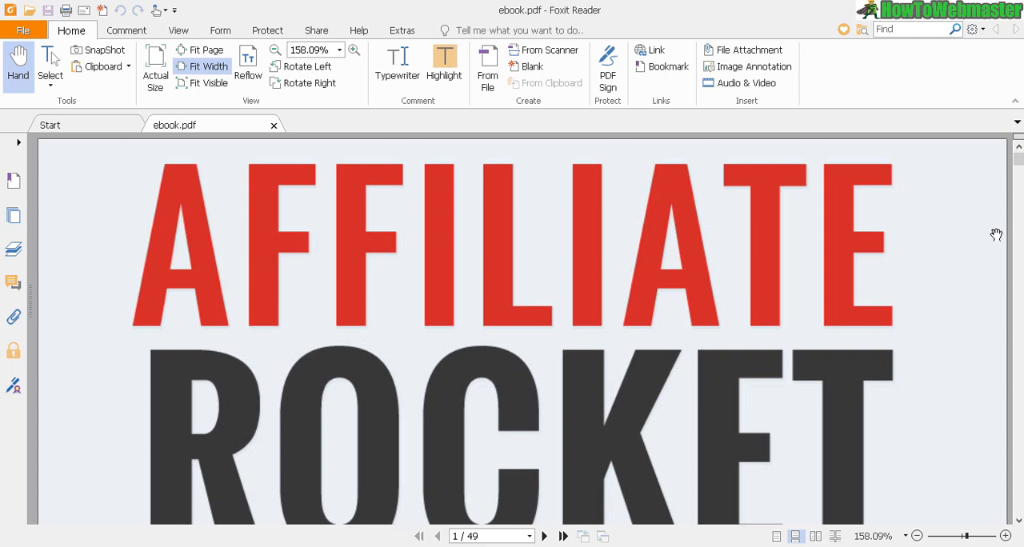
mouse_move(825, 222)
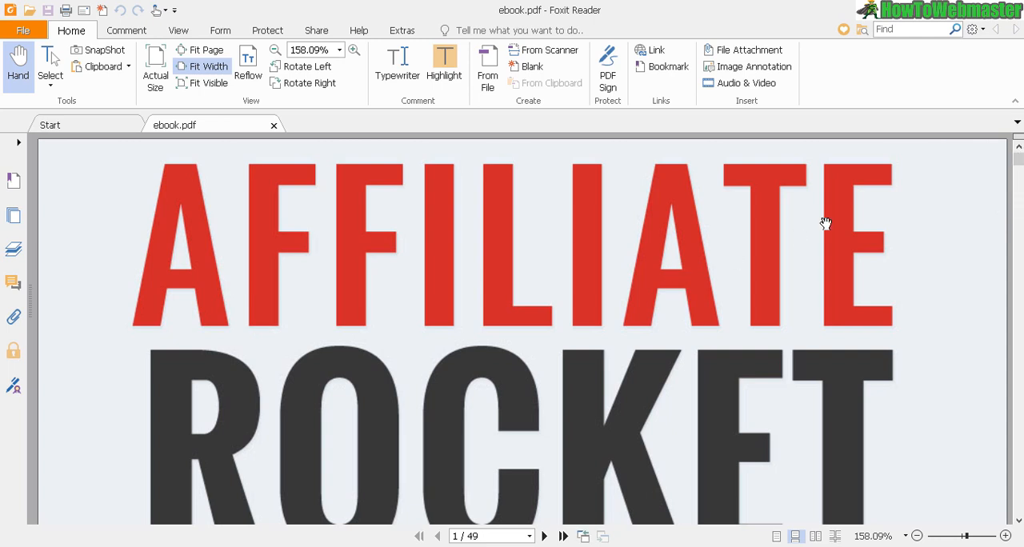
mouse_move(757, 159)
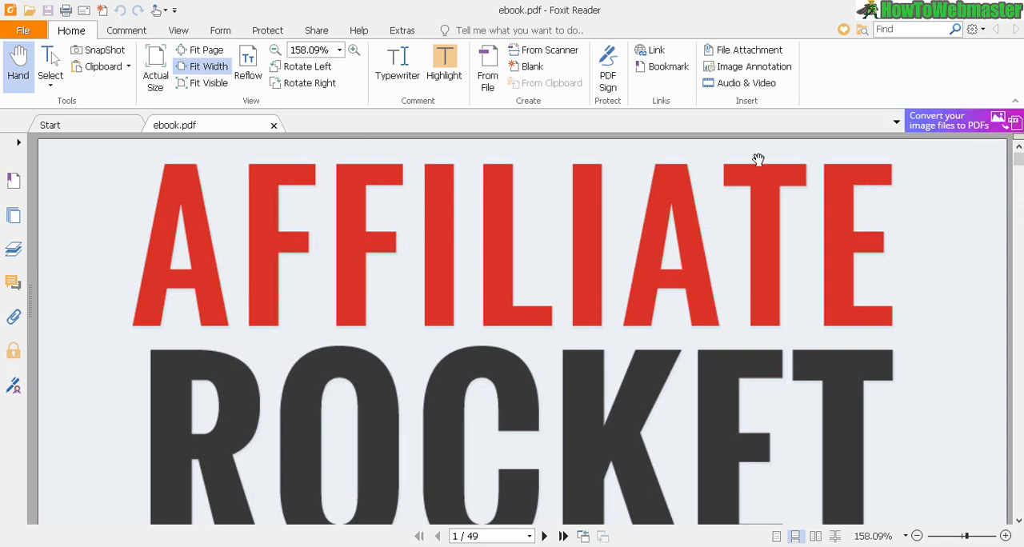
mouse_move(835, 213)
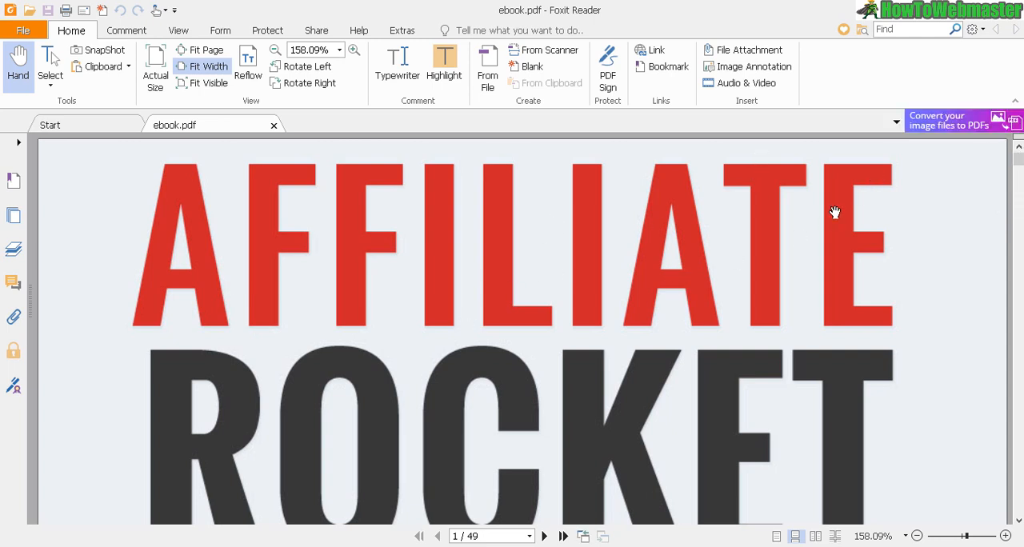
mouse_move(974, 32)
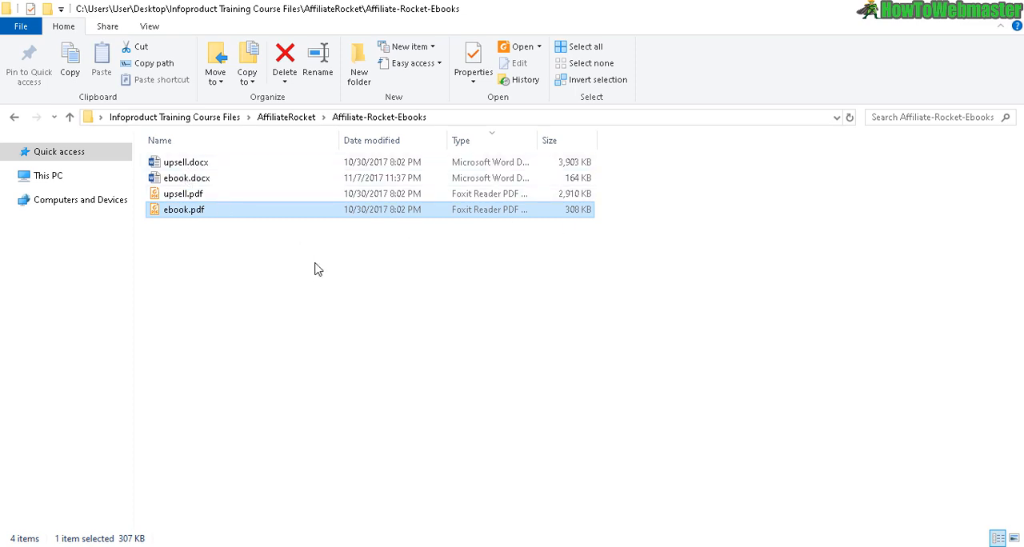
mouse_move(280, 284)
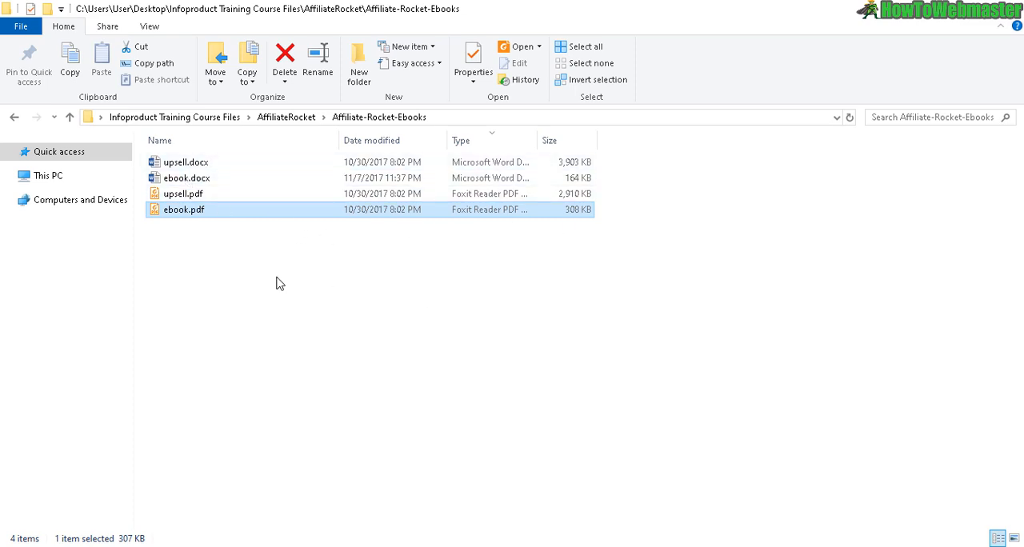
mouse_move(213, 147)
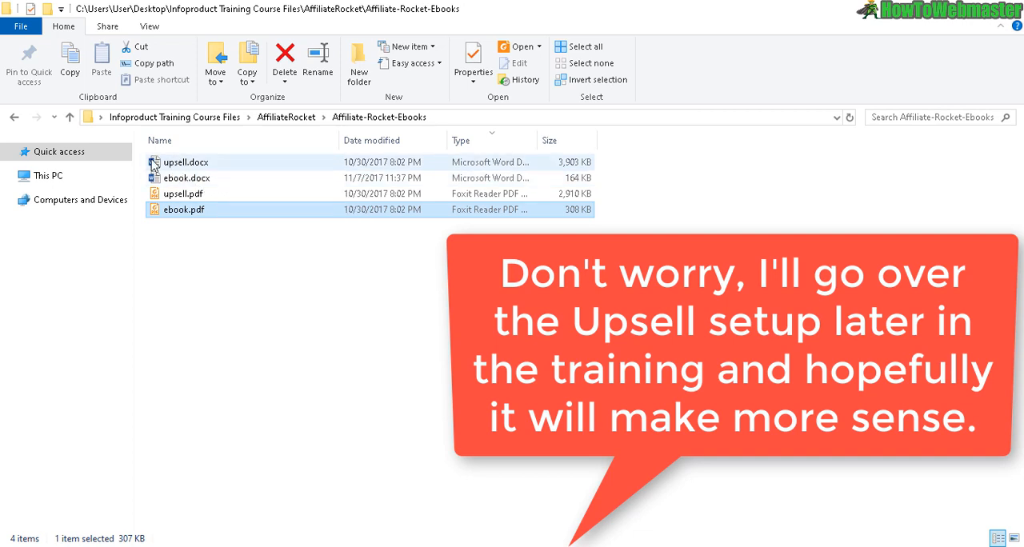
click(183, 209)
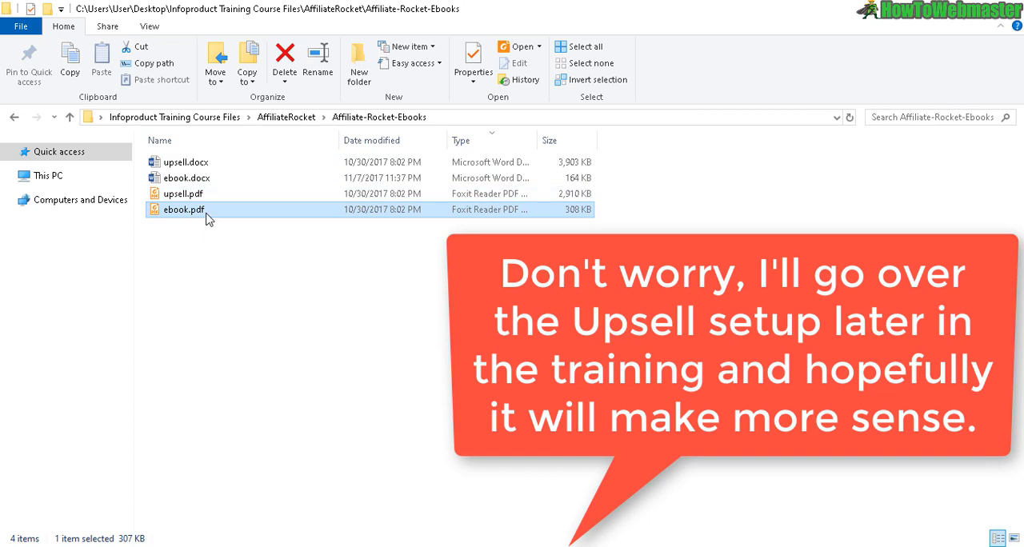
mouse_move(225, 178)
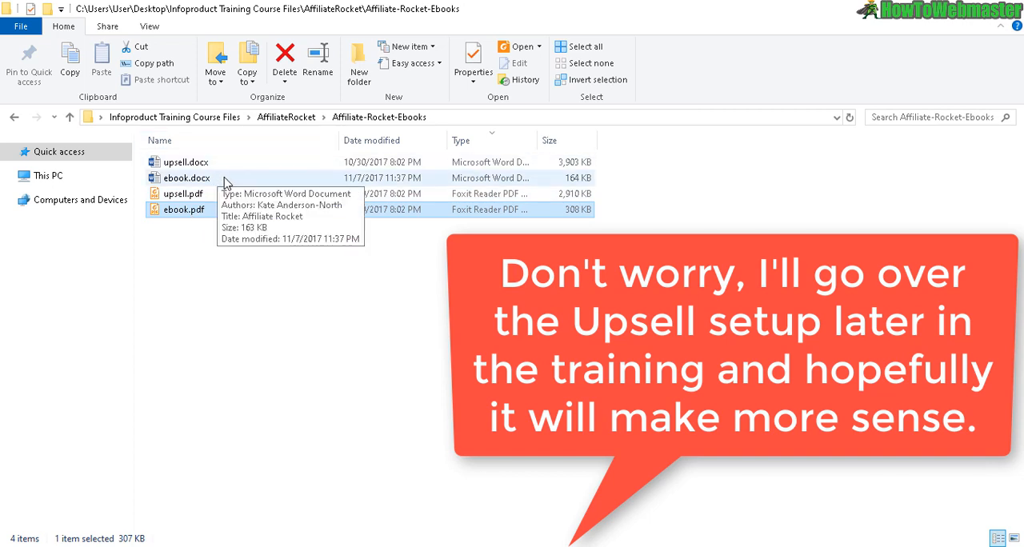
mouse_move(215, 260)
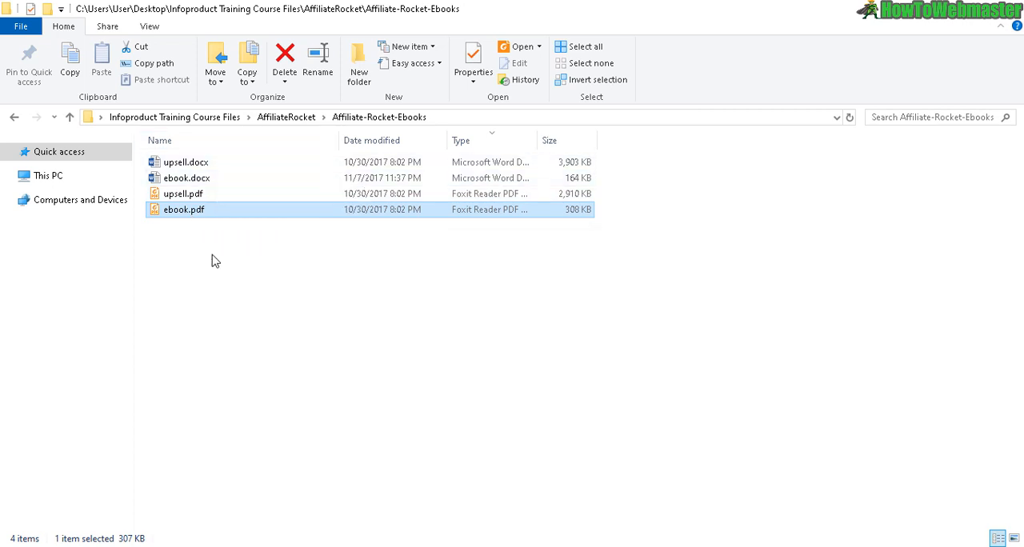
click(182, 194)
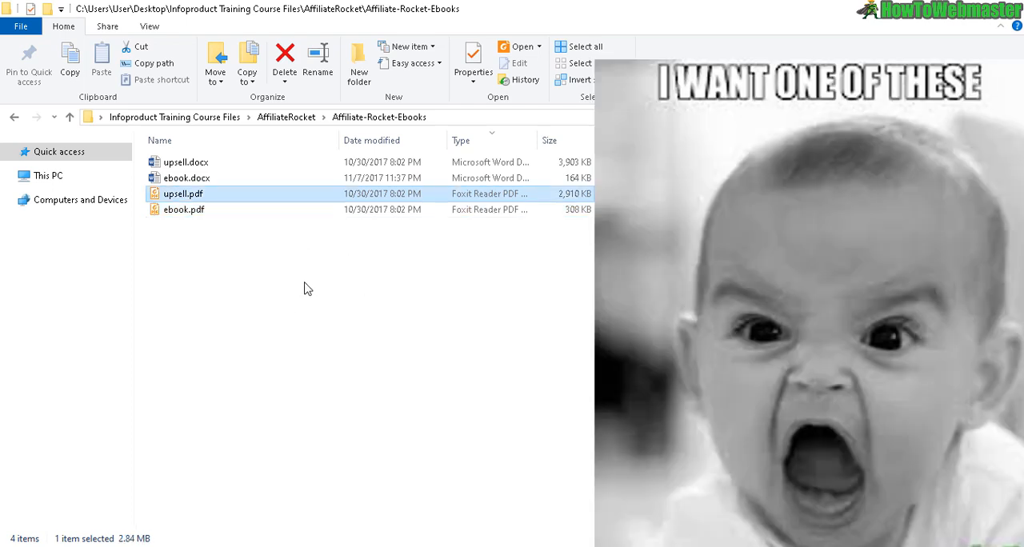
mouse_move(294, 282)
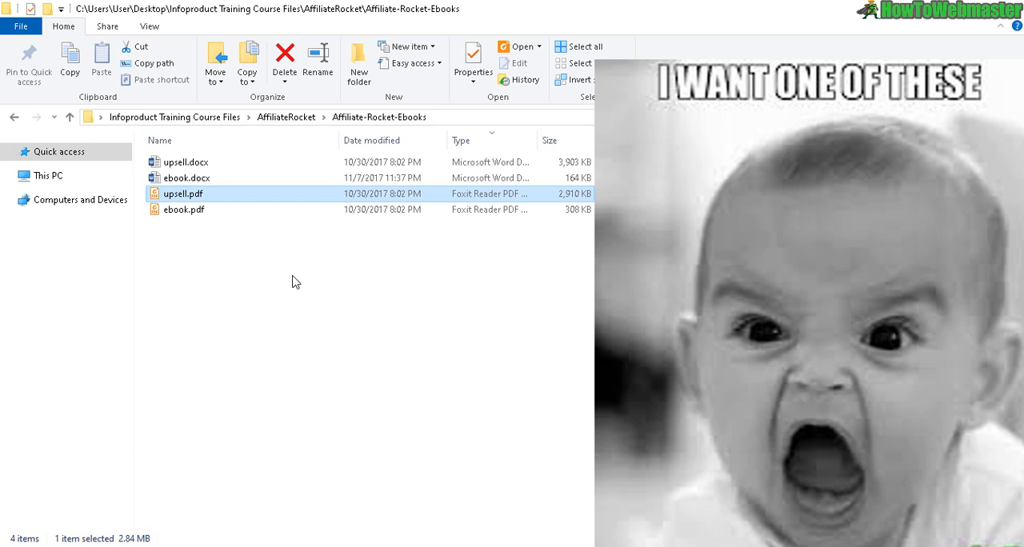
mouse_move(180, 177)
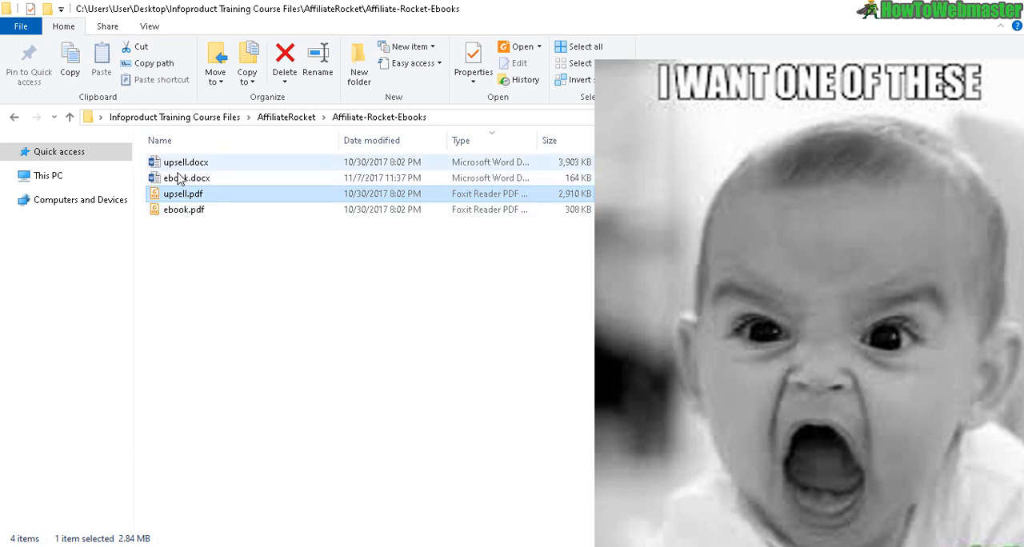
click(187, 177)
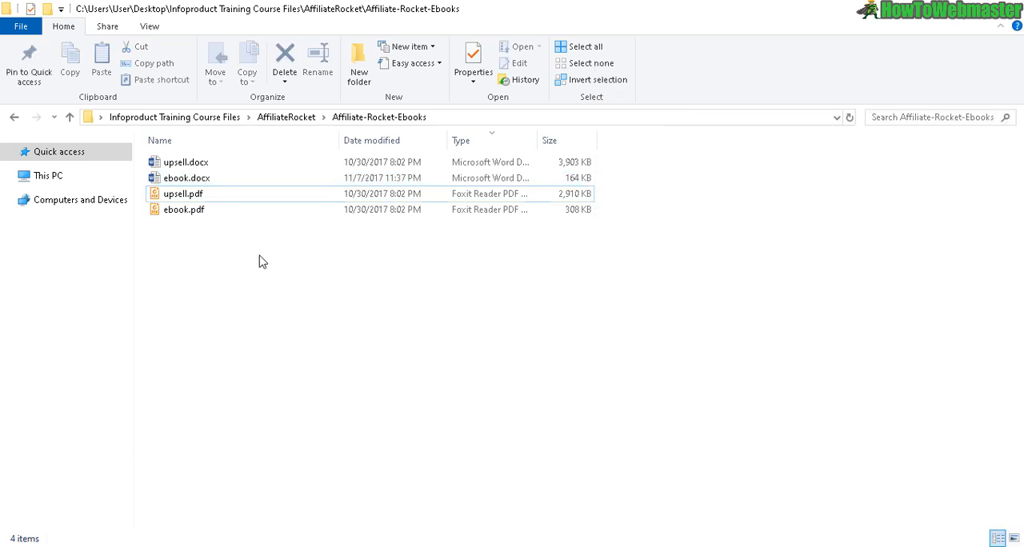
mouse_move(188, 266)
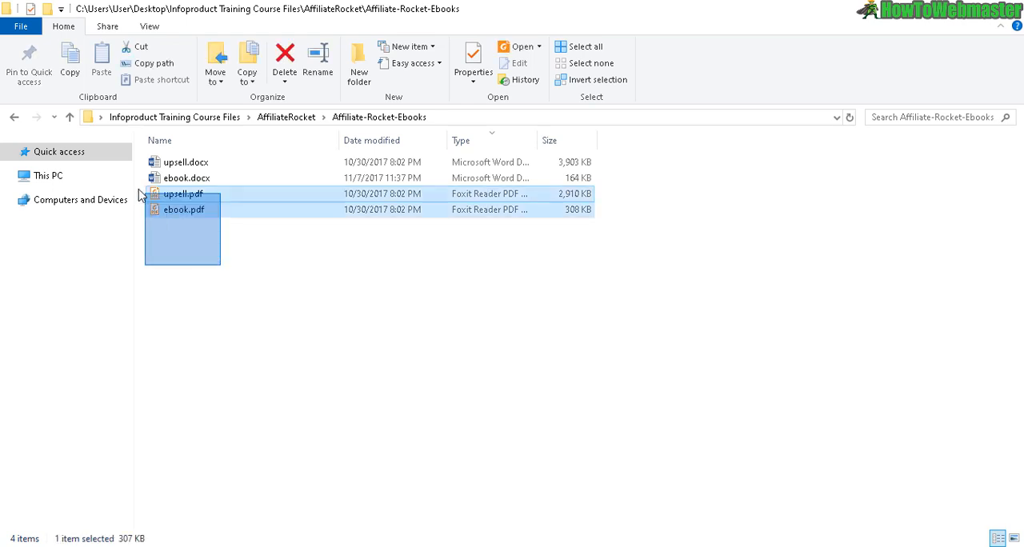
Copy upsell.pdf and ebook.pdf, then bring up opening options for thank-you.html
right_click(182, 193)
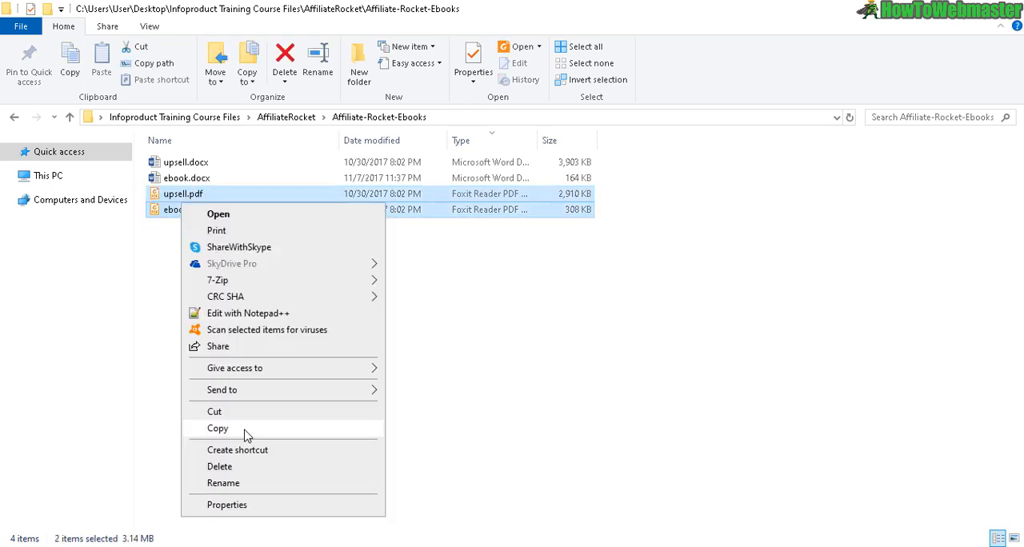
mouse_move(234, 432)
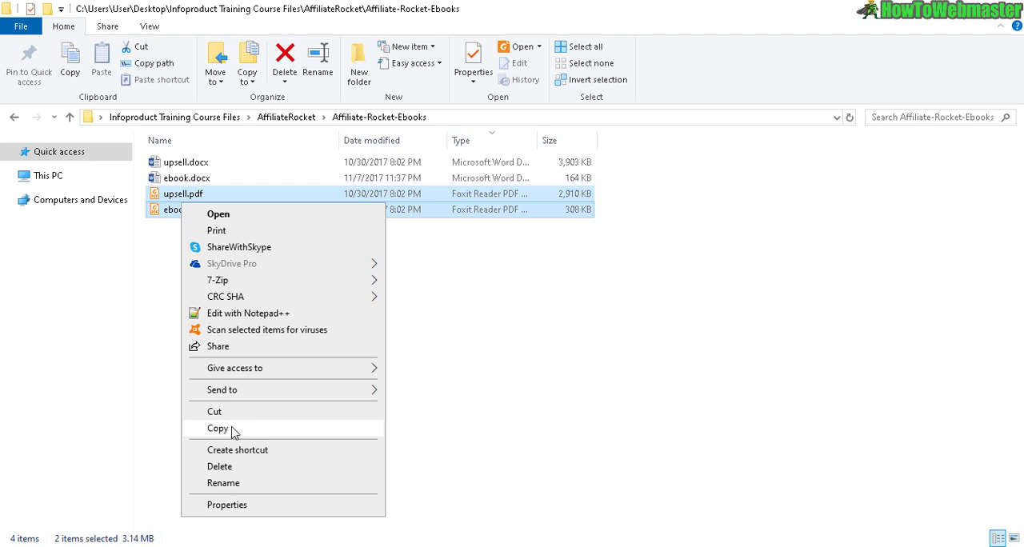
click(217, 428)
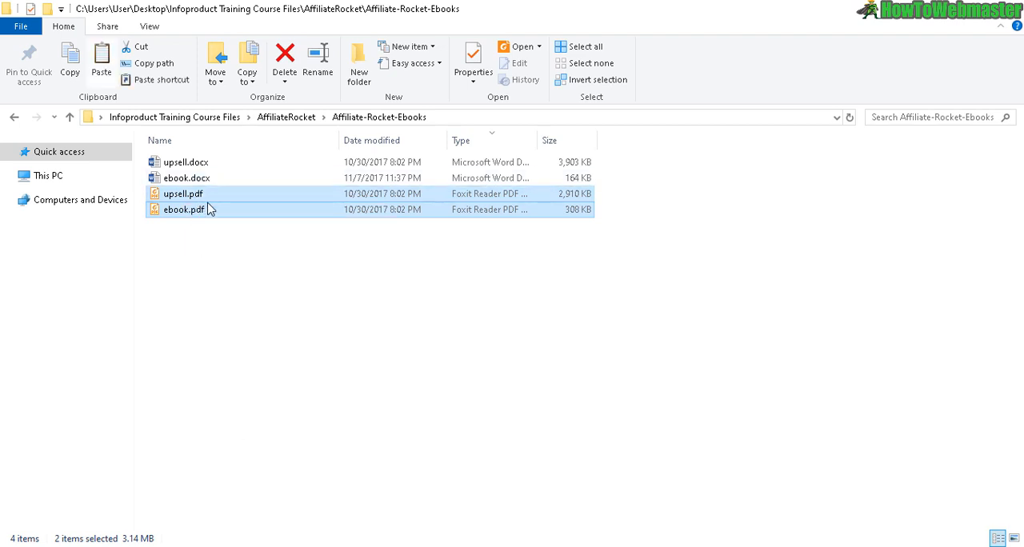
mouse_move(309, 149)
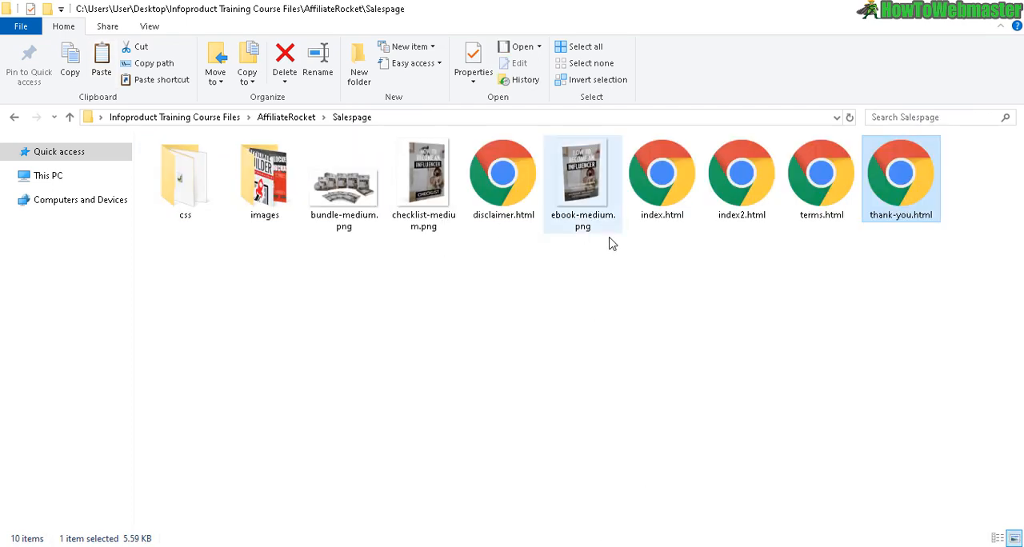
click(185, 269)
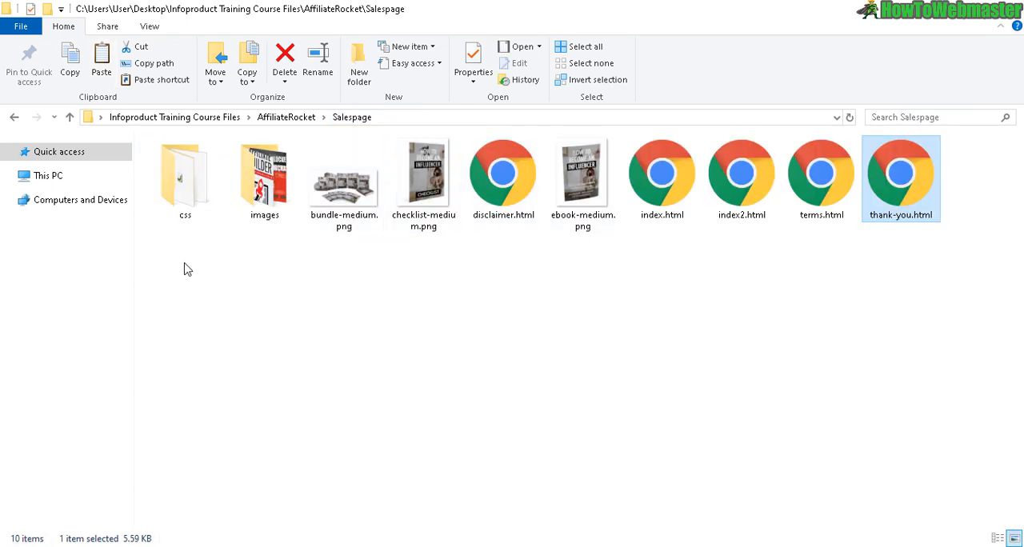
right_click(188, 268)
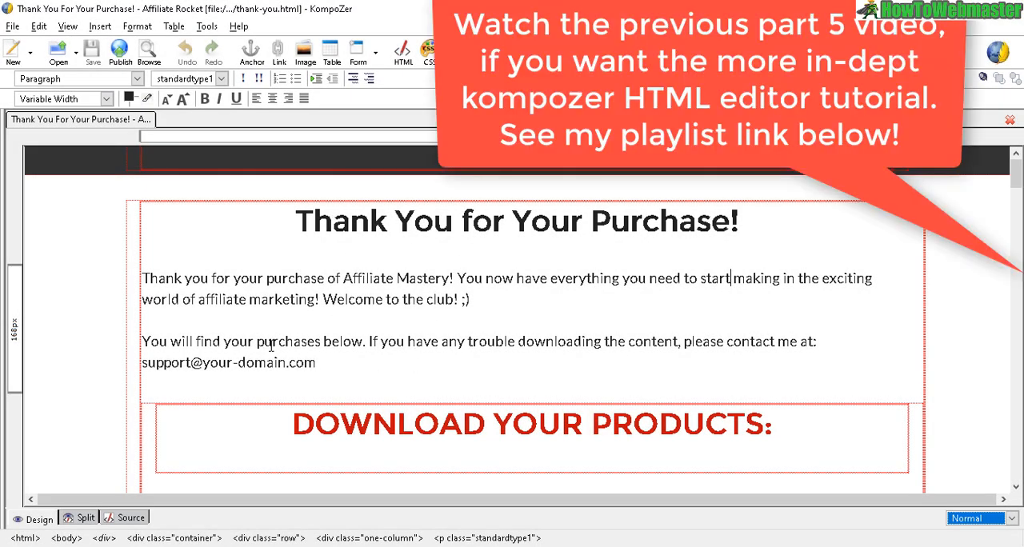
mouse_move(232, 199)
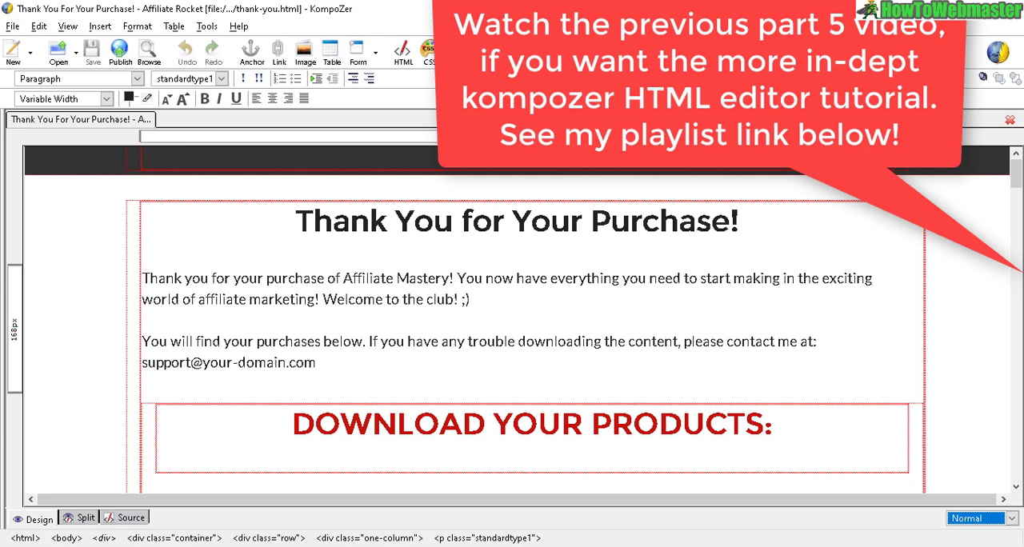
Scroll through the thank-you page's product download sections in KompoZer's Design view
scroll(down, 3)
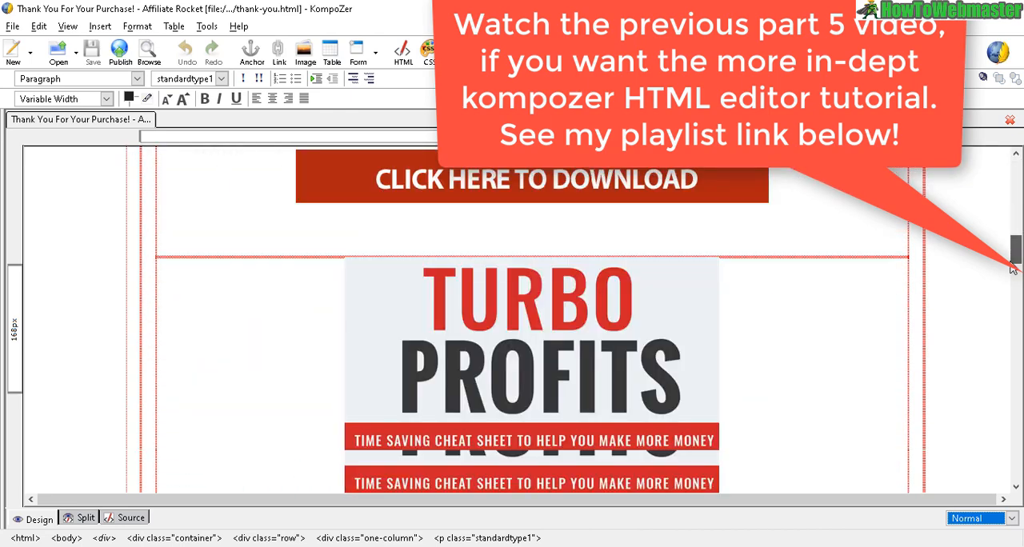
scroll(down, 3)
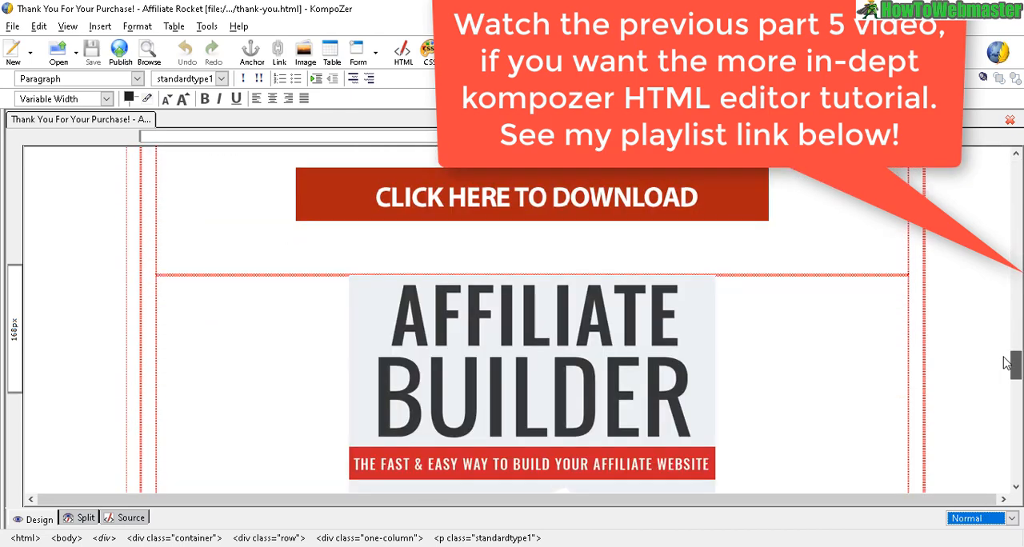
scroll(up, 3)
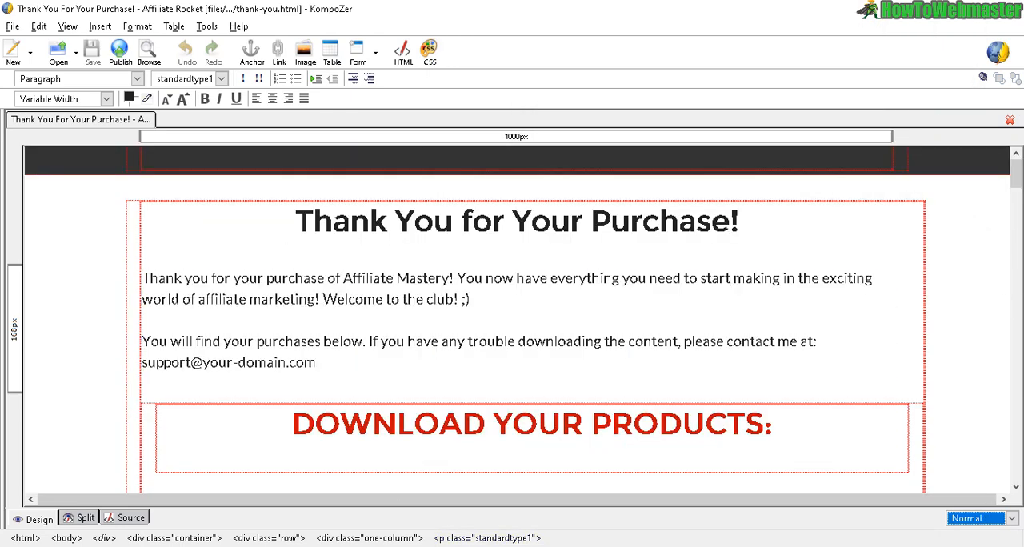
click(148, 51)
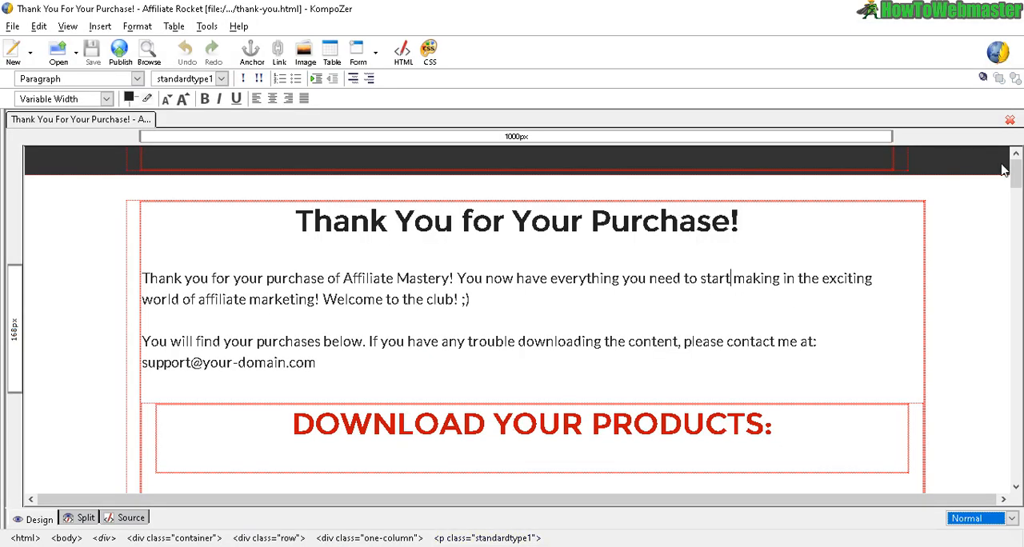
scroll(down, 3)
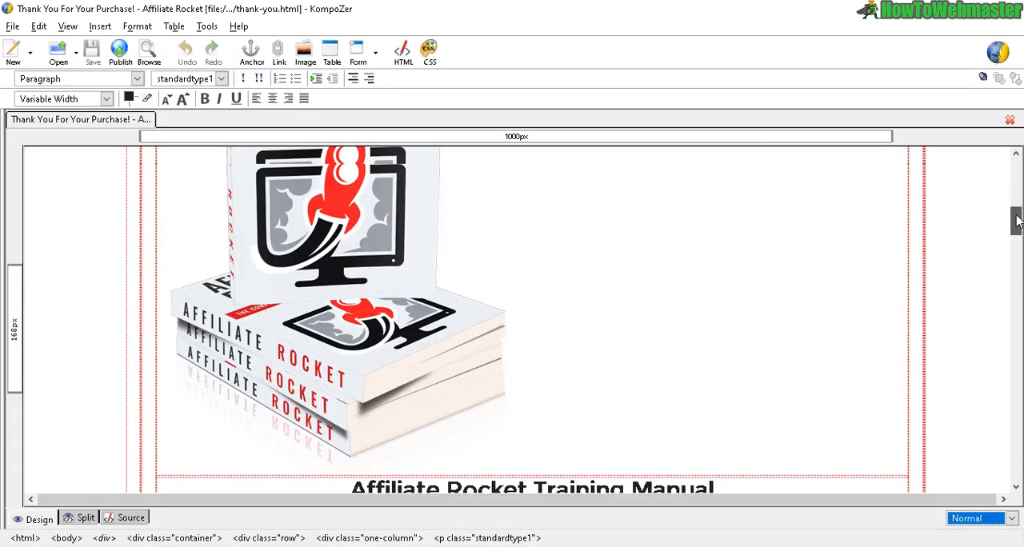
scroll(up, 3)
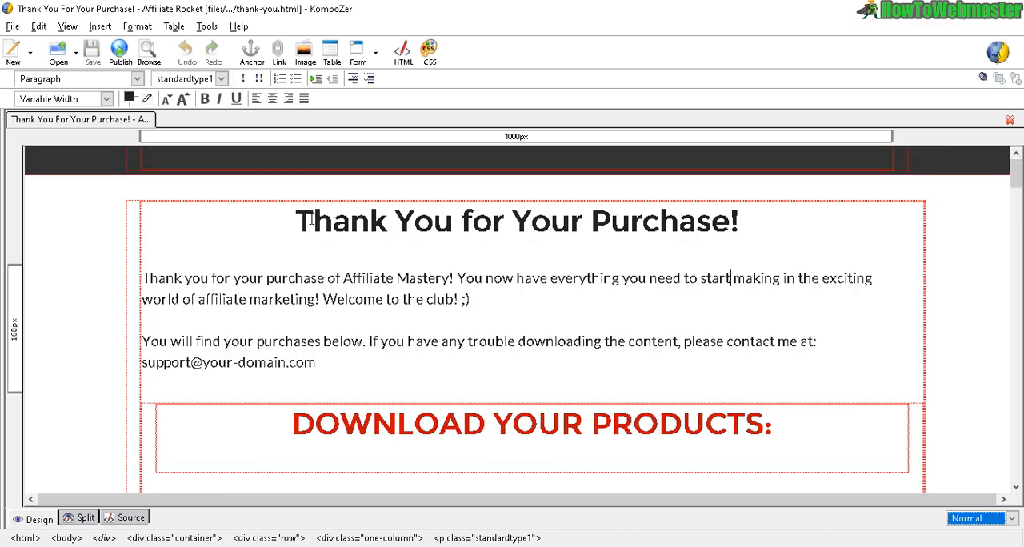
drag(192, 278, 564, 278)
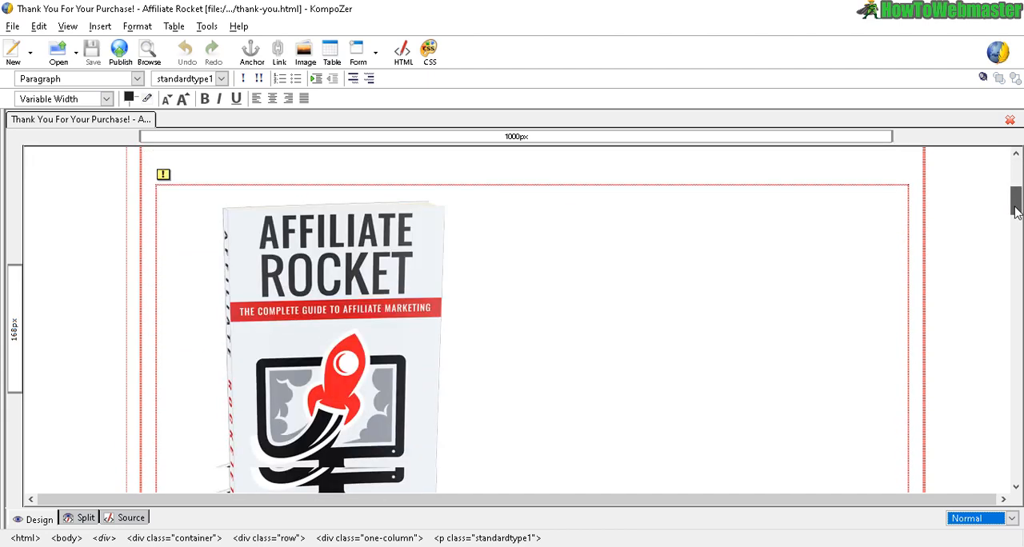
Swap the Affiliate Rocket product image for ebook-medium.png via Image Properties
click(332, 336)
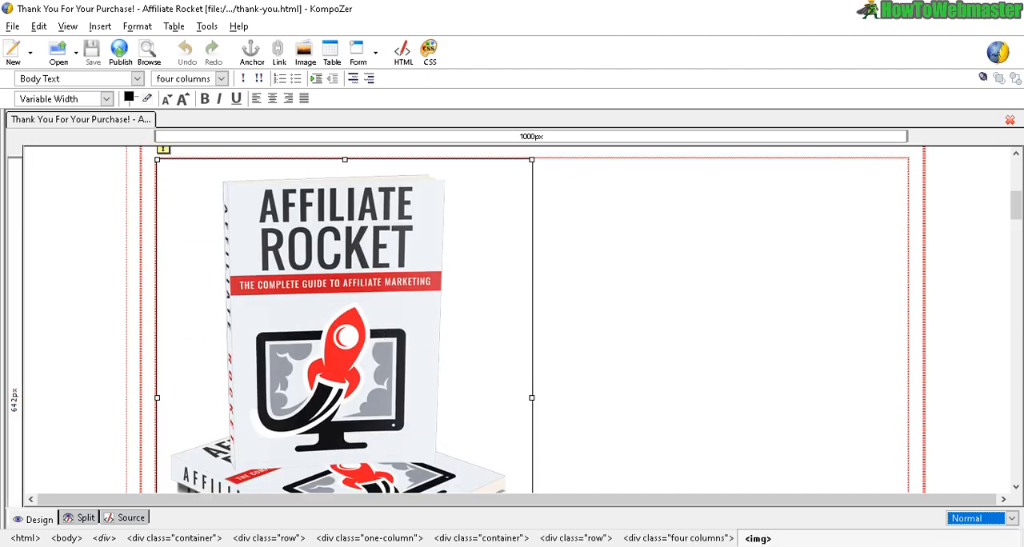
scroll(down, 3)
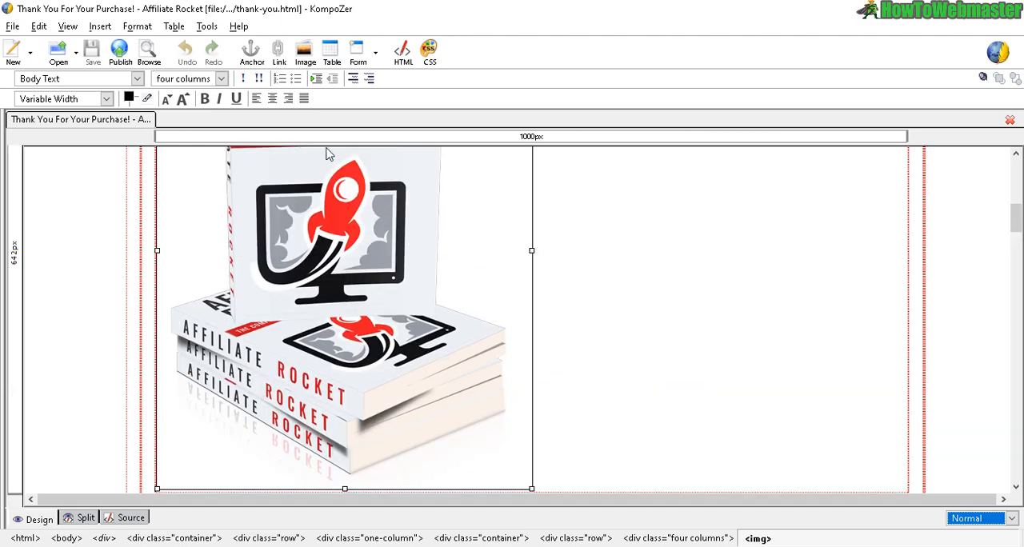
mouse_move(303, 50)
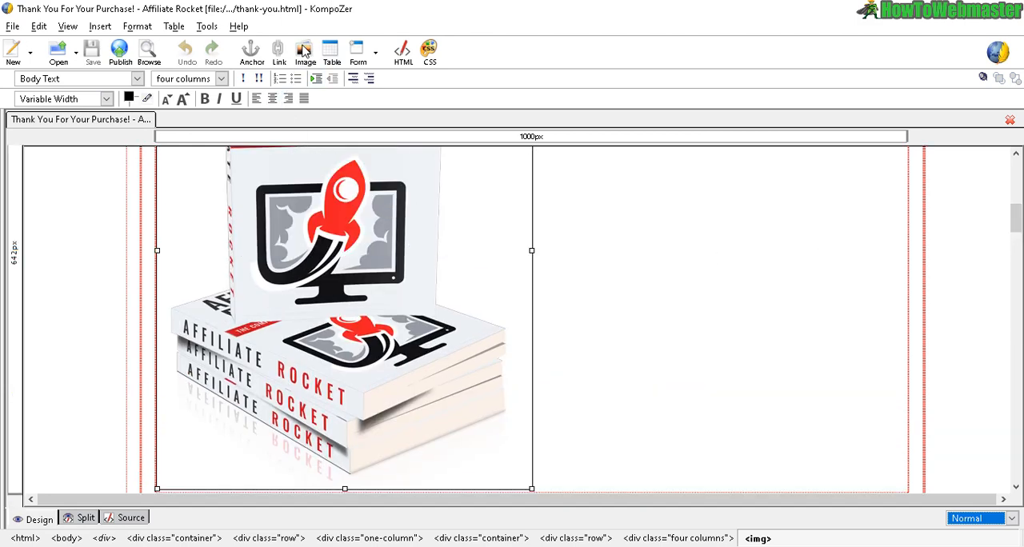
mouse_move(304, 50)
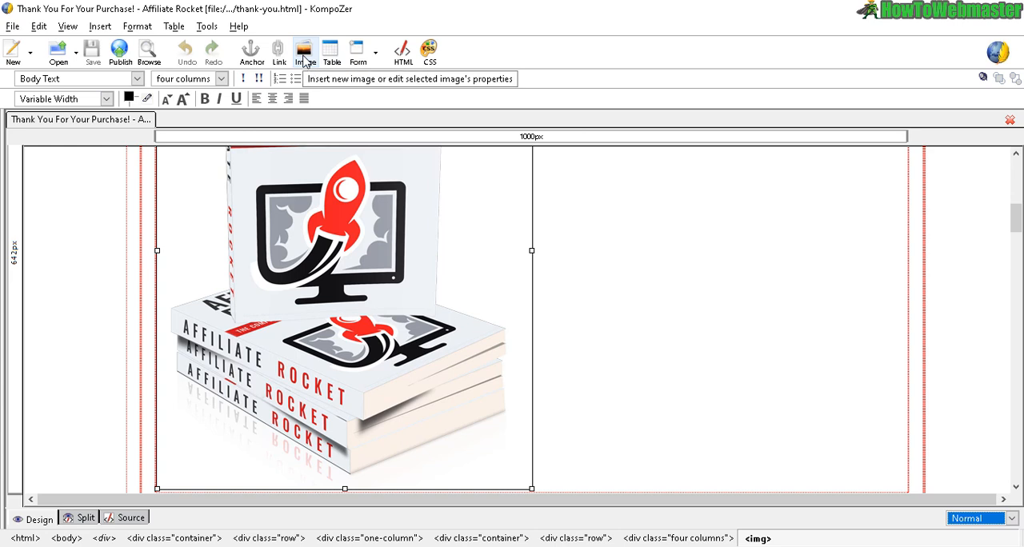
click(304, 51)
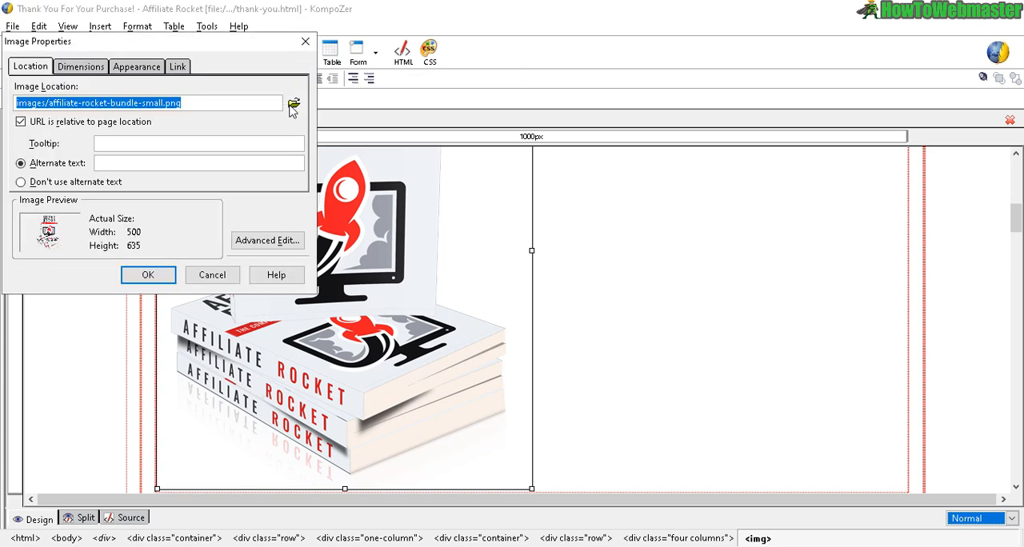
click(294, 104)
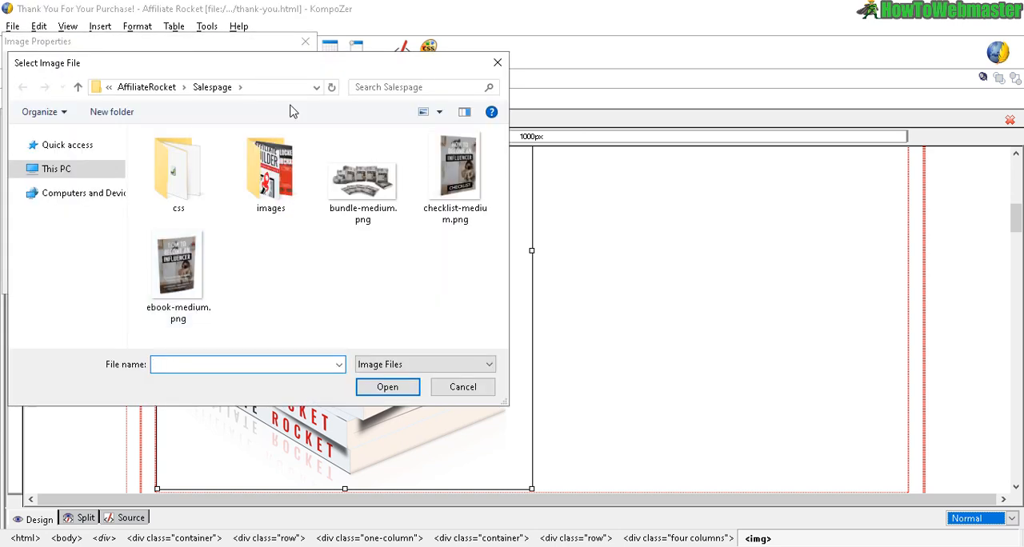
click(177, 268)
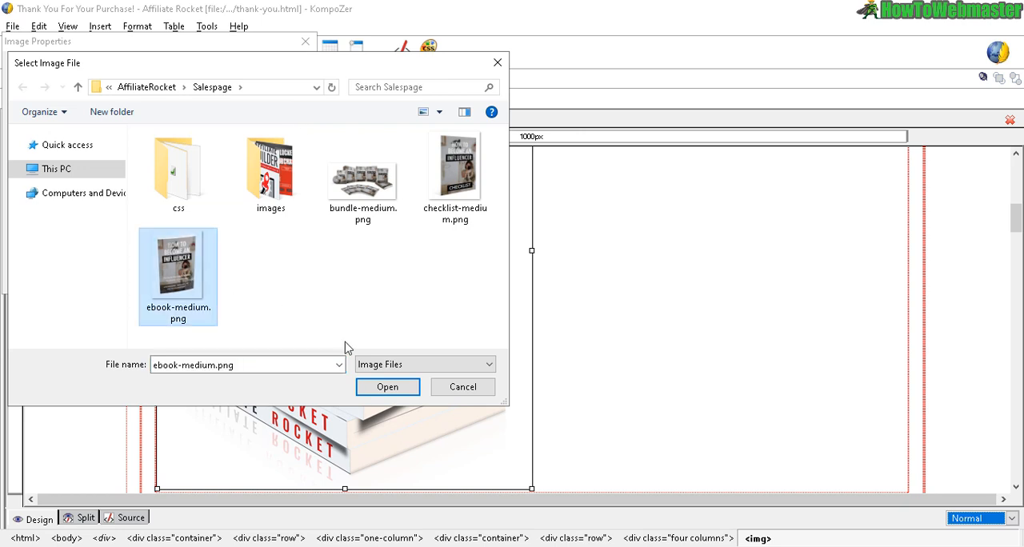
click(387, 386)
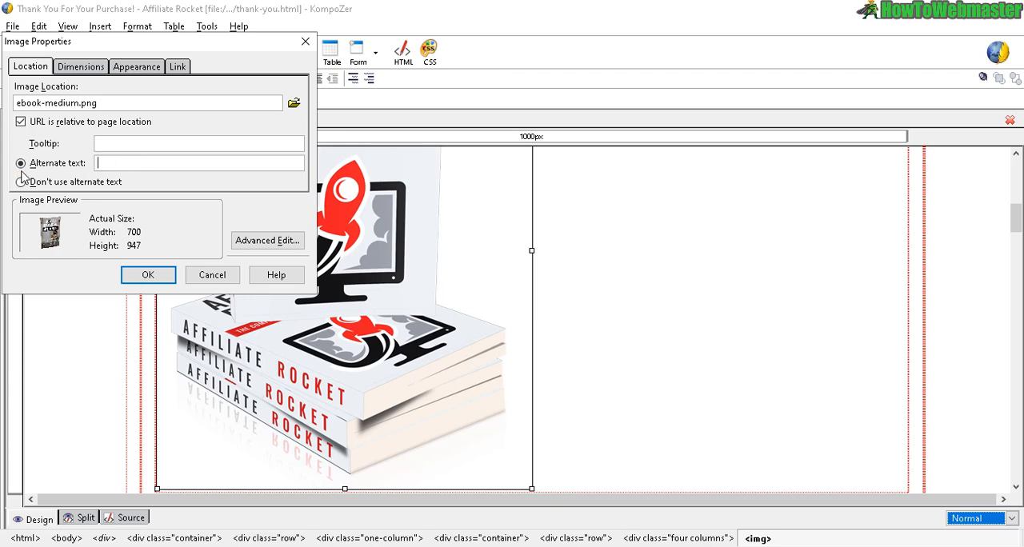
click(147, 274)
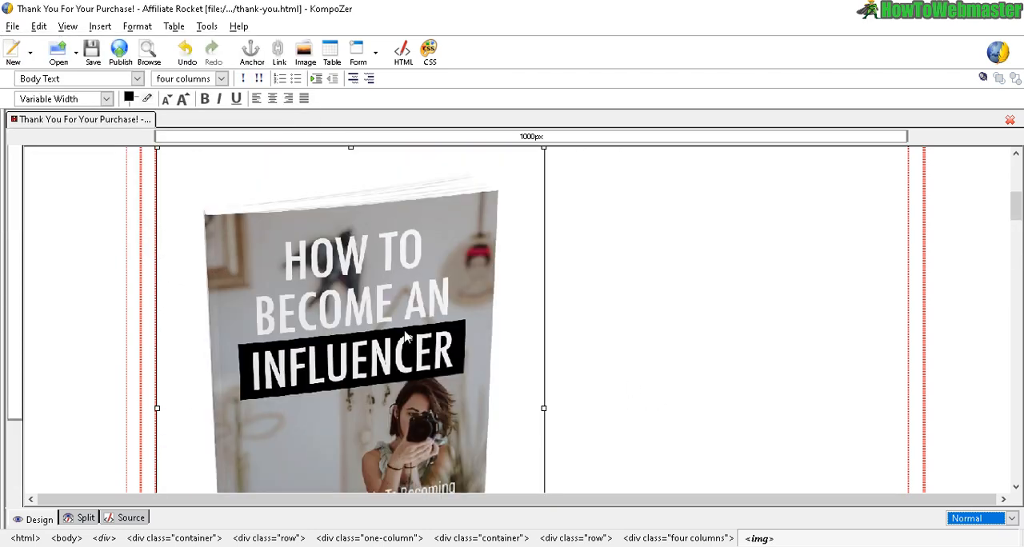
scroll(down, 3)
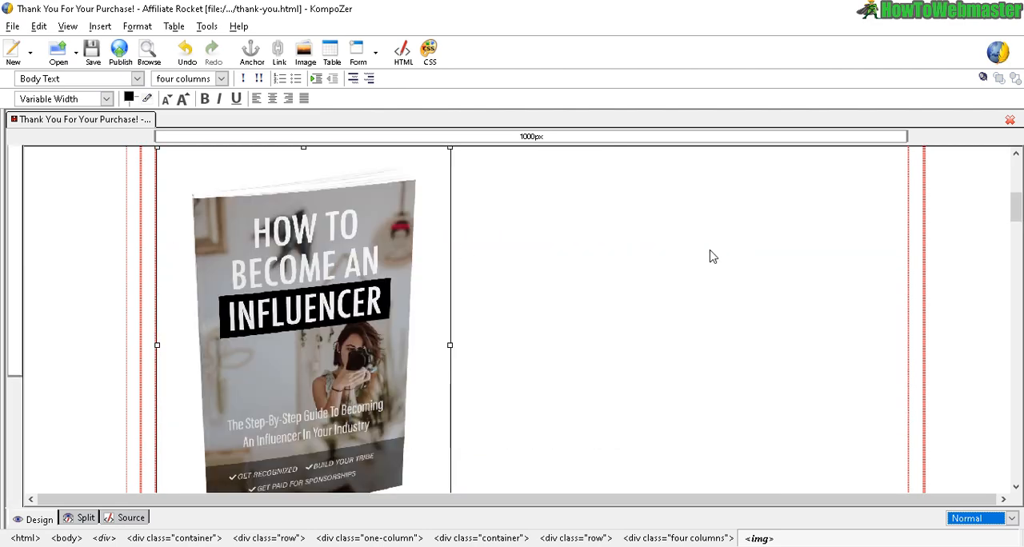
scroll(down, 3)
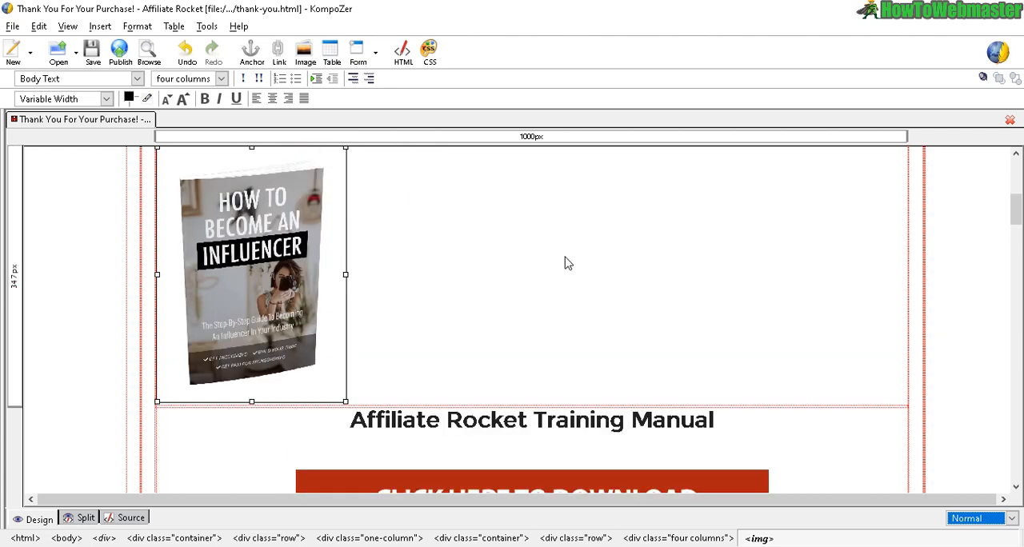
click(12, 26)
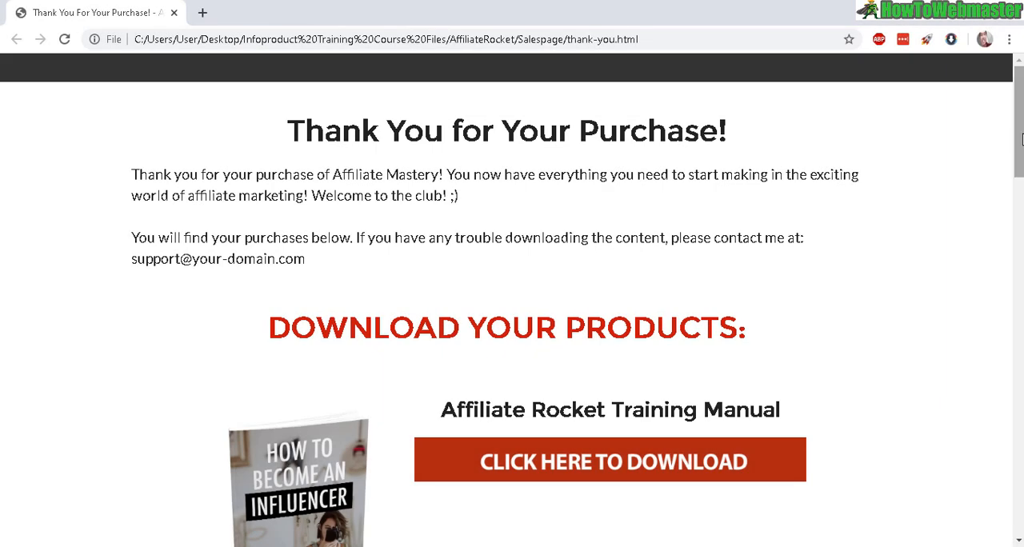
Scroll the Chrome preview to check the Influencer cover beside the Training Manual
scroll(down, 3)
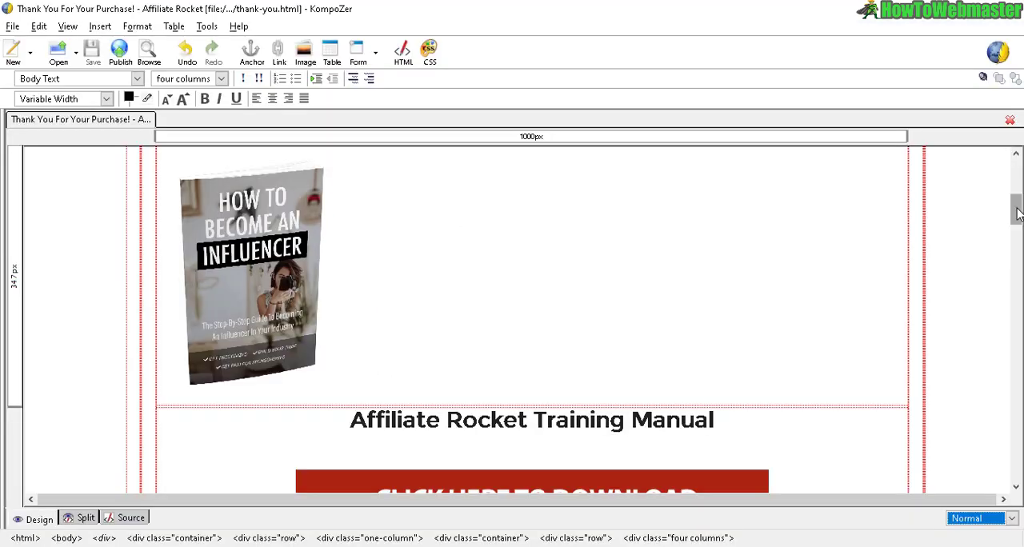
Link the CLICK HERE TO DOWNLOAD button image to ebook.pdf in its Link settings
scroll(down, 3)
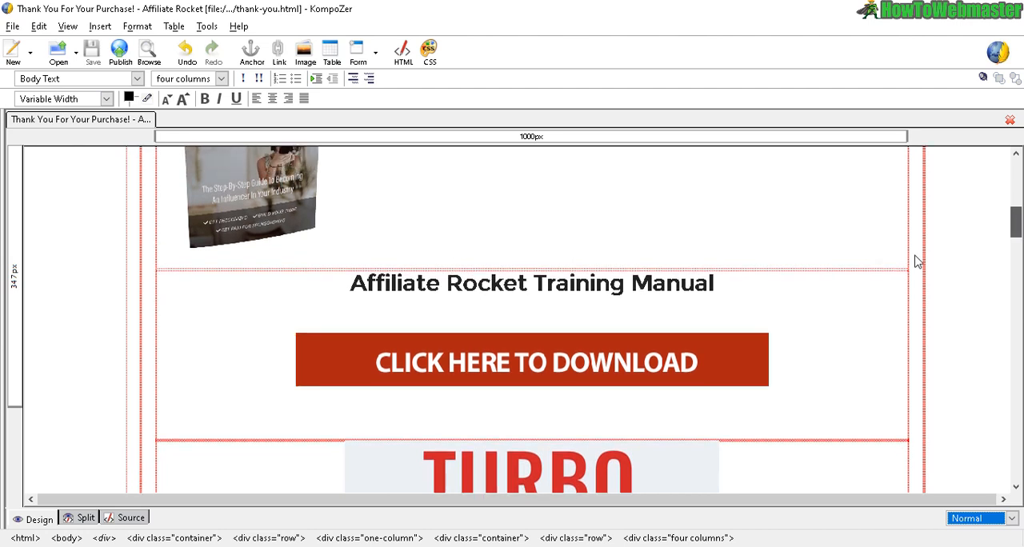
click(531, 360)
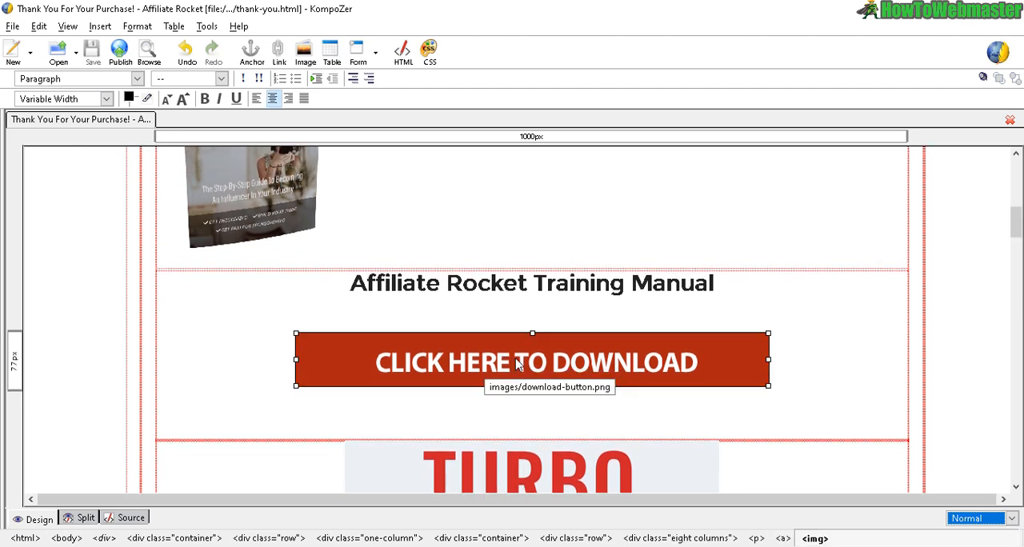
double_click(531, 361)
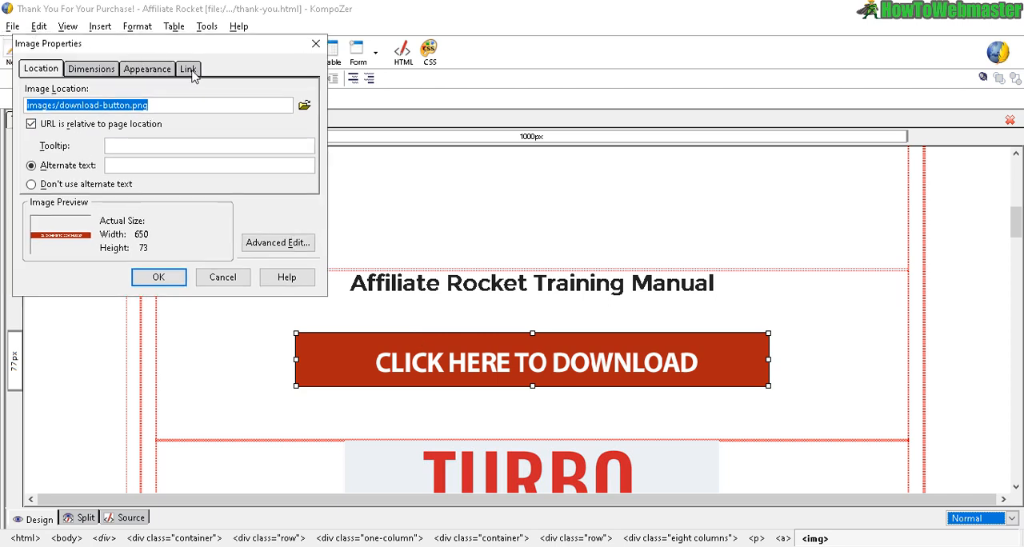
click(187, 68)
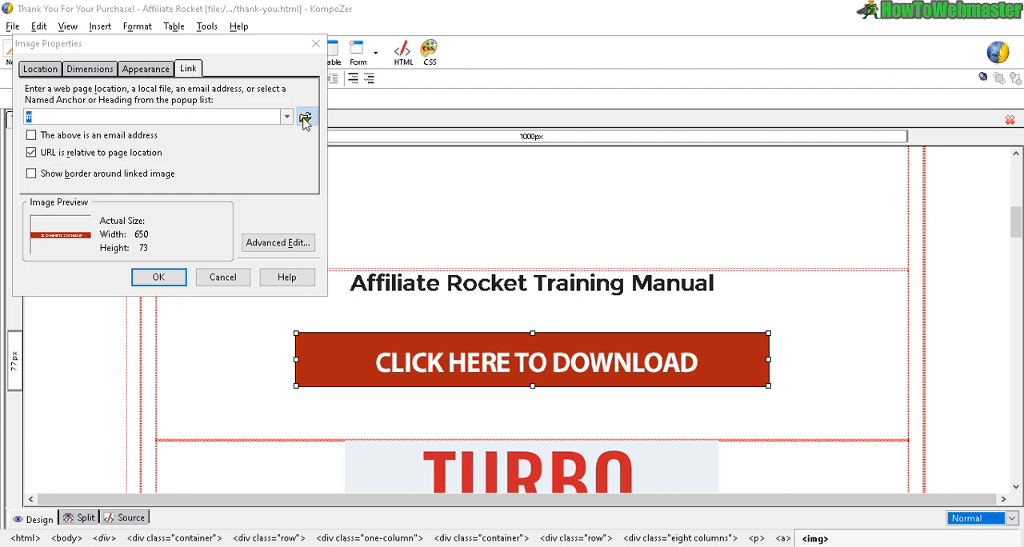
click(305, 118)
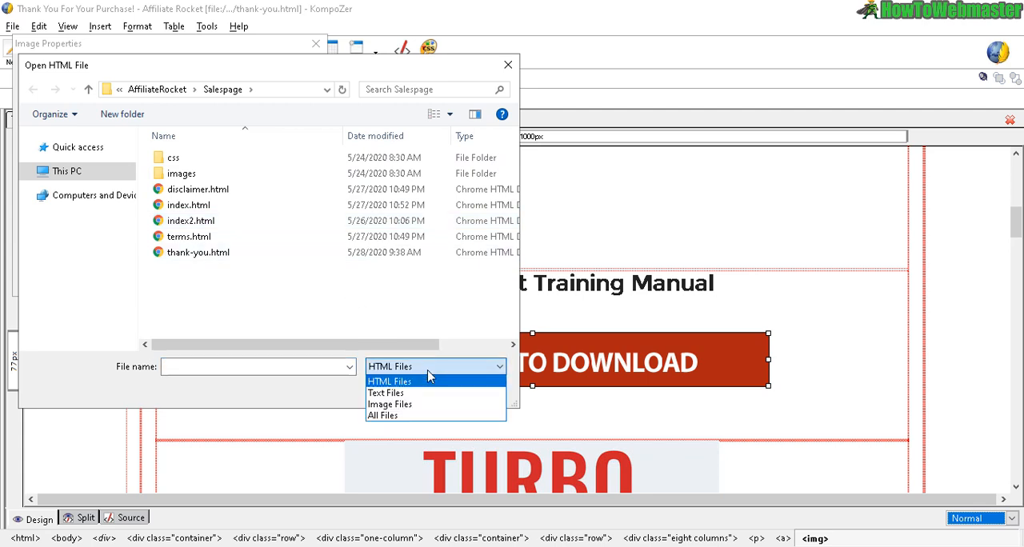
click(381, 415)
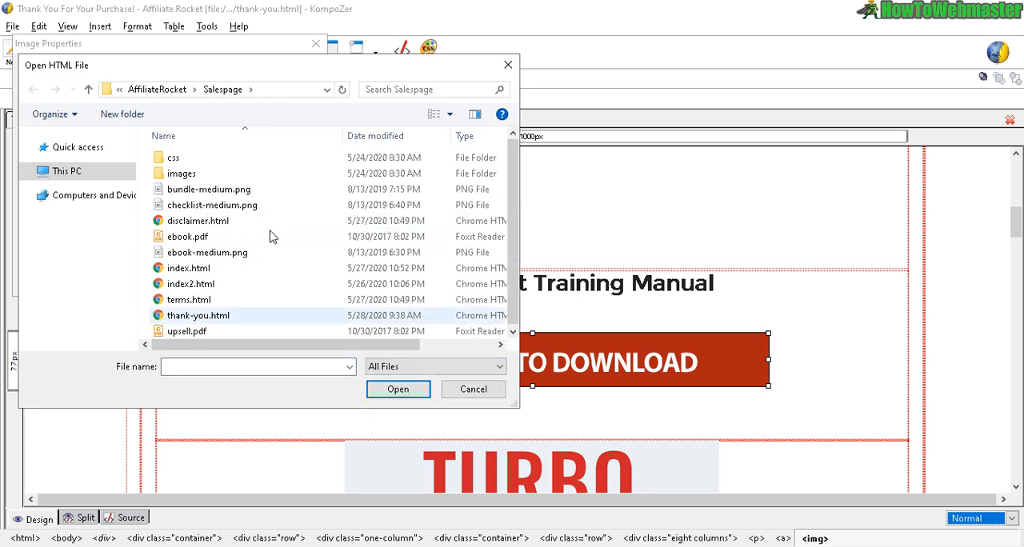
click(186, 235)
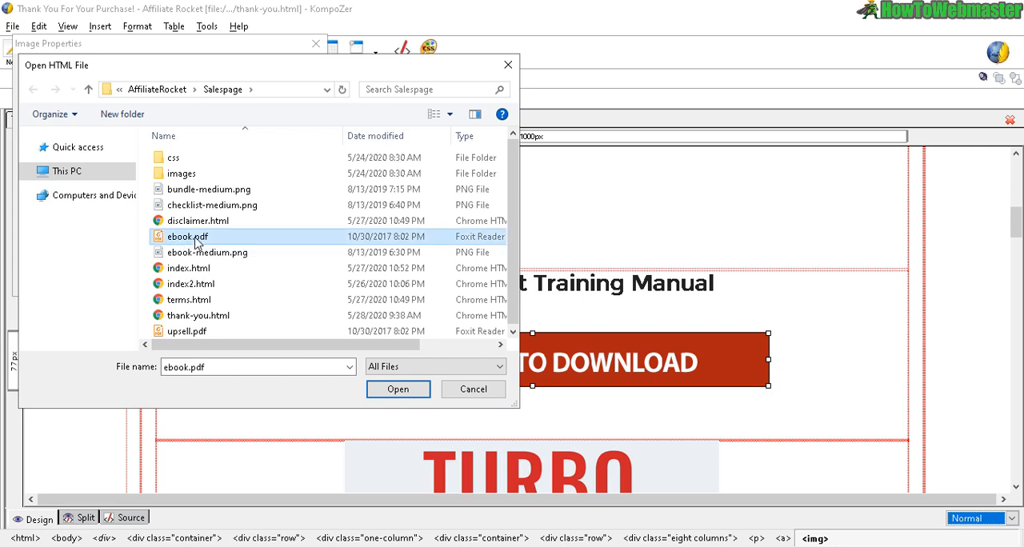
mouse_move(398, 389)
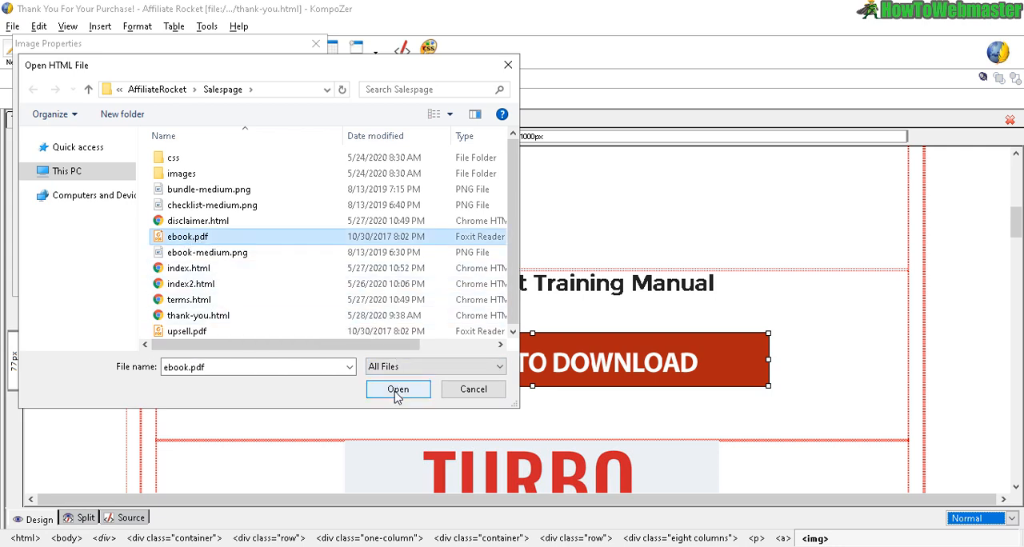
click(397, 389)
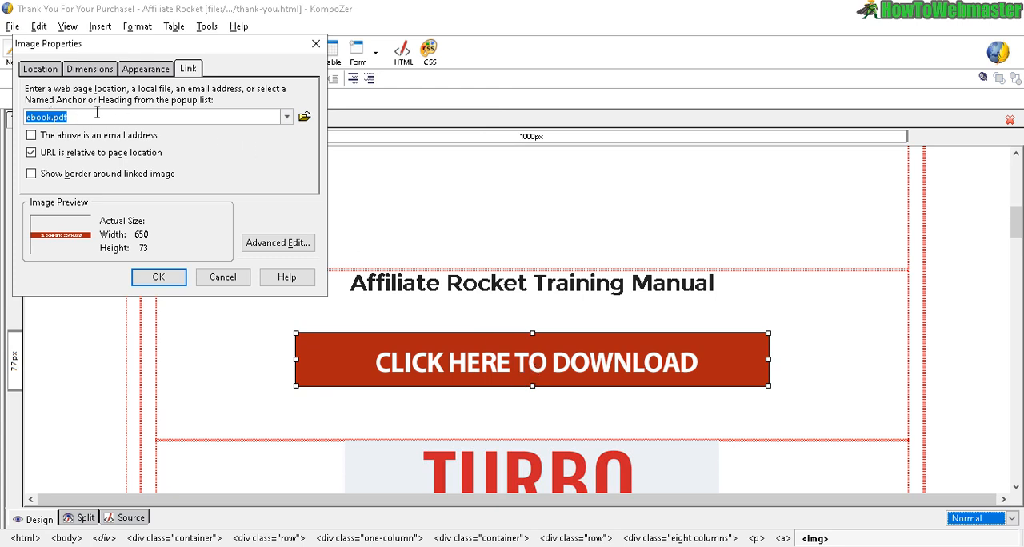
Apply the link and give the button the alternate text 'book'
click(52, 117)
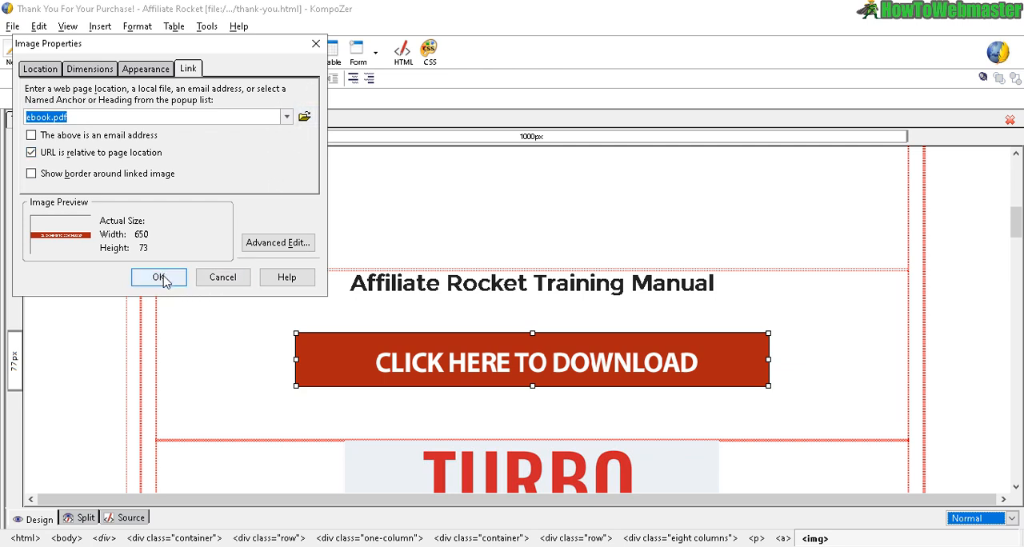
click(158, 276)
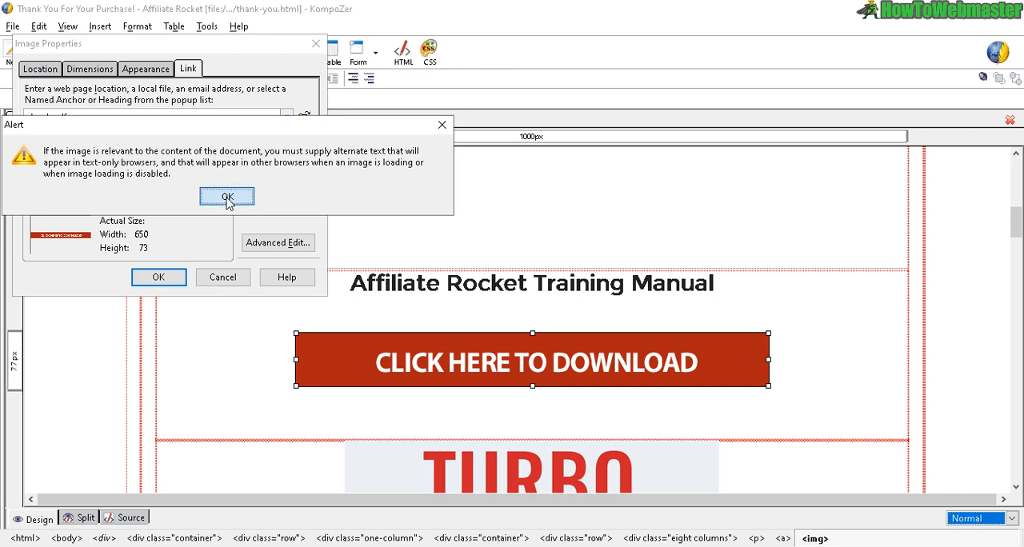
click(227, 197)
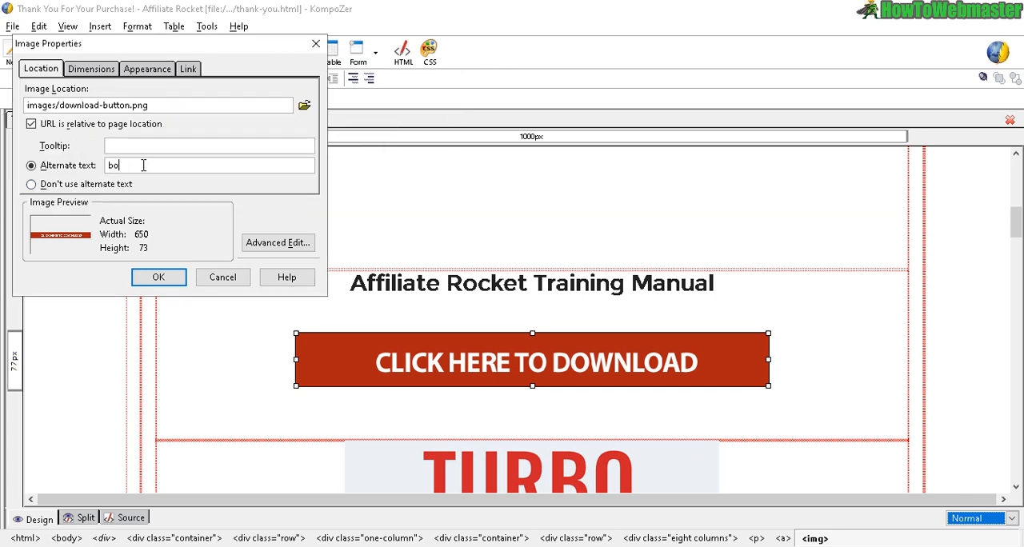
text(ok)
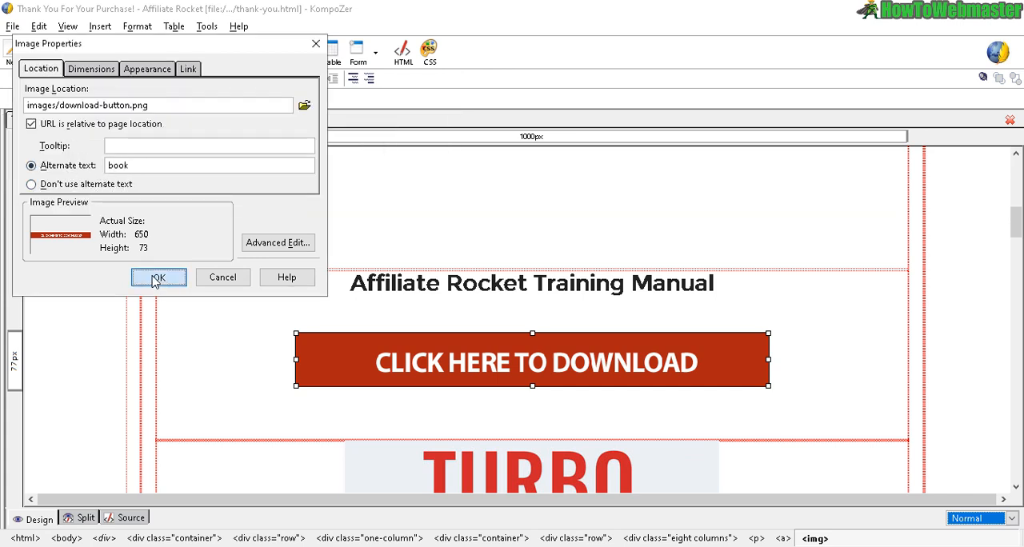
click(158, 277)
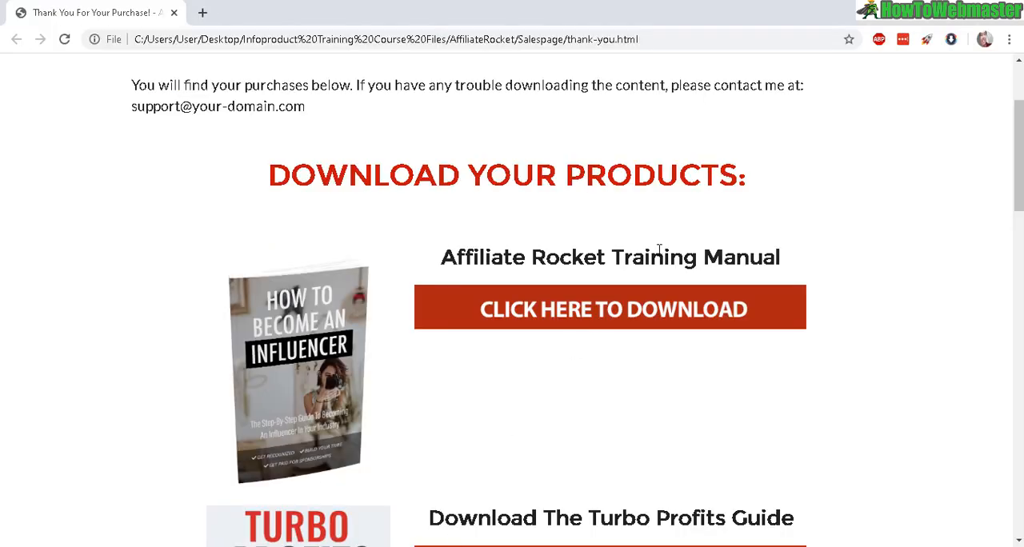
Confirm the Training Manual download button opens ebook.pdf, then return and scroll the thank-you page
scroll(up, 3)
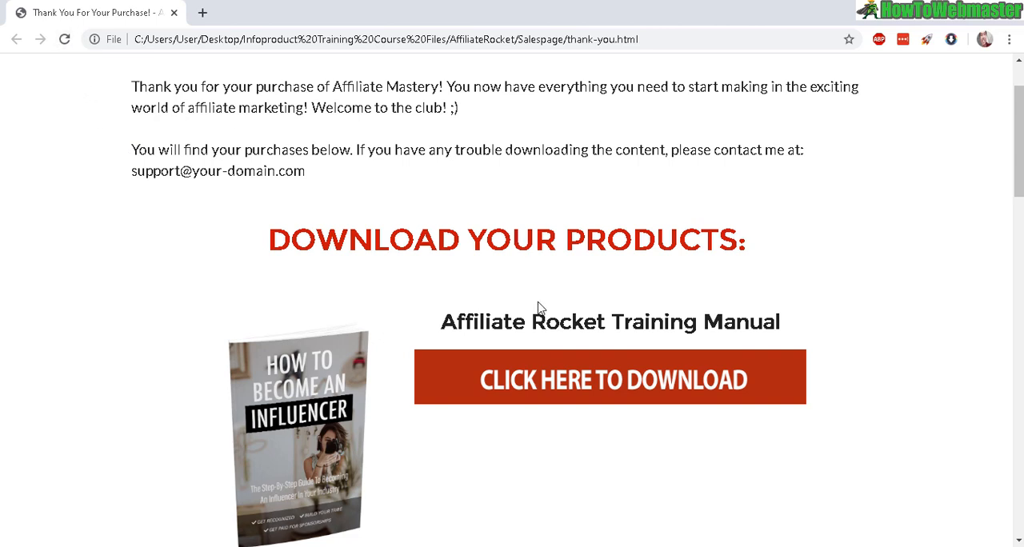
mouse_move(611, 380)
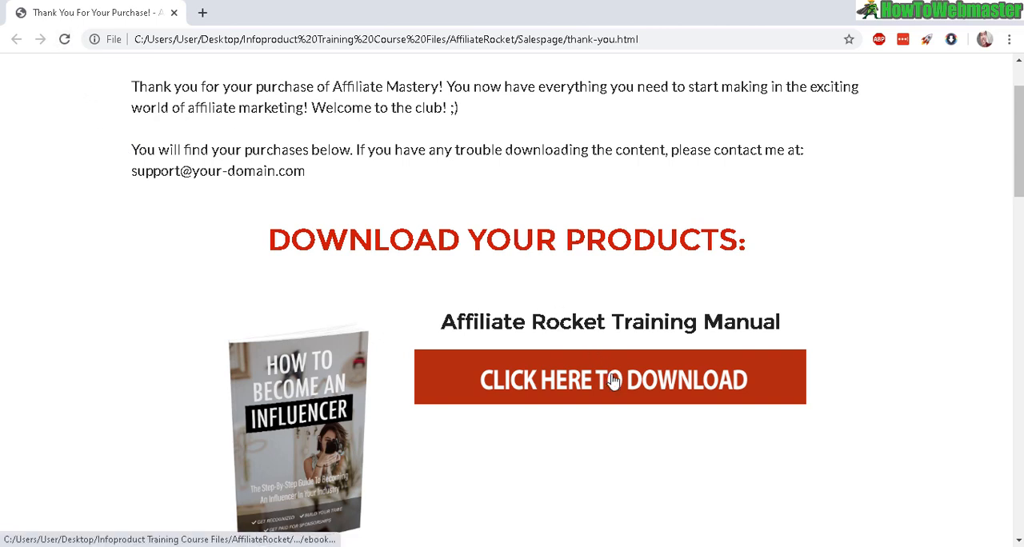
click(609, 379)
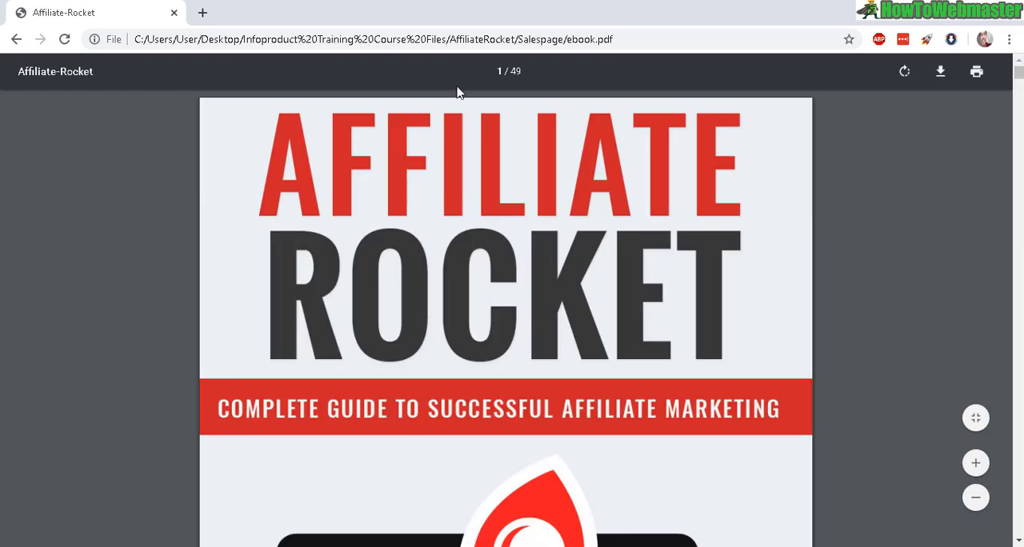
scroll(down, 3)
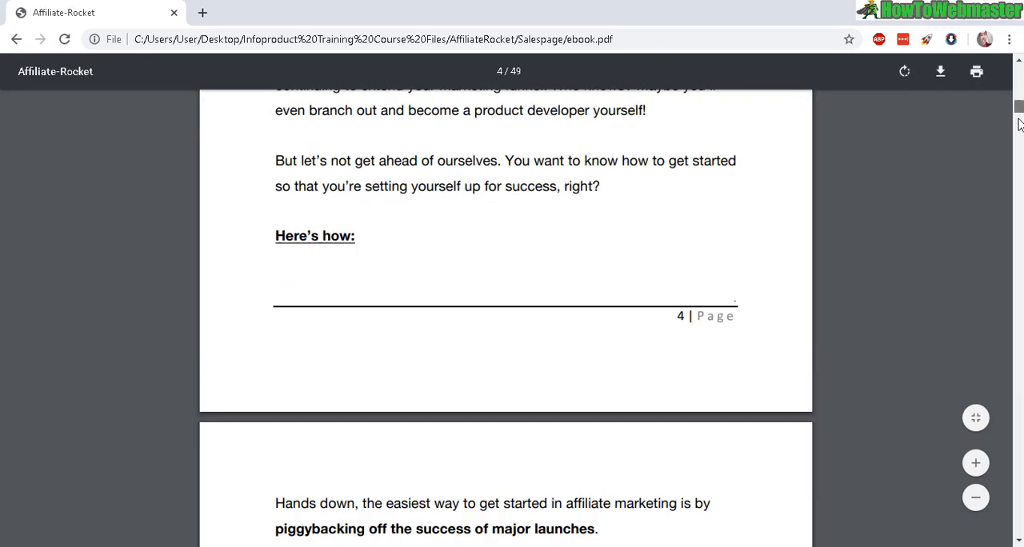
scroll(down, 3)
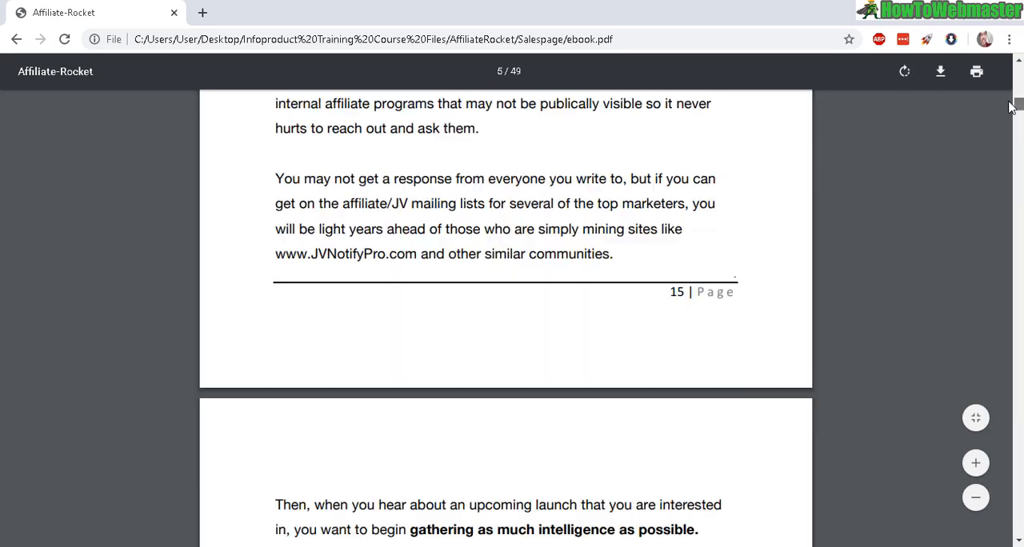
click(16, 39)
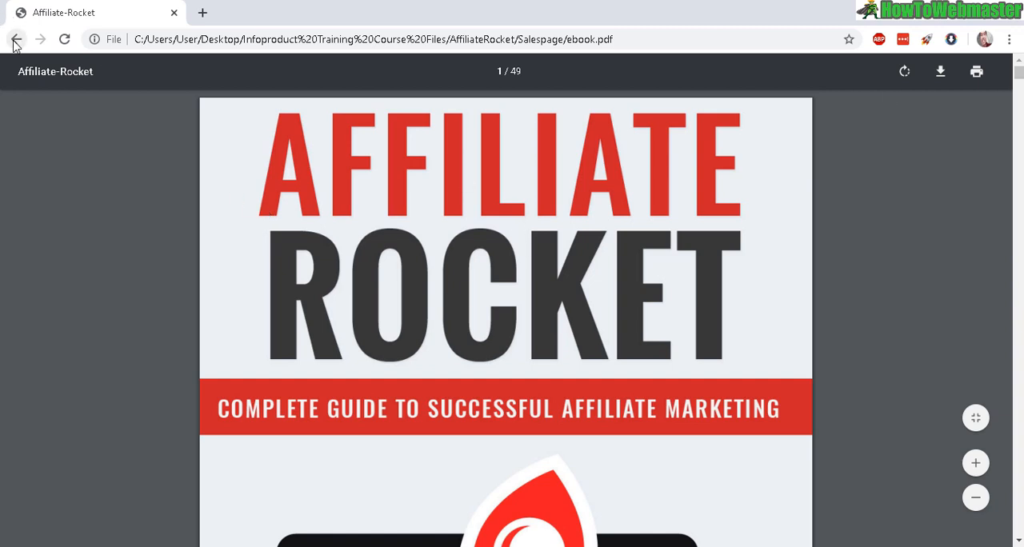
click(16, 39)
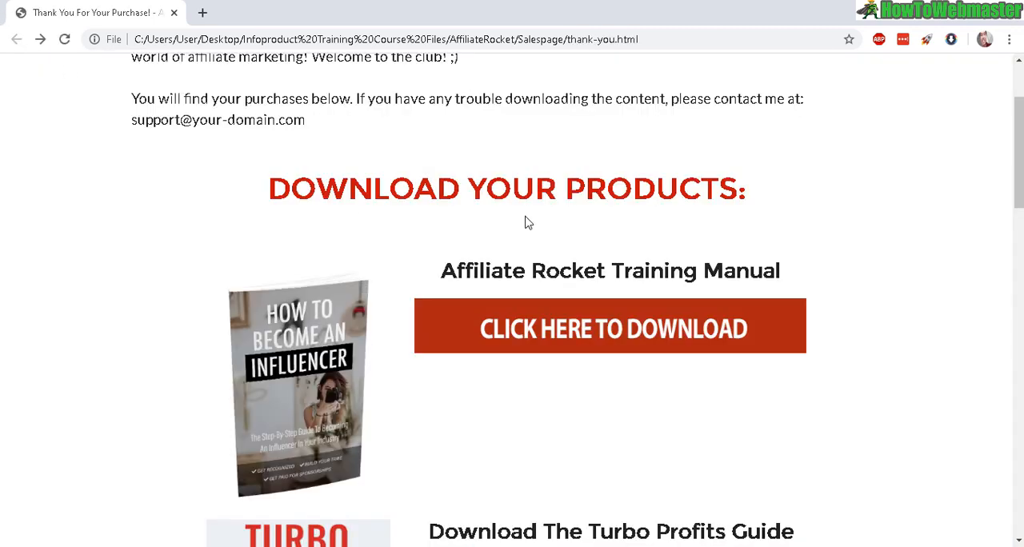
mouse_move(634, 328)
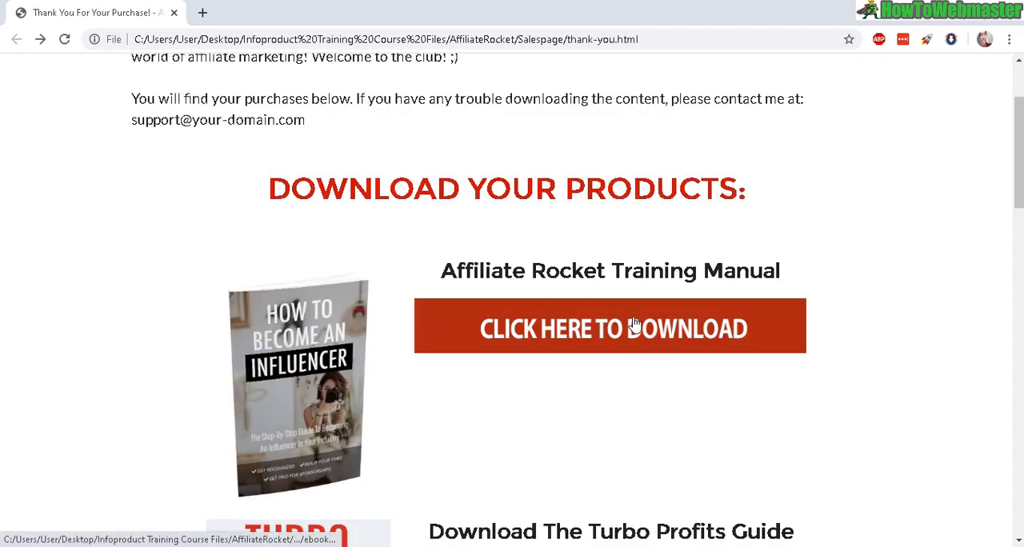
mouse_move(659, 387)
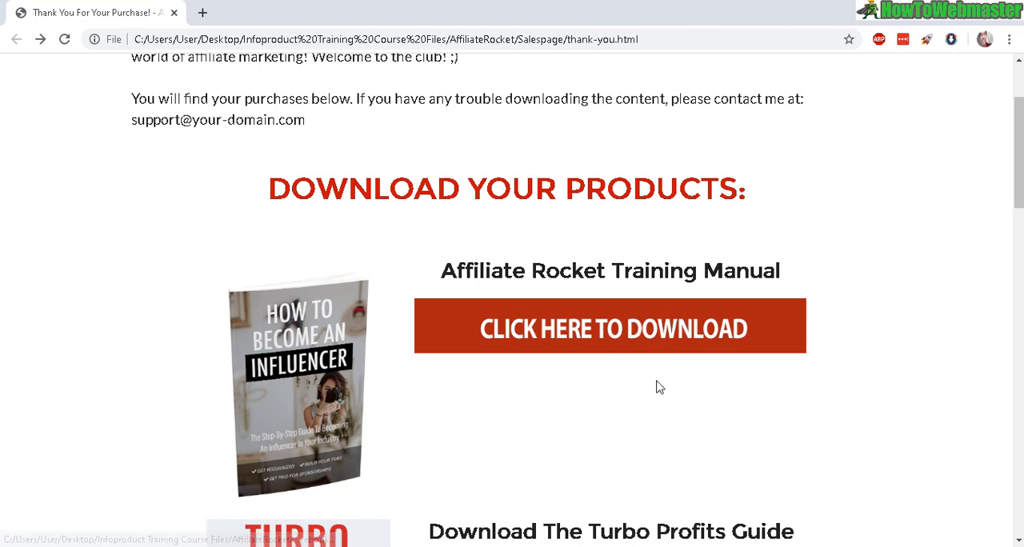
mouse_move(987, 210)
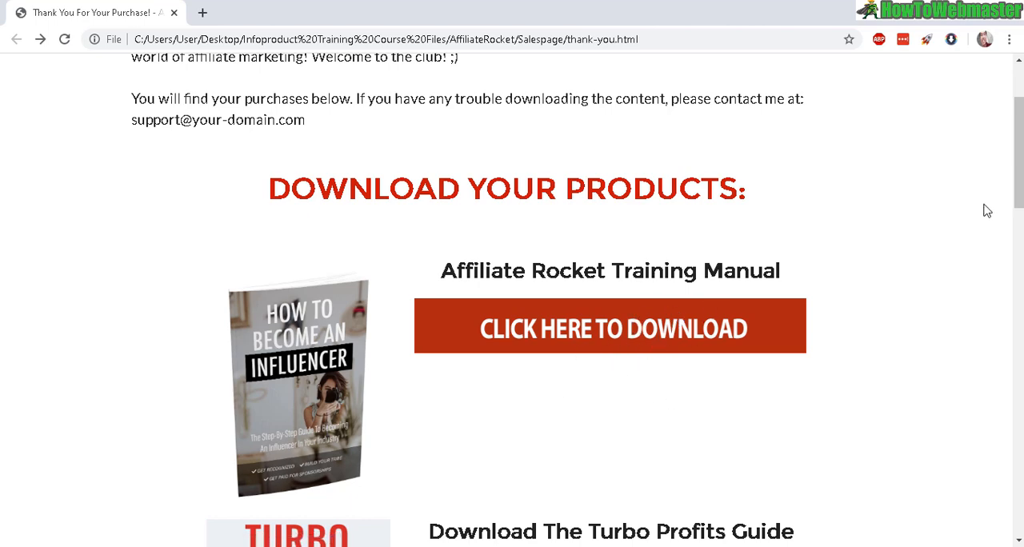
scroll(down, 3)
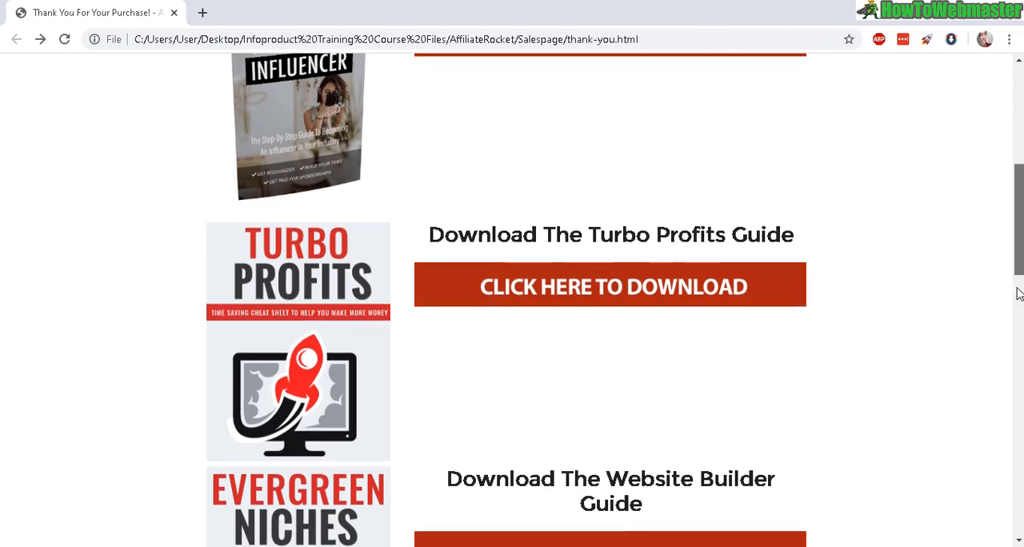
scroll(down, 3)
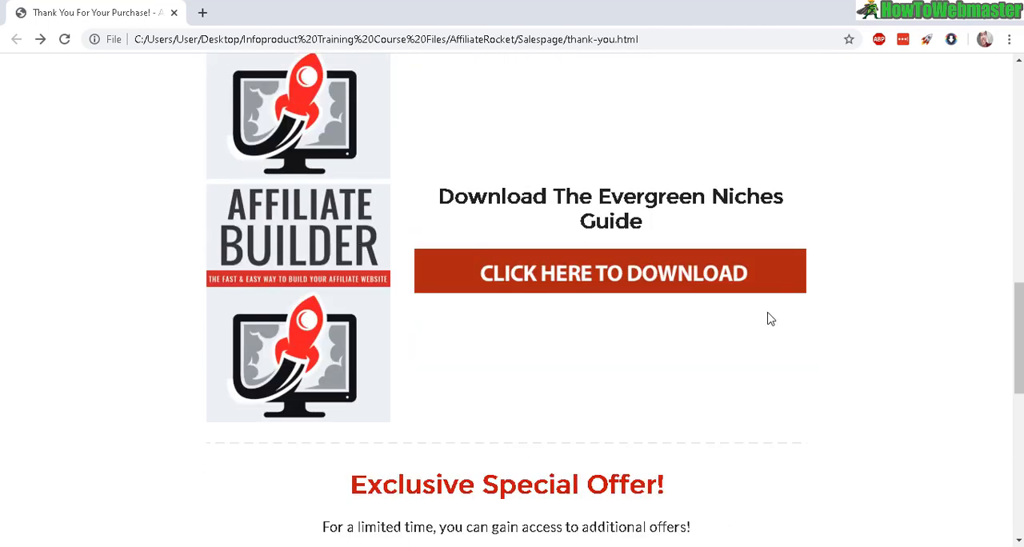
Scroll the thank-you page in KompoZer to the Exclusive Special Offer upsell section
scroll(down, 3)
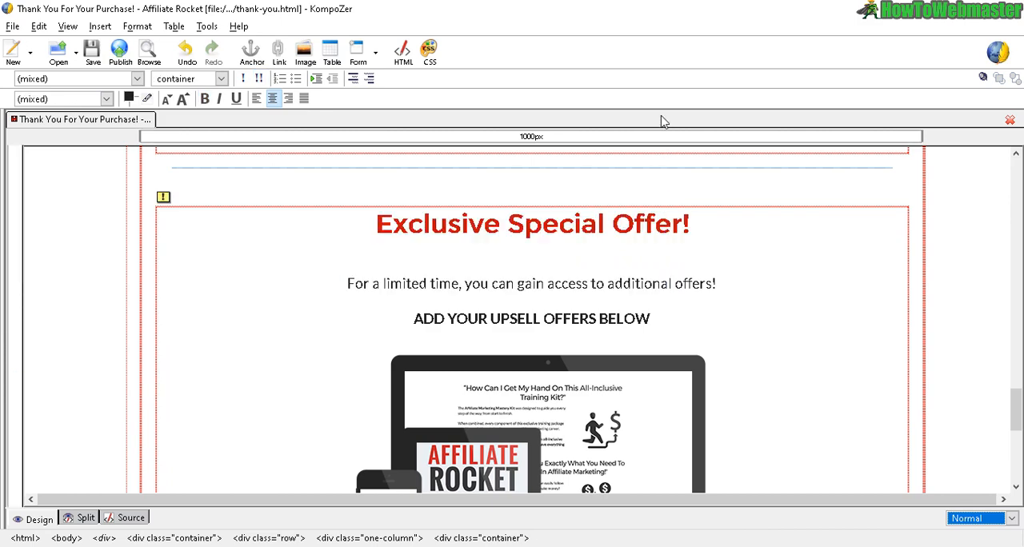
scroll(up, 3)
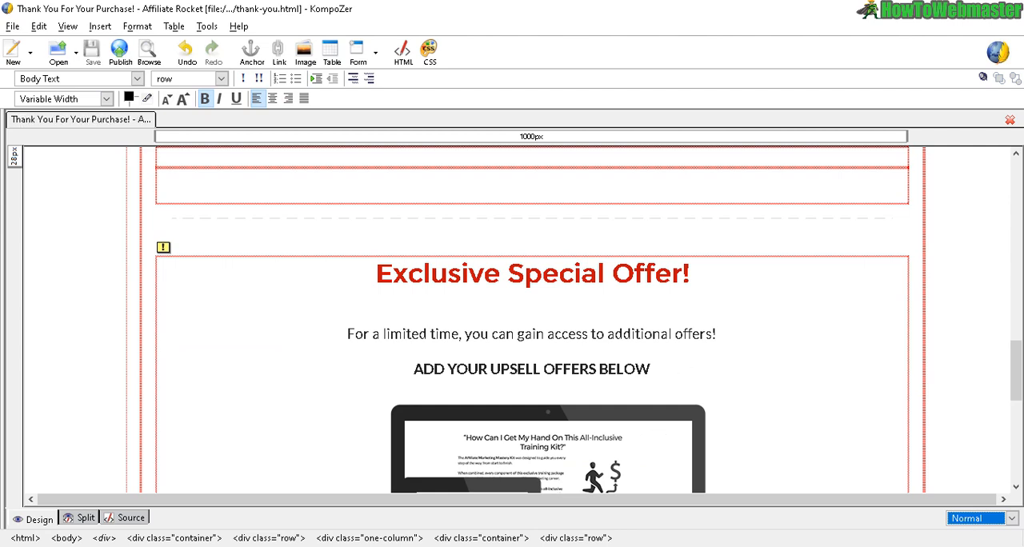
Preview thank-you.html in Chrome, scrolling to the Exclusive Special Offer image and sign-off
click(148, 51)
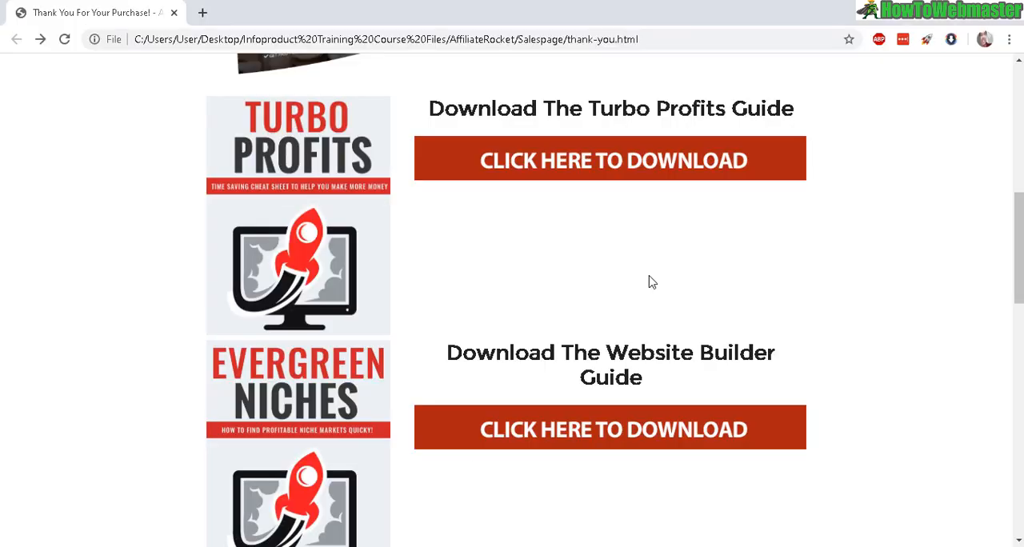
scroll(up, 3)
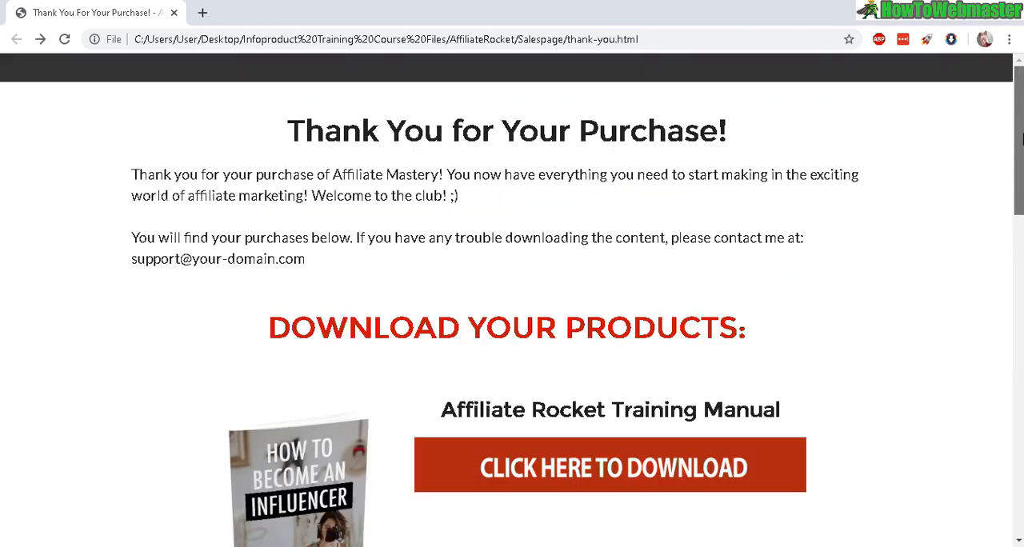
scroll(down, 3)
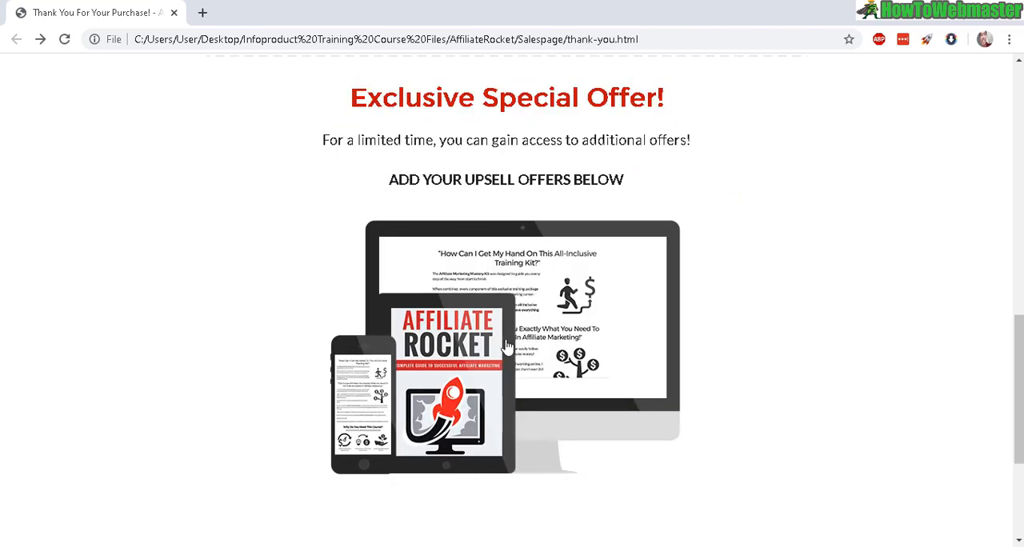
mouse_move(588, 232)
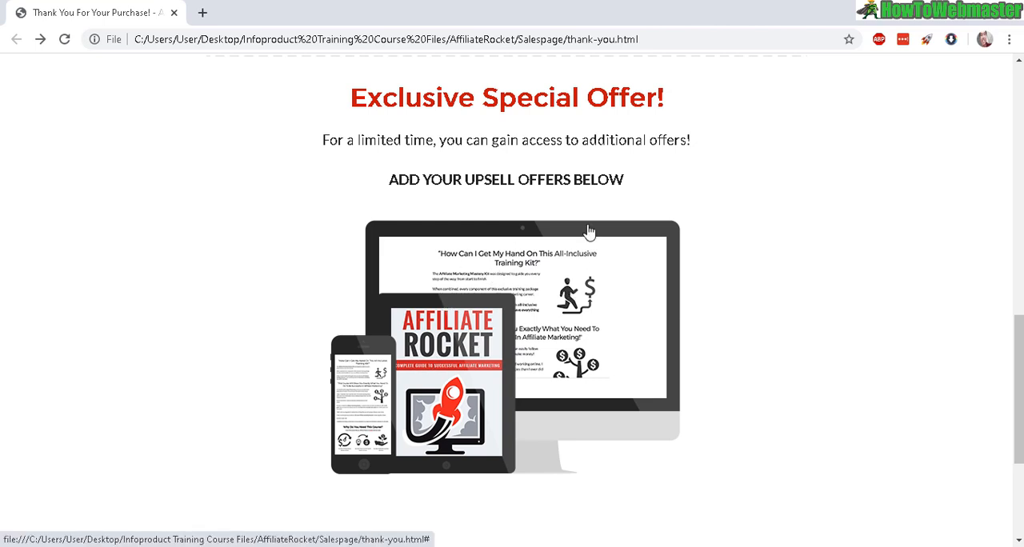
mouse_move(526, 458)
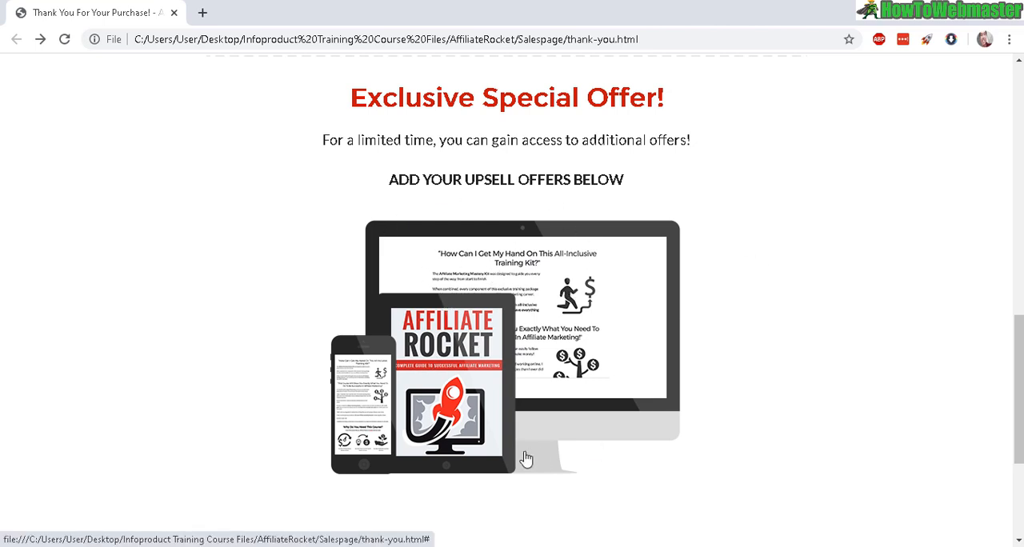
mouse_move(451, 228)
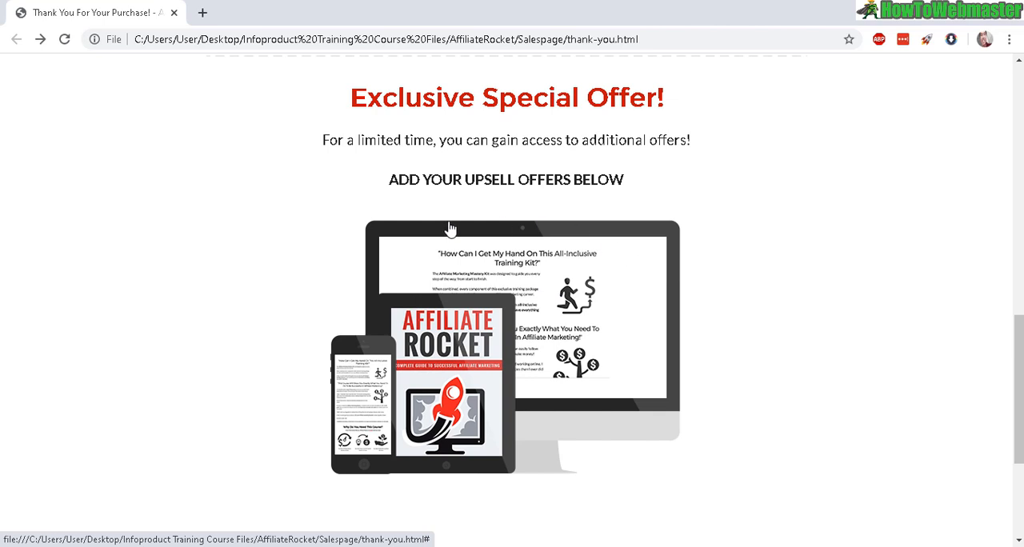
mouse_move(866, 314)
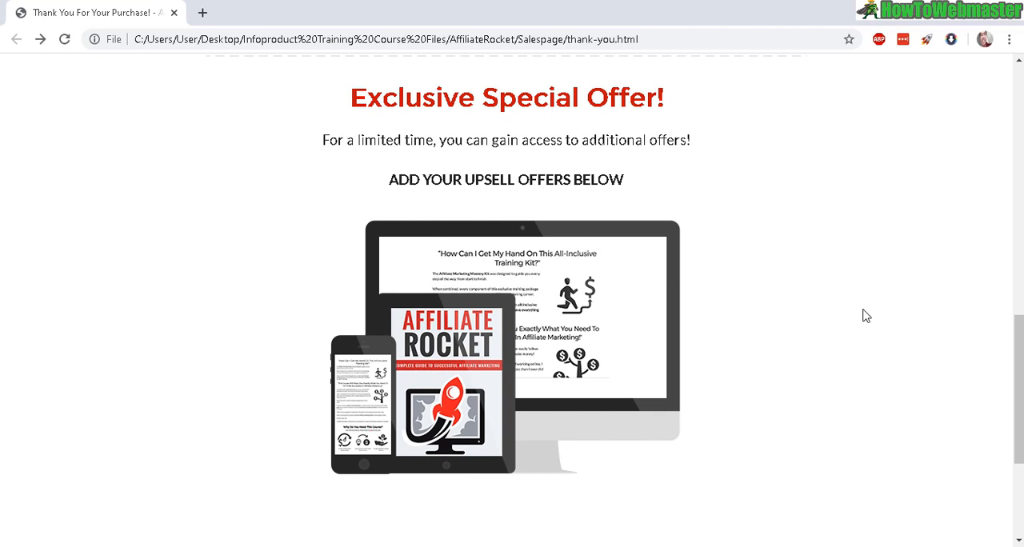
scroll(down, 3)
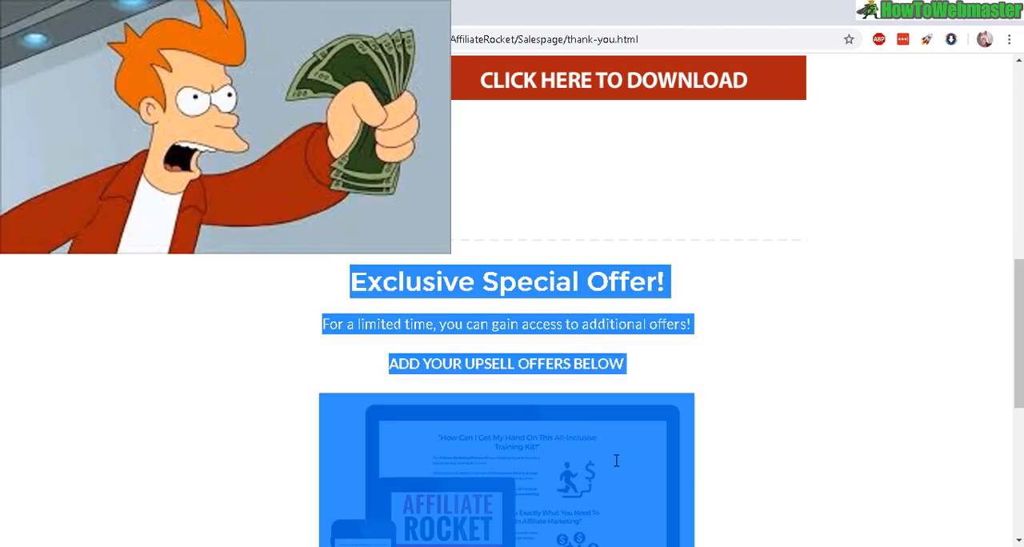
mouse_move(990, 358)
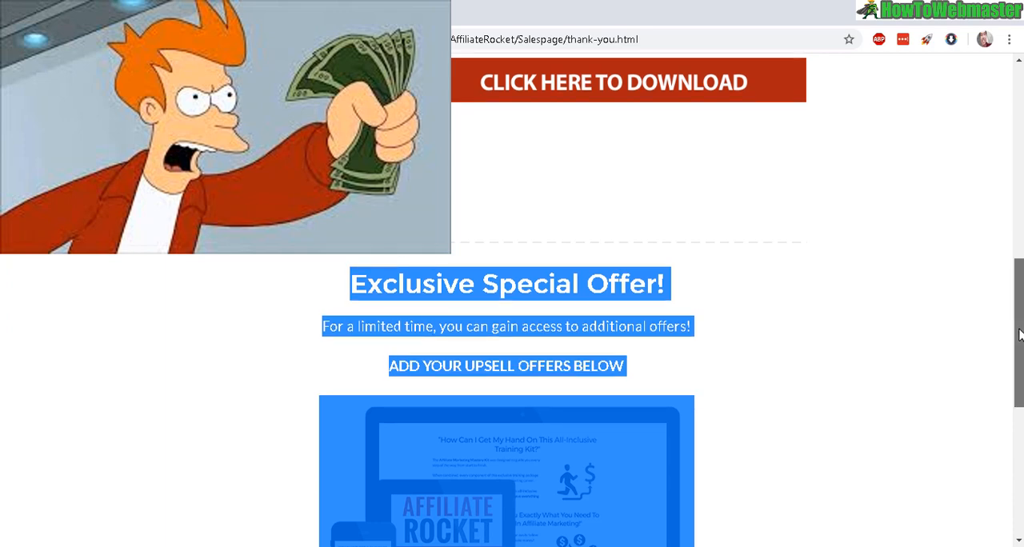
scroll(up, 3)
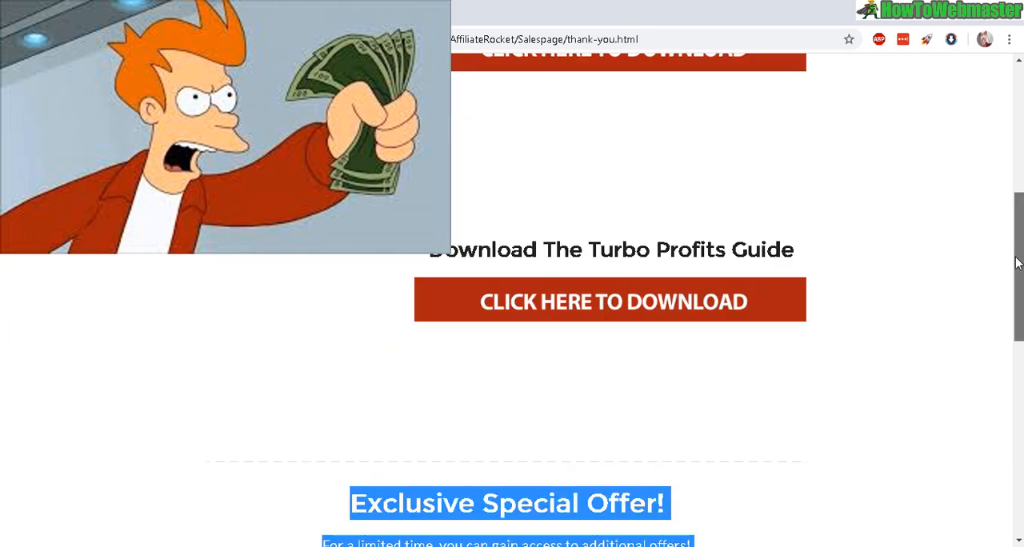
scroll(up, 3)
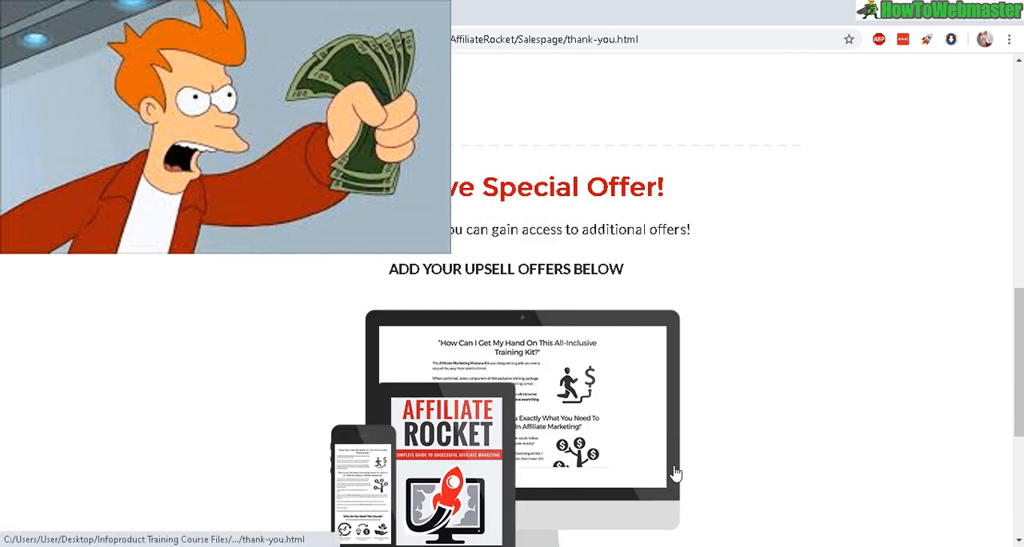
scroll(down, 3)
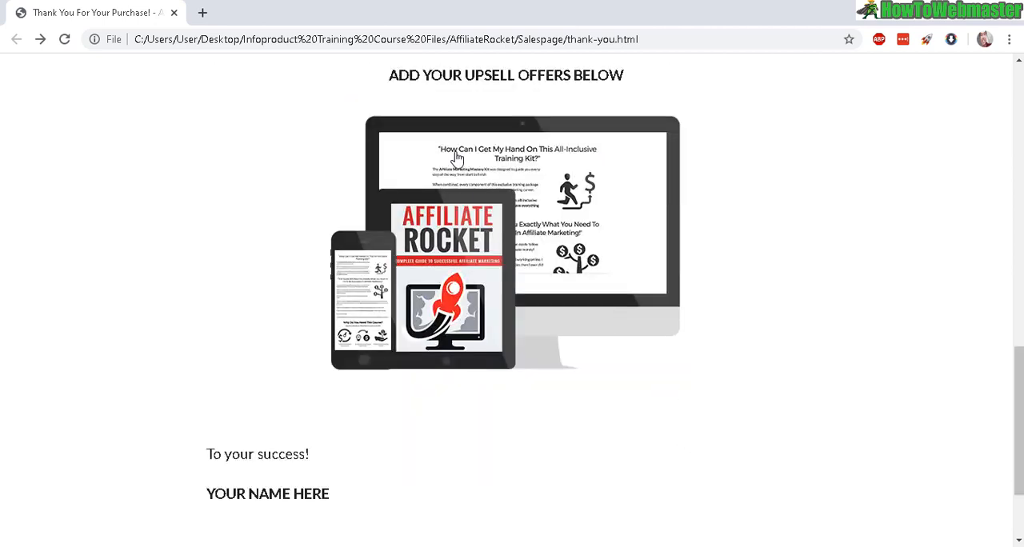
mouse_move(882, 332)
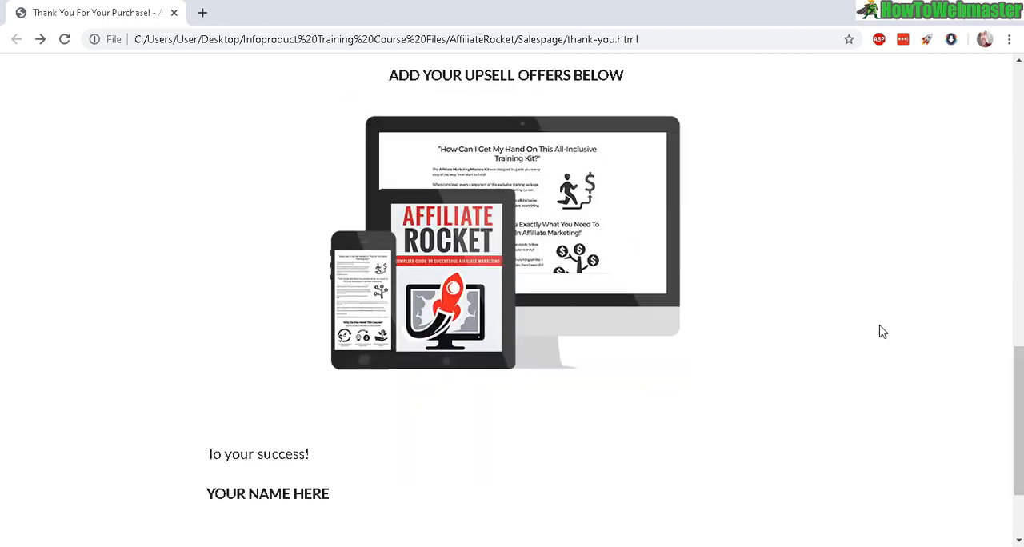
scroll(down, 3)
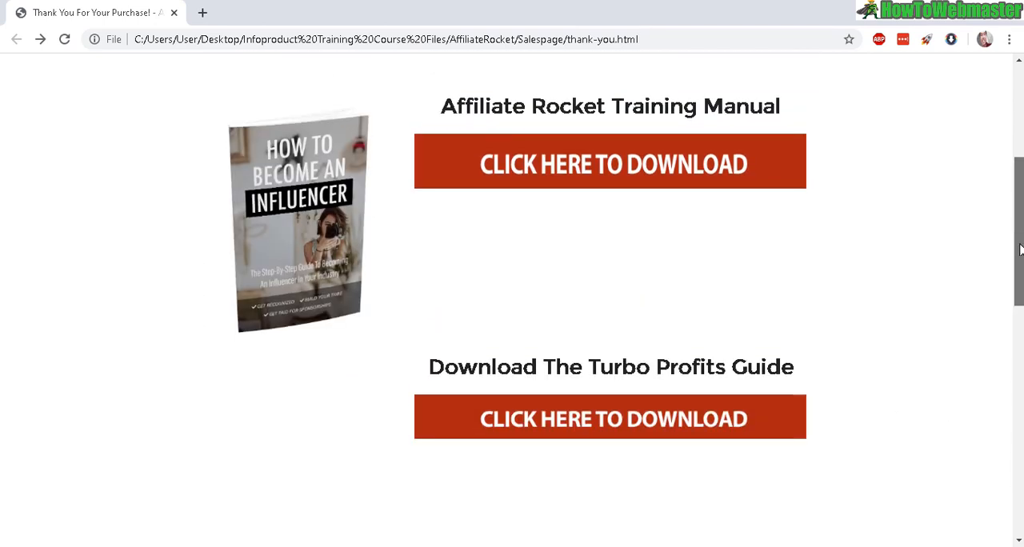
Replace the upsell section's device mockup with bundle-medium.png, alternate text 'upsell'
scroll(down, 3)
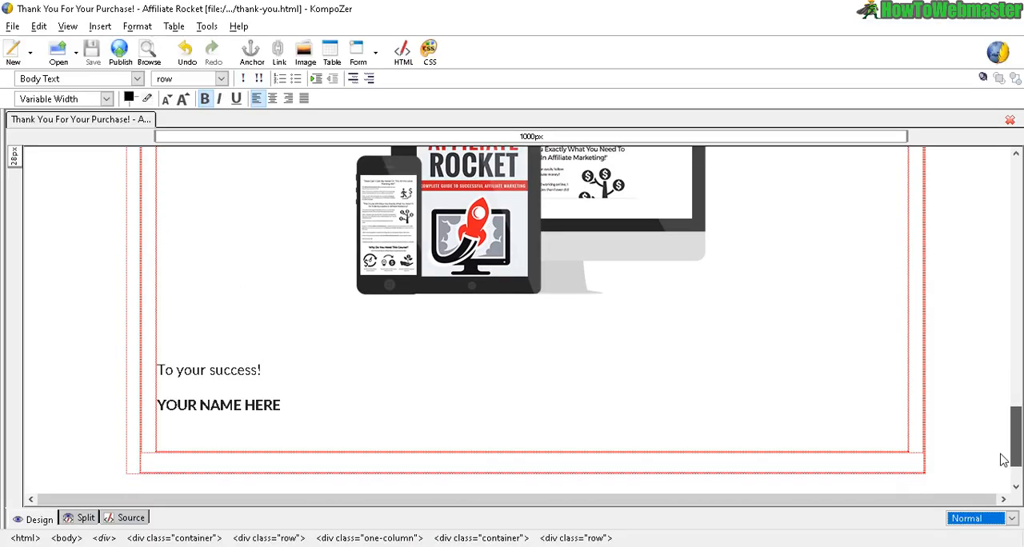
scroll(up, 3)
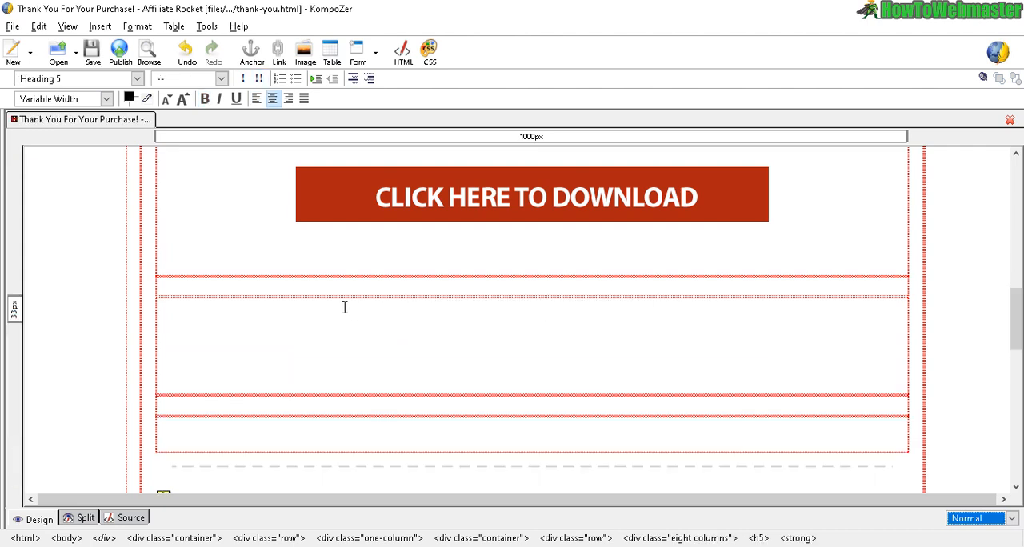
scroll(down, 3)
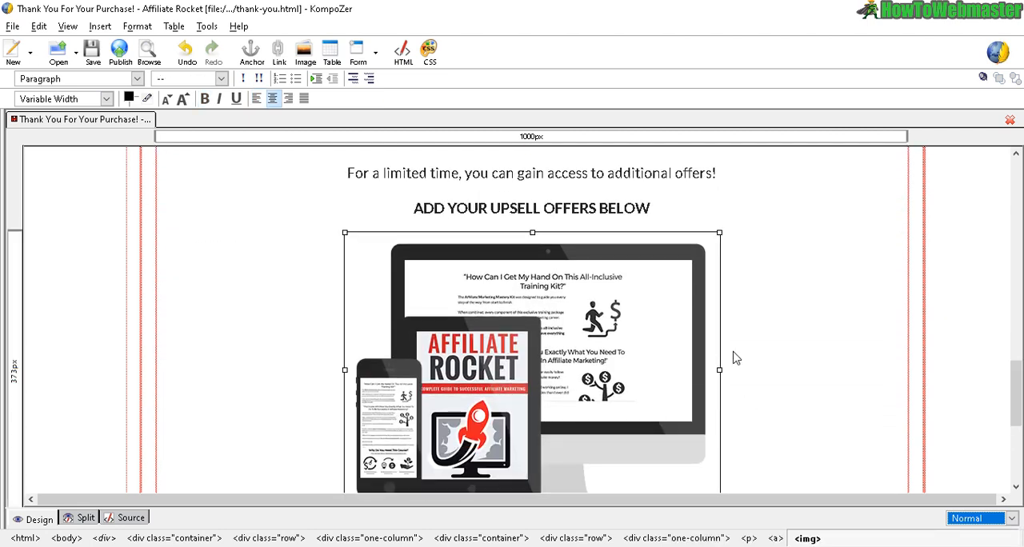
mouse_move(304, 51)
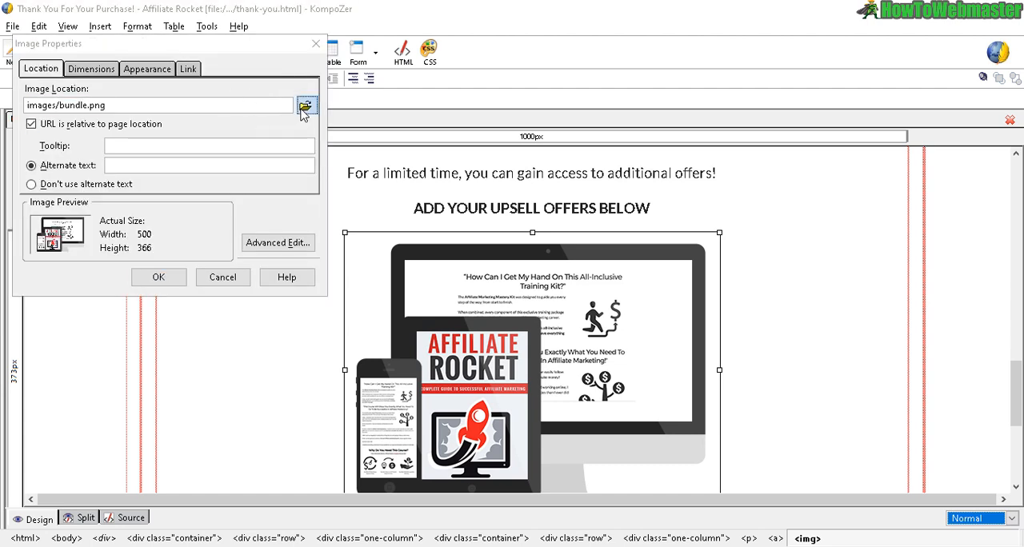
click(306, 105)
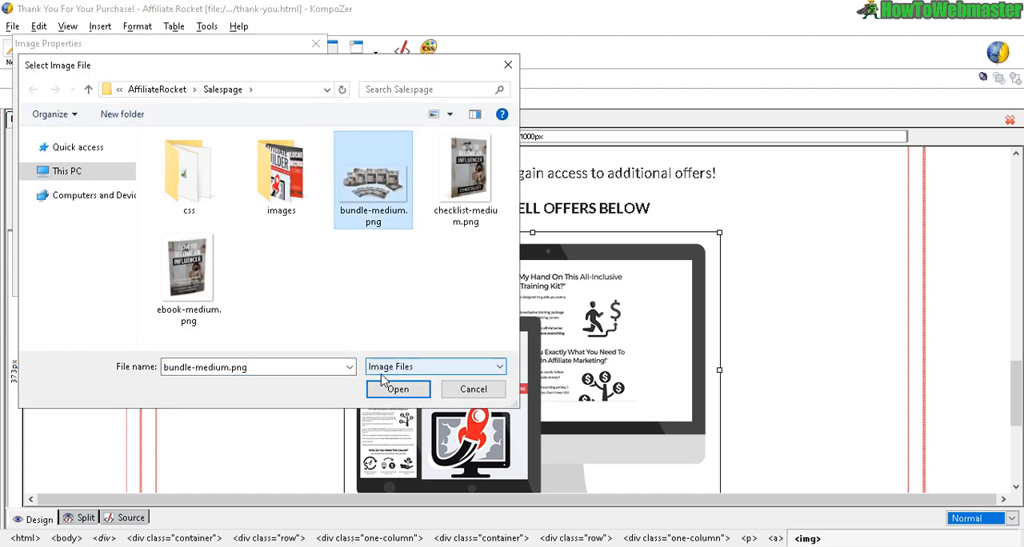
click(398, 389)
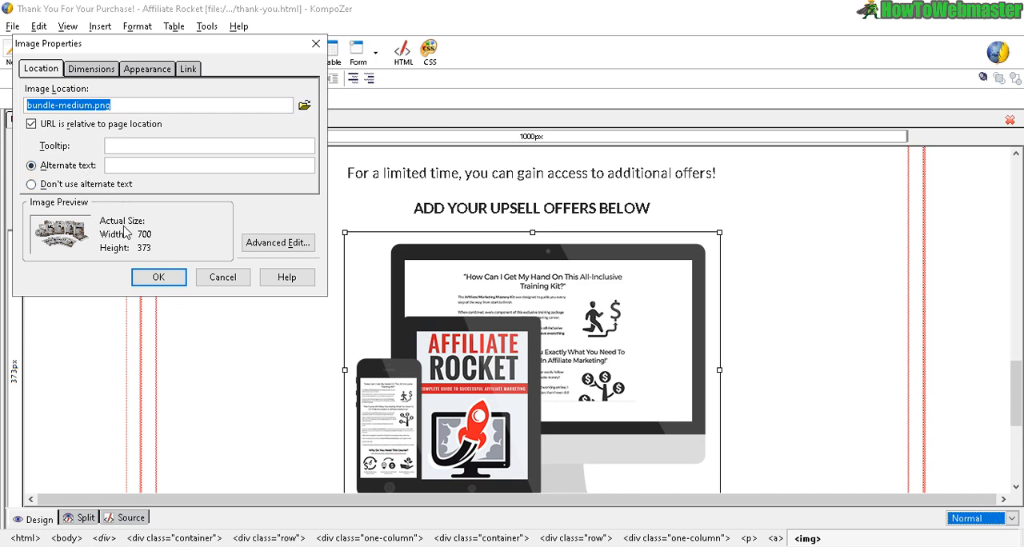
text(ups)
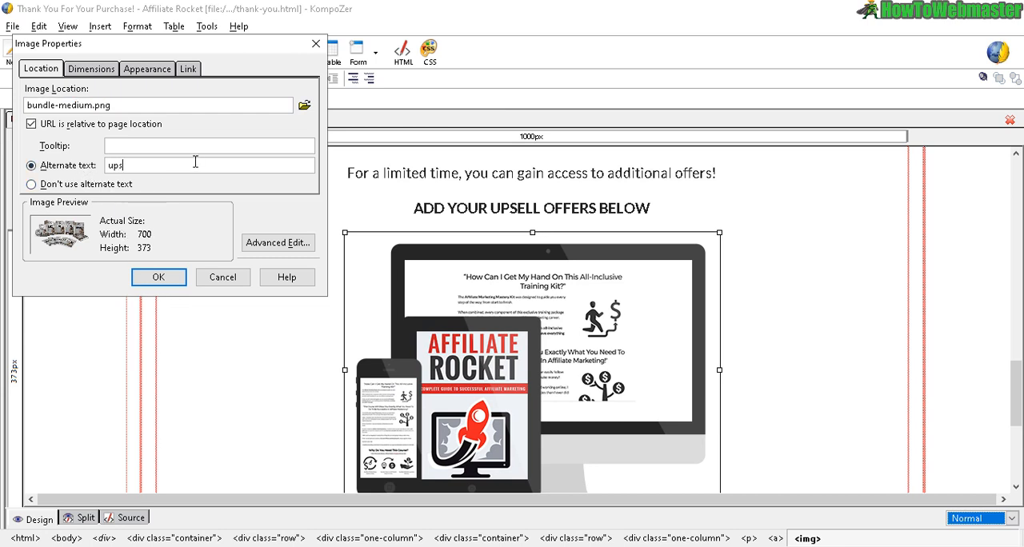
text(ell)
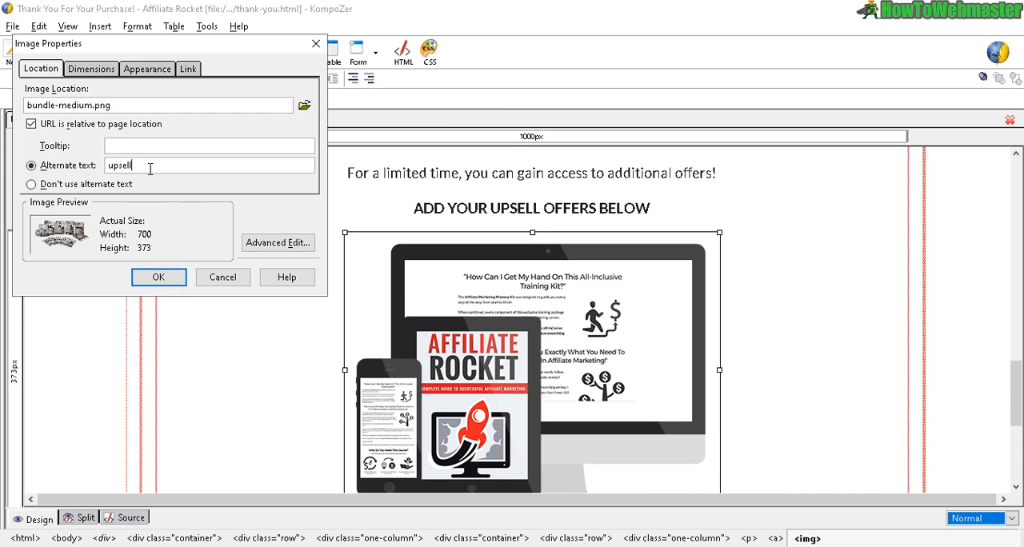
click(159, 277)
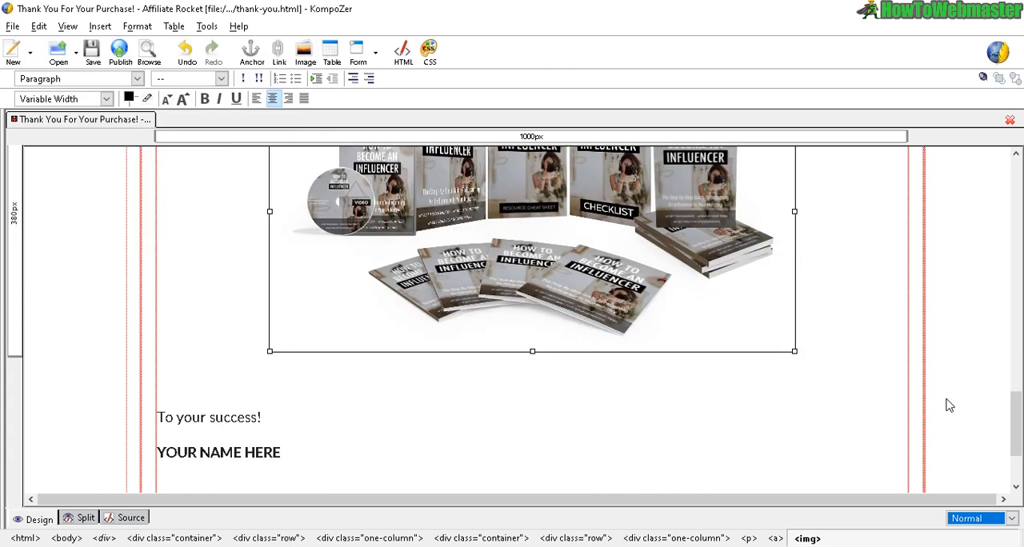
mouse_move(347, 138)
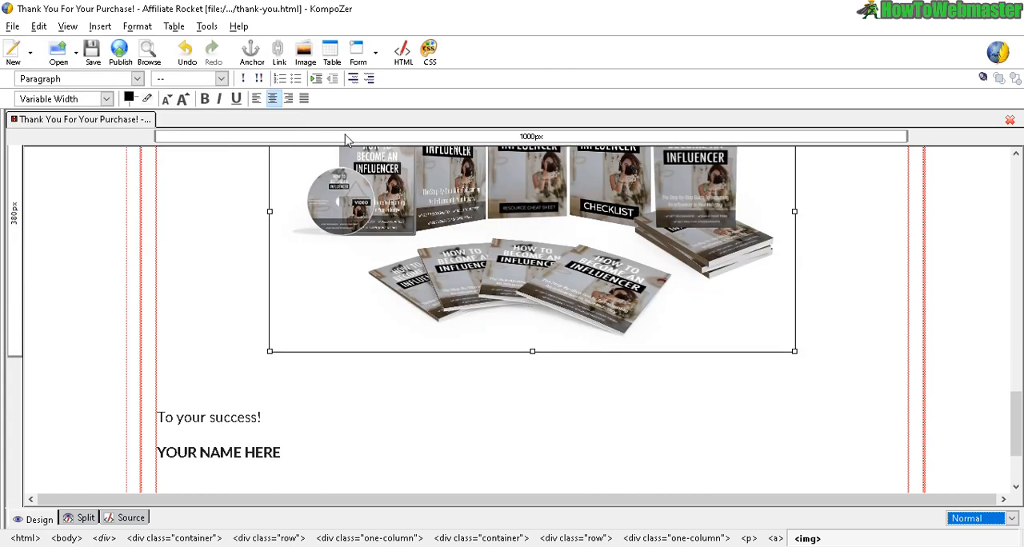
mouse_move(424, 234)
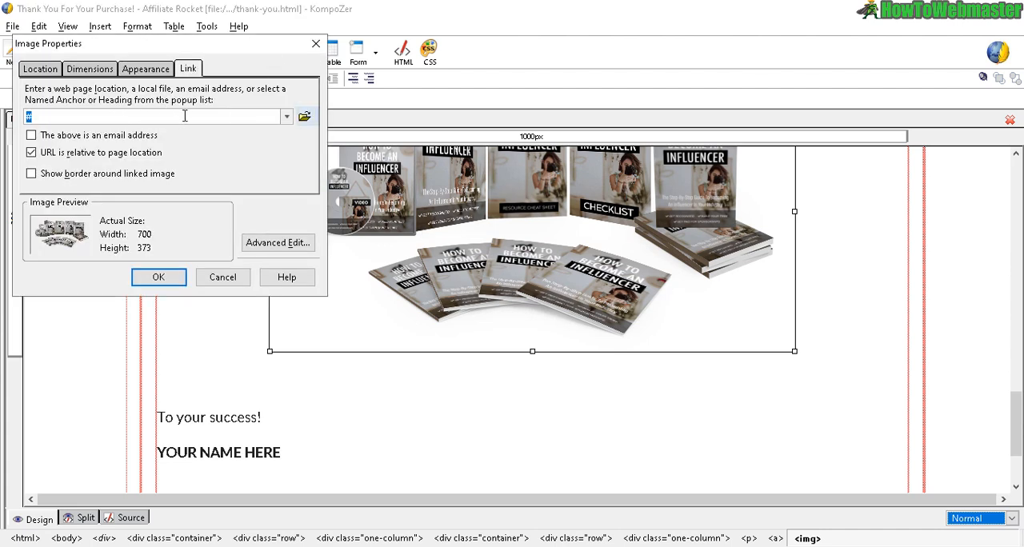
mouse_move(294, 126)
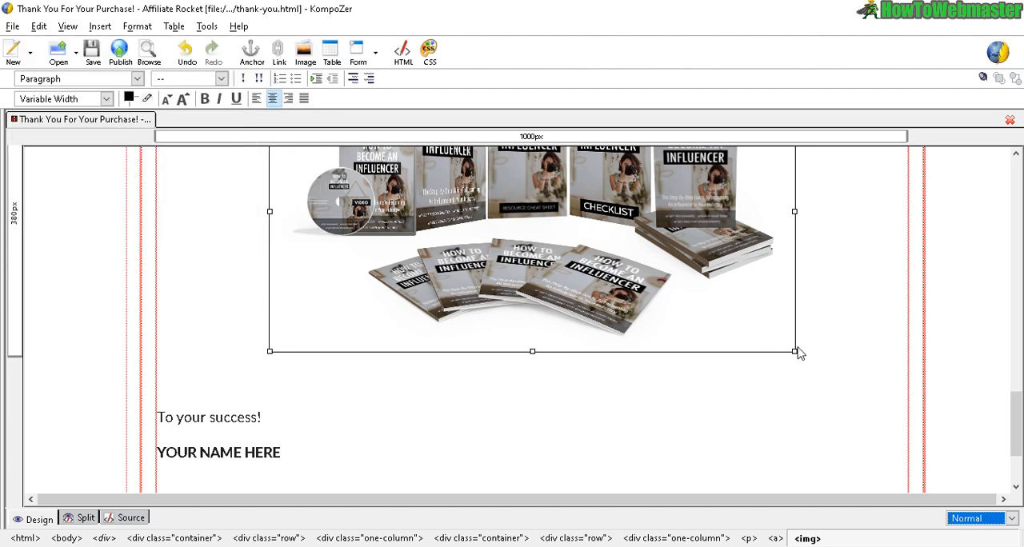
double_click(222, 452)
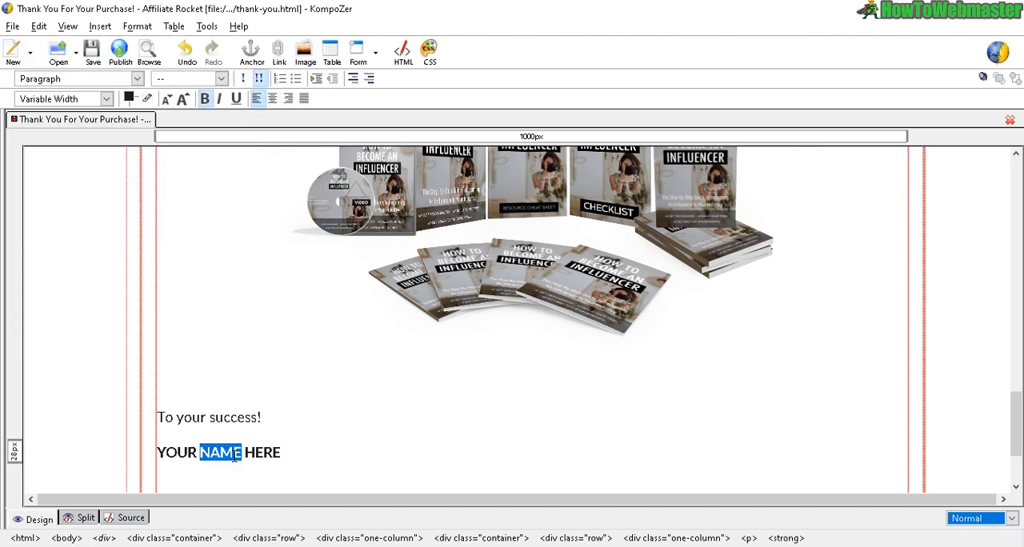
scroll(down, 3)
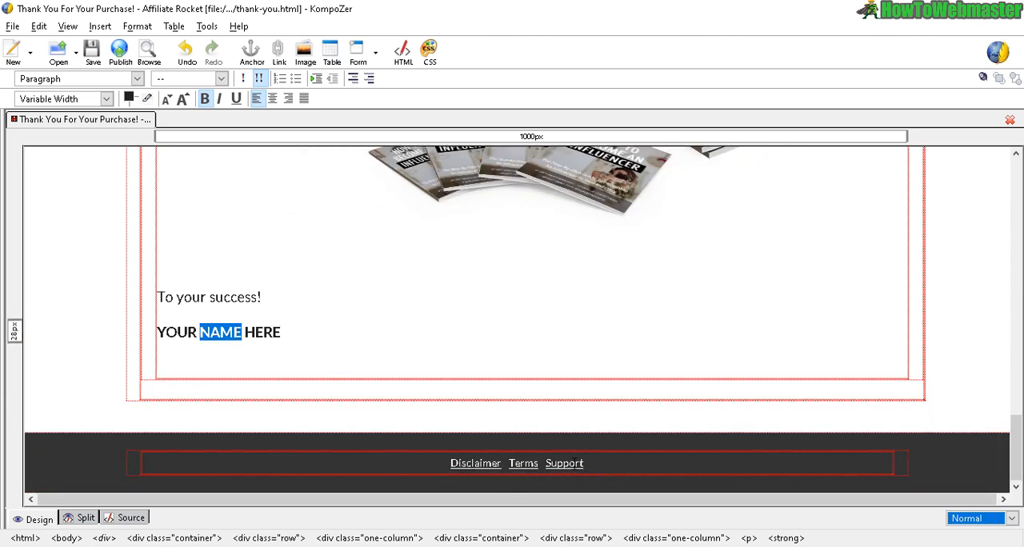
click(516, 463)
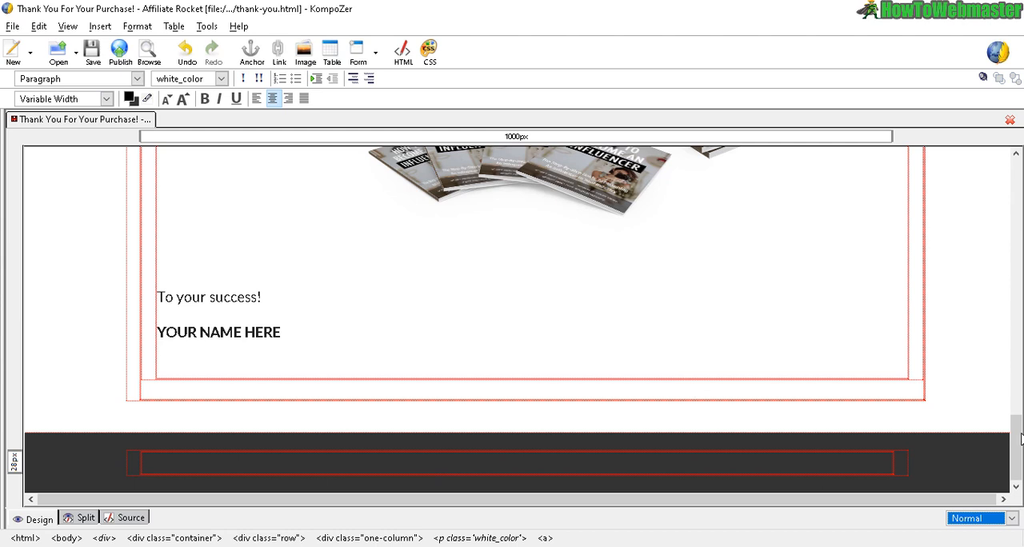
scroll(up, 3)
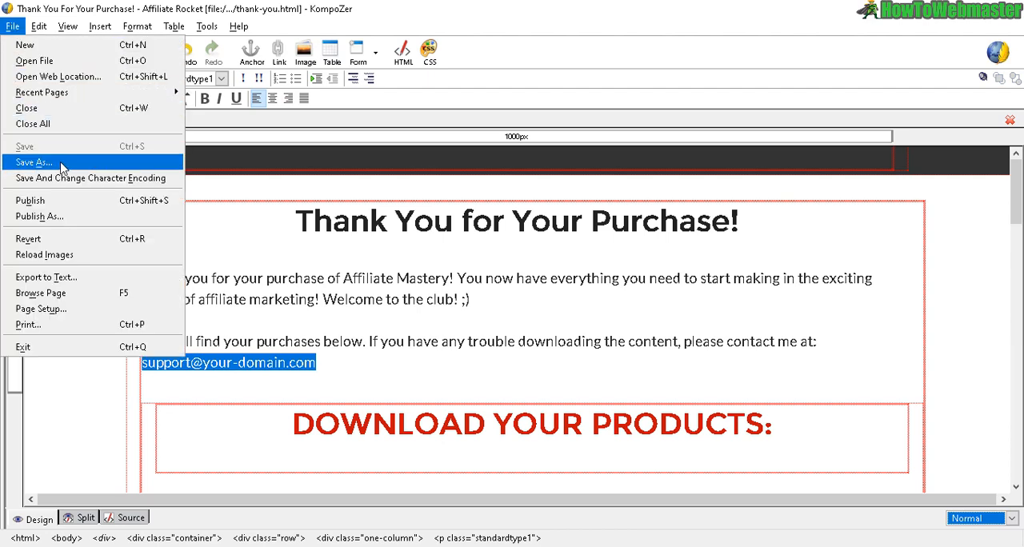
mouse_move(419, 270)
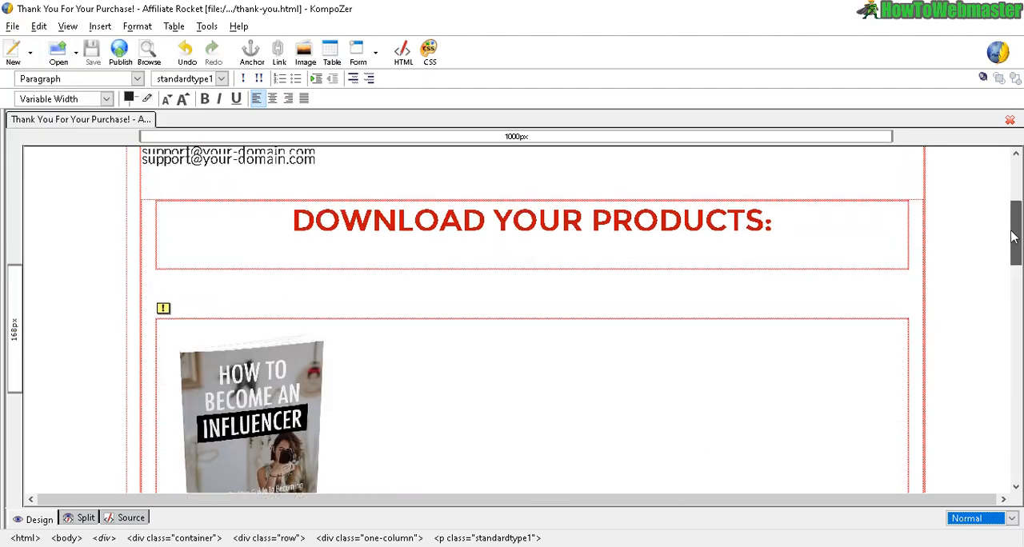
Save the page as thank-you-upsell.html in Salespage, after one cancelled Save As attempt
scroll(up, 3)
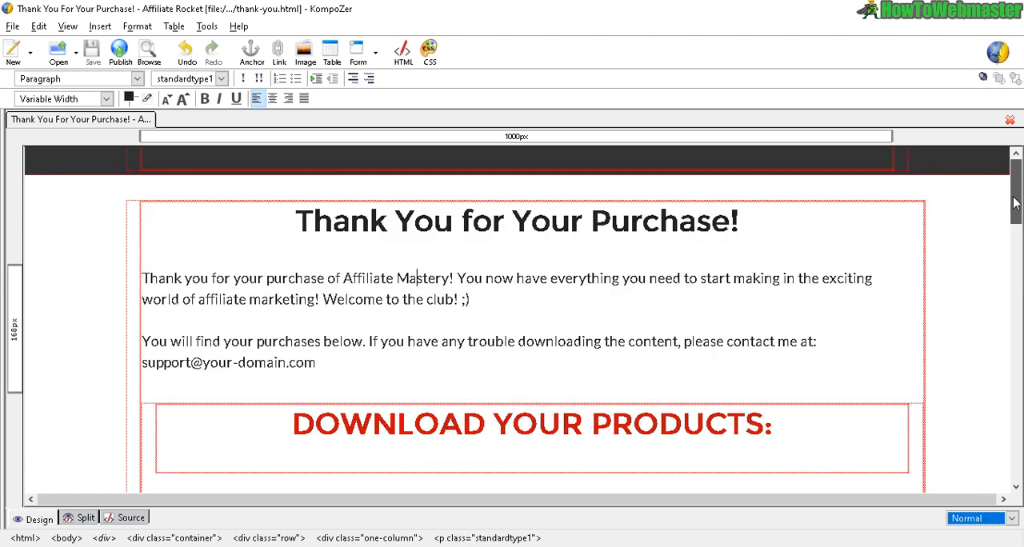
click(12, 26)
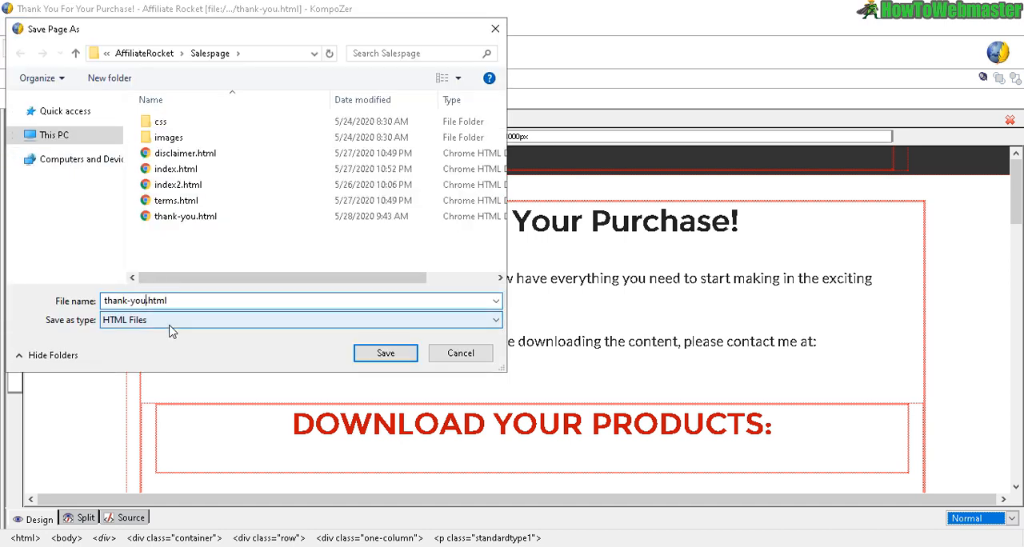
click(385, 352)
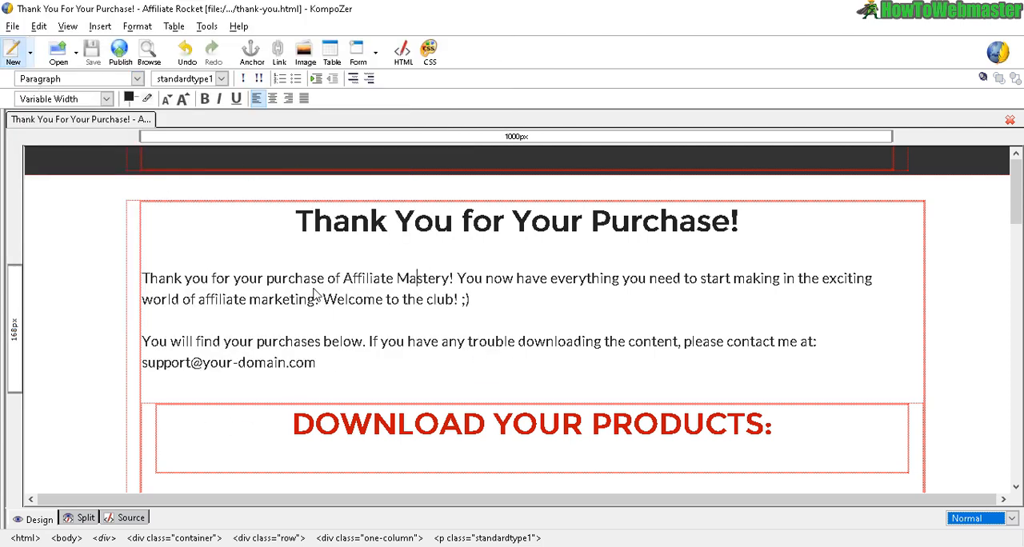
scroll(down, 3)
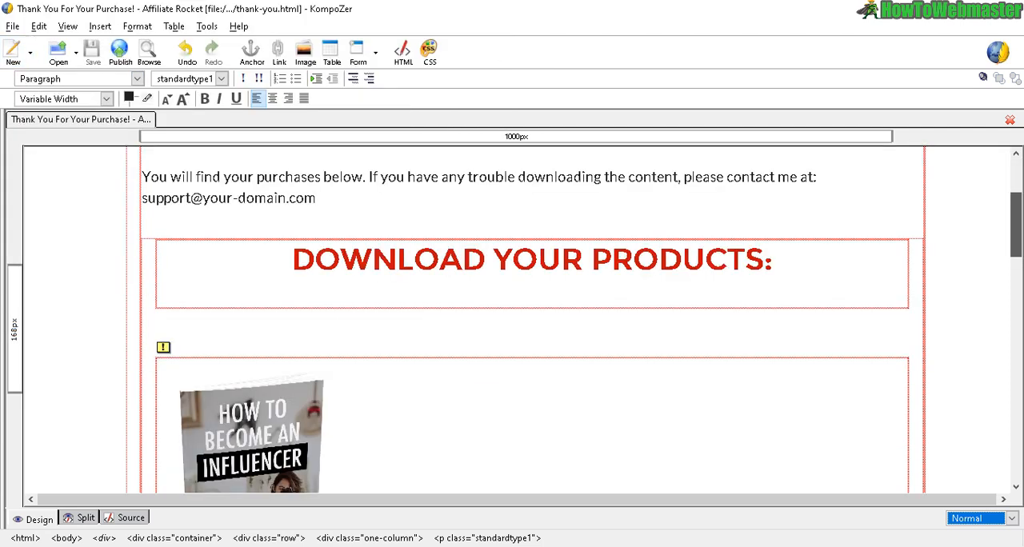
click(12, 27)
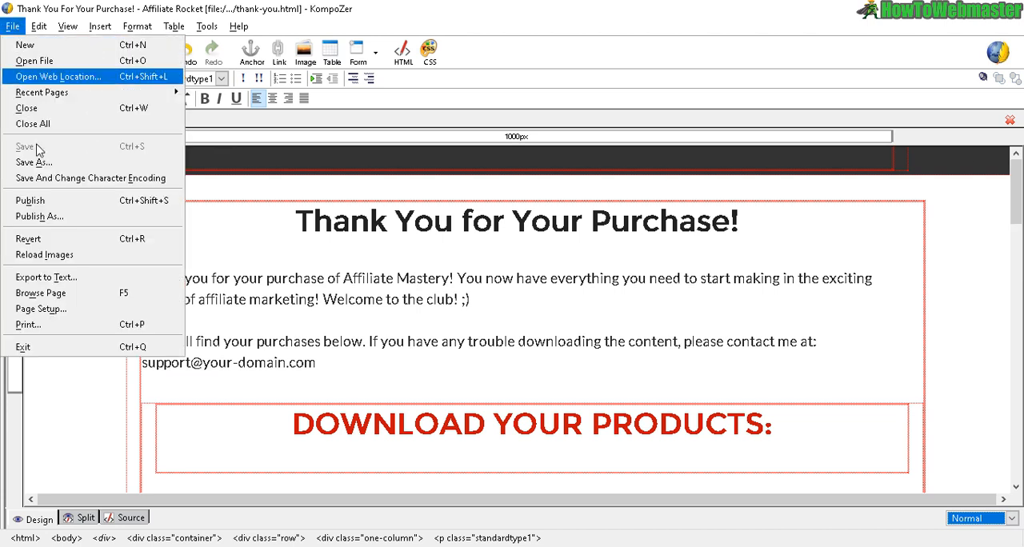
click(34, 162)
text(thank-you-upsell.html)
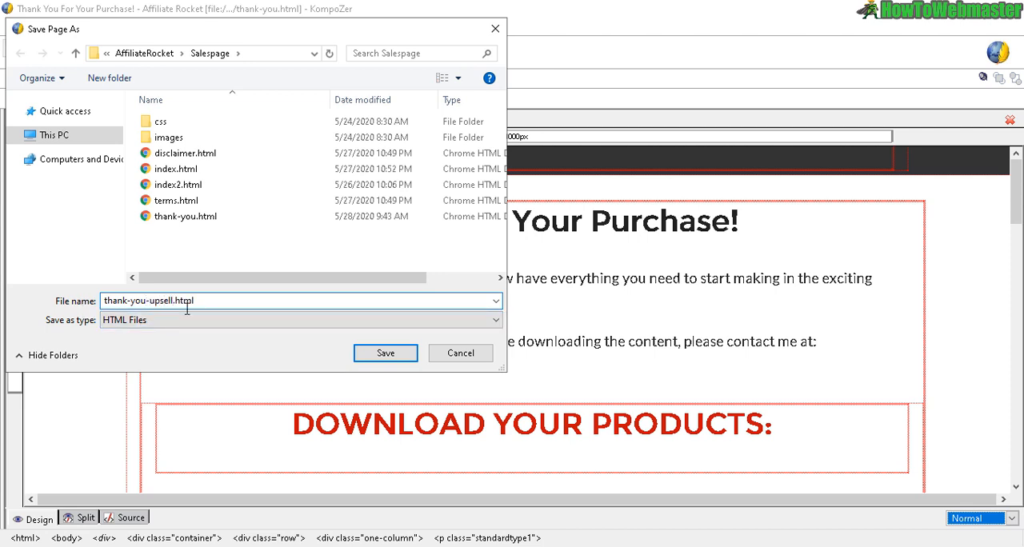
mouse_move(385, 353)
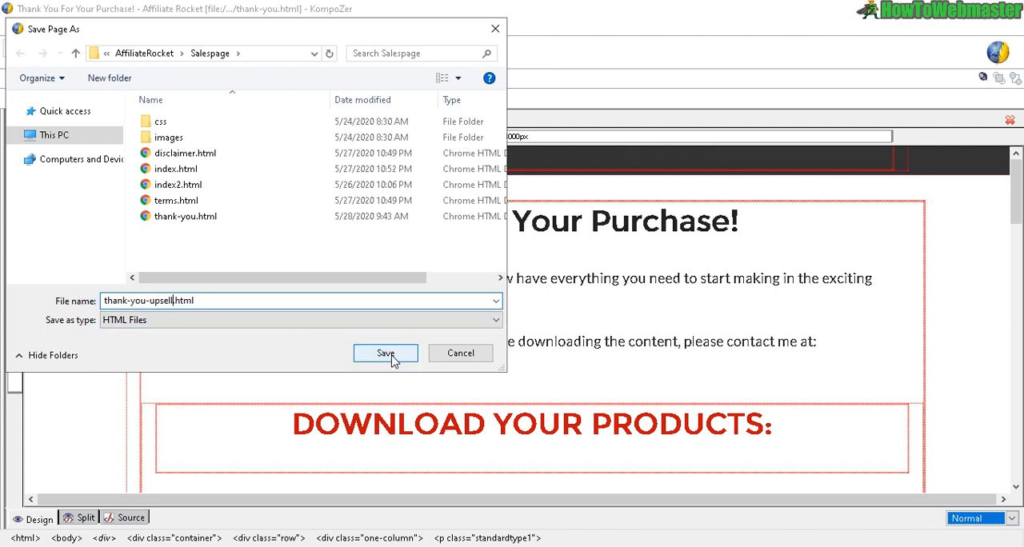
click(386, 354)
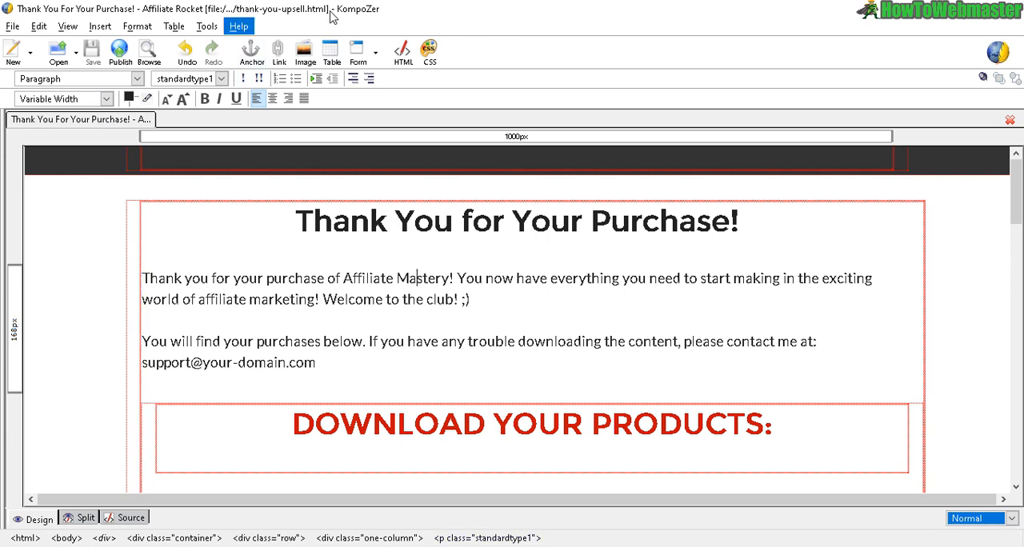
mouse_move(278, 229)
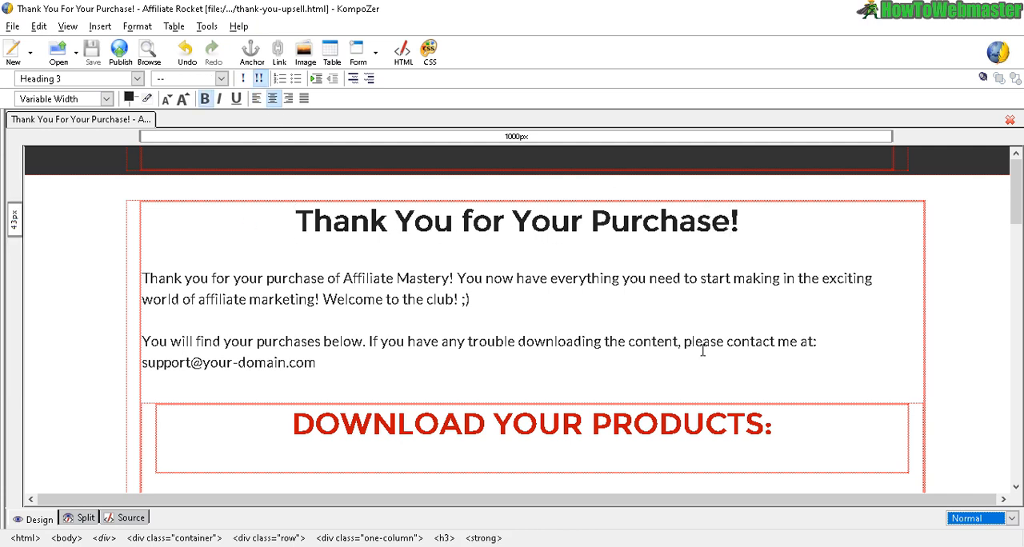
Add ' Of My Advanced Training Guide' to the H3 heading before its exclamation mark
click(732, 221)
text( Of My Advanced Training Guide)
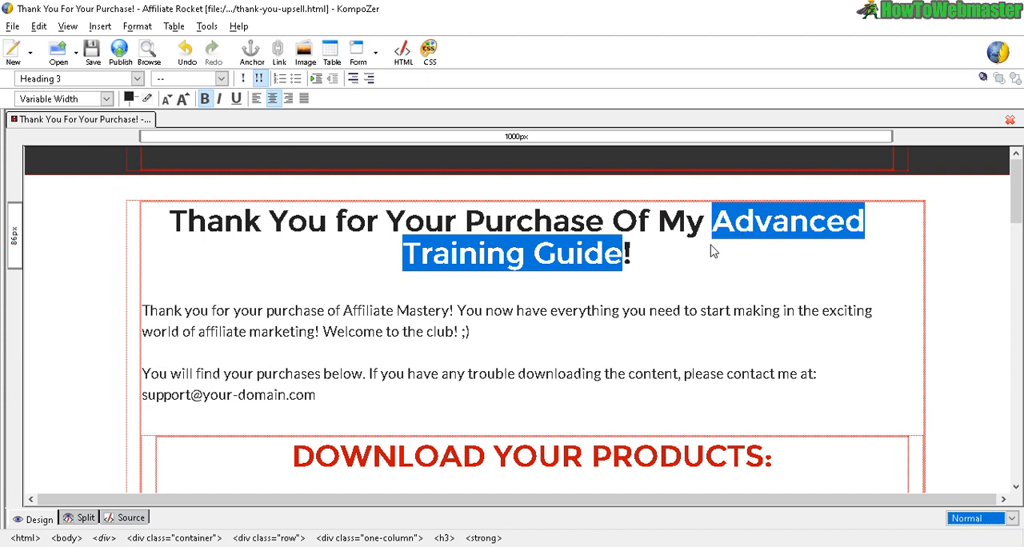
mouse_move(630, 265)
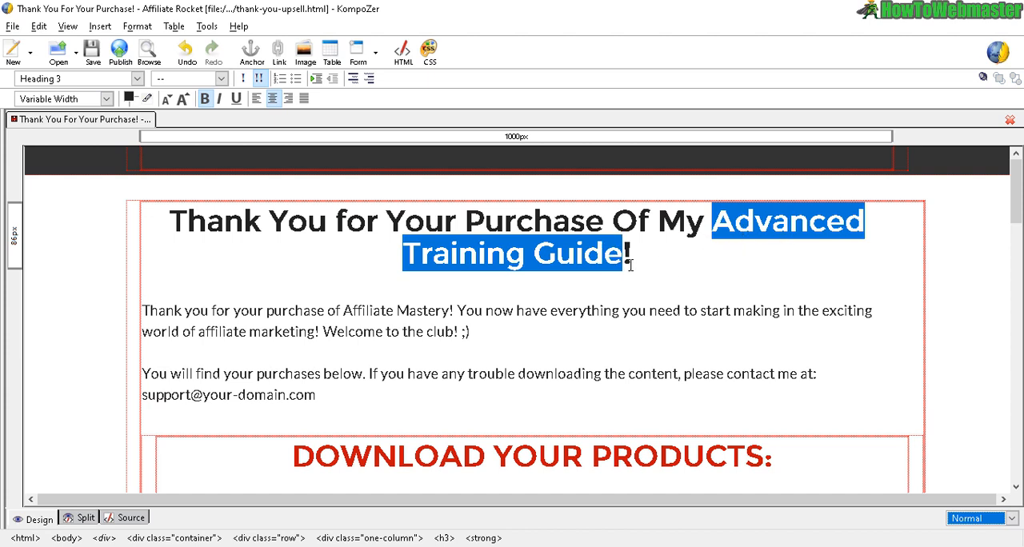
mouse_move(659, 253)
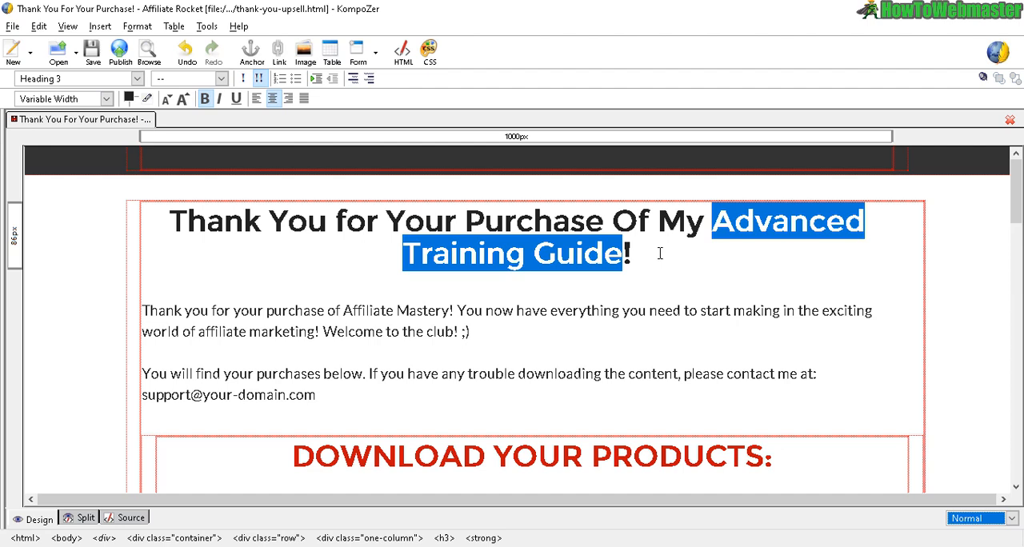
mouse_move(346, 309)
text( Adanced Trainin)
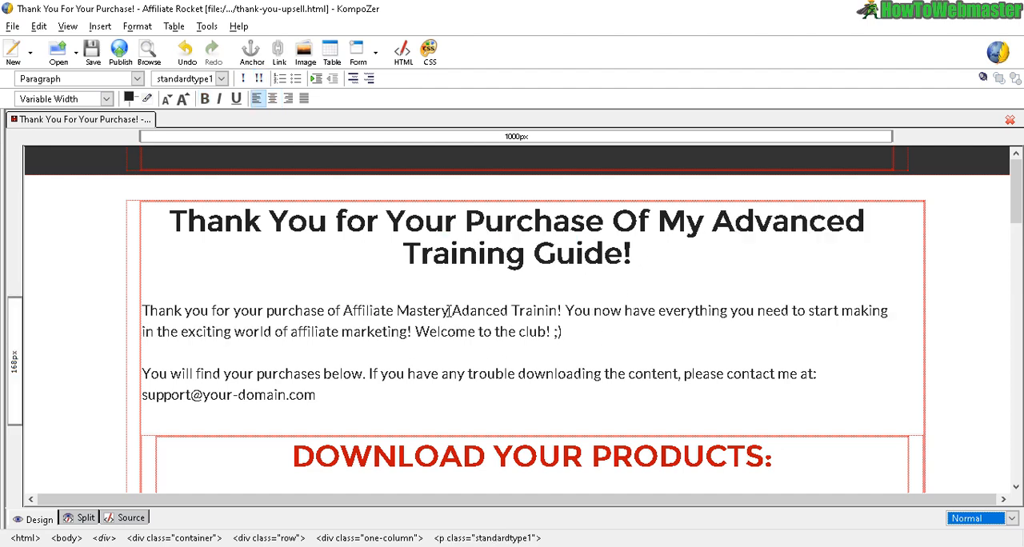
Swap the first download slot's ebook cover image for bundle-medium.png
scroll(down, 3)
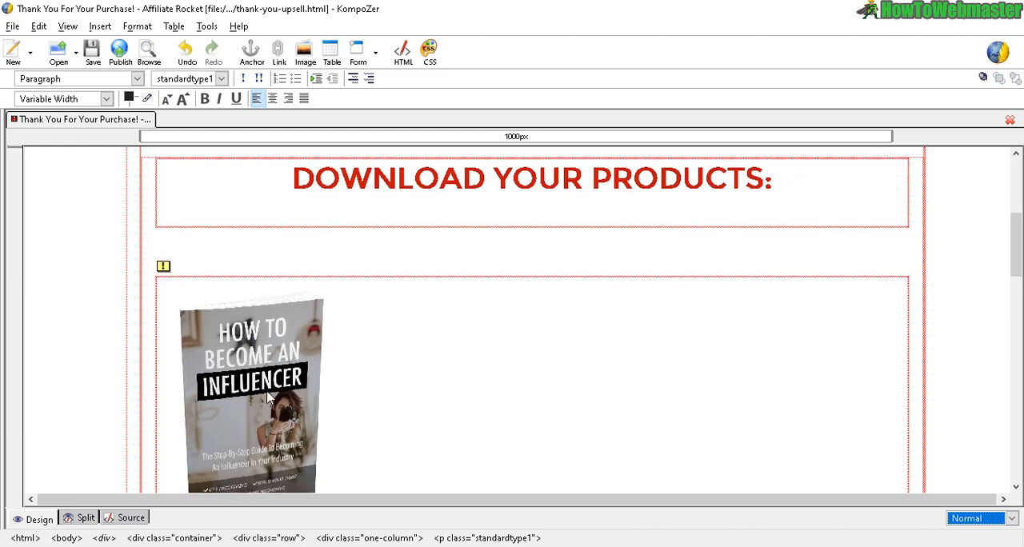
double_click(252, 395)
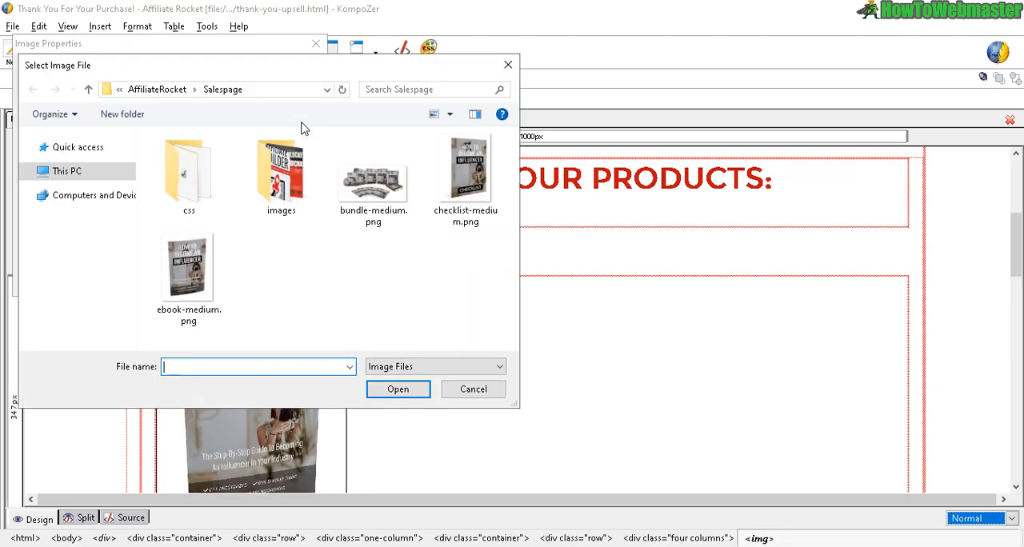
click(372, 180)
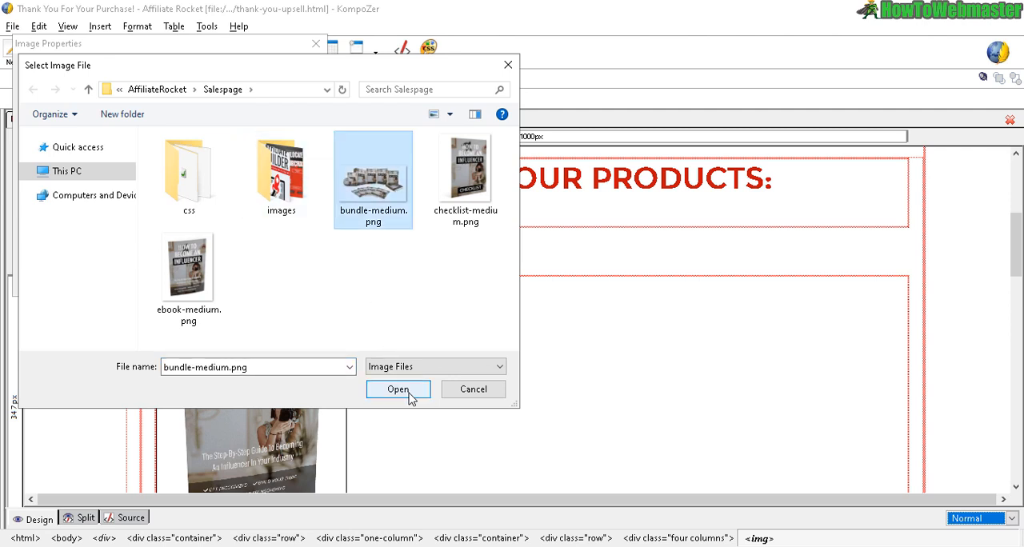
click(397, 389)
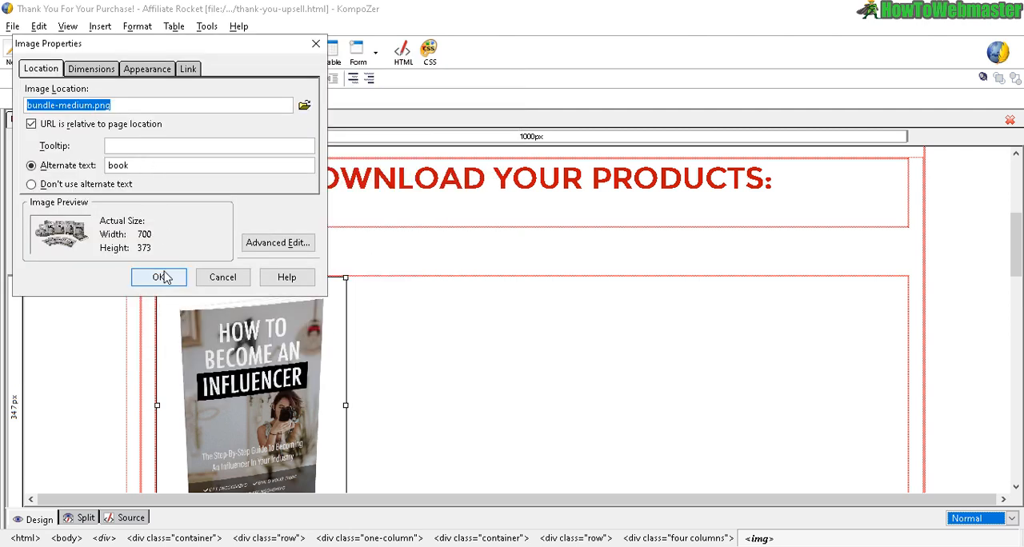
click(158, 277)
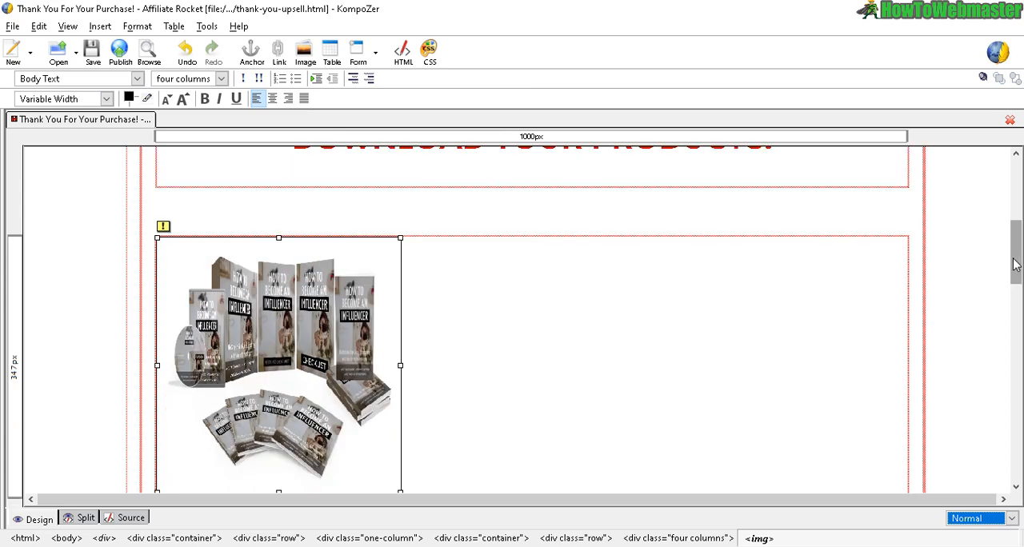
Link the CLICK HERE TO DOWNLOAD button image to upsell.pdf through Image and Link Properties
scroll(down, 3)
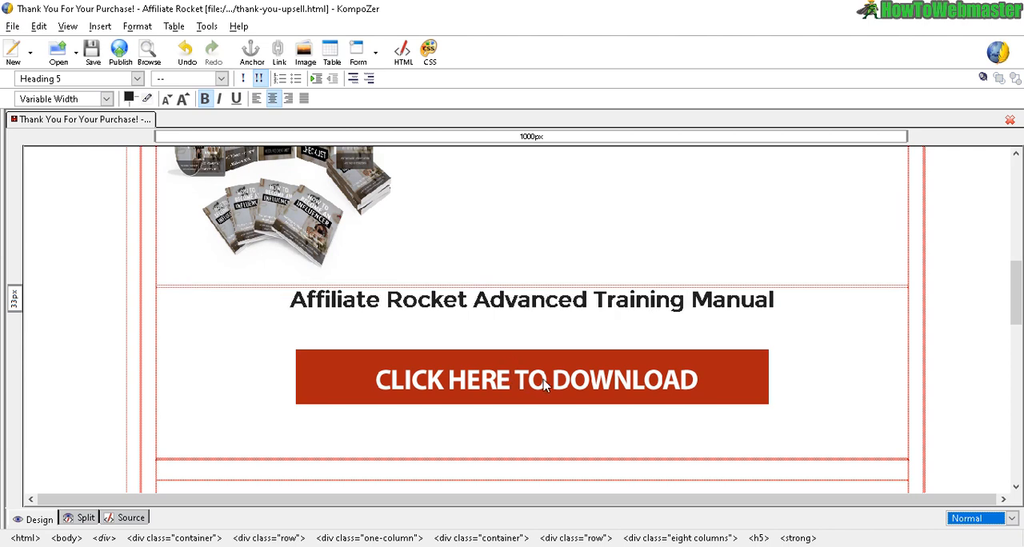
right_click(532, 378)
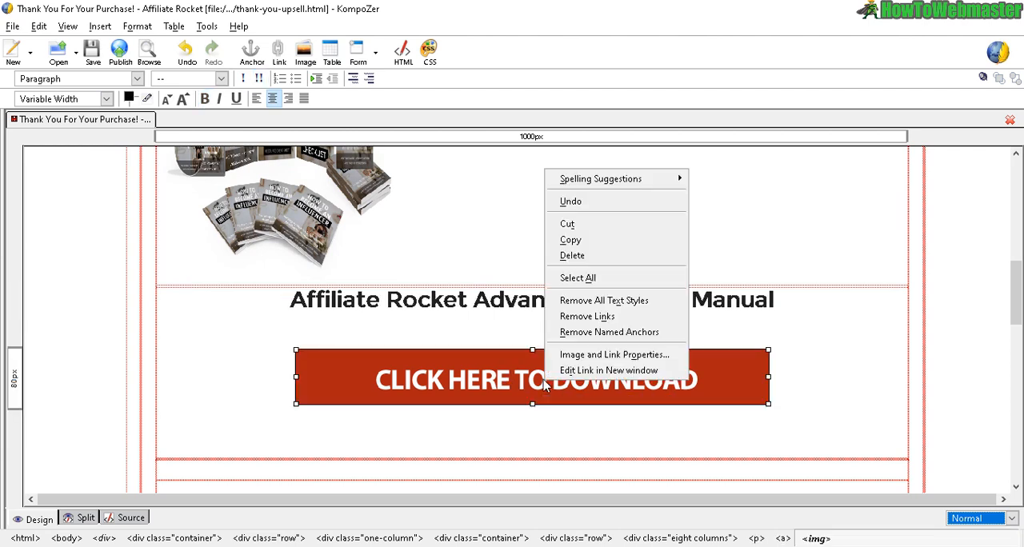
mouse_move(344, 165)
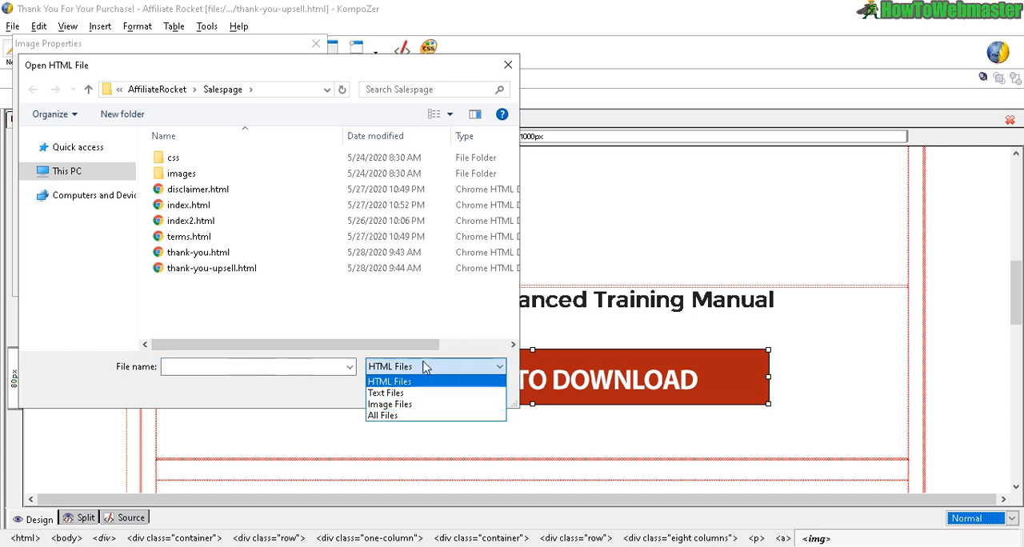
click(382, 415)
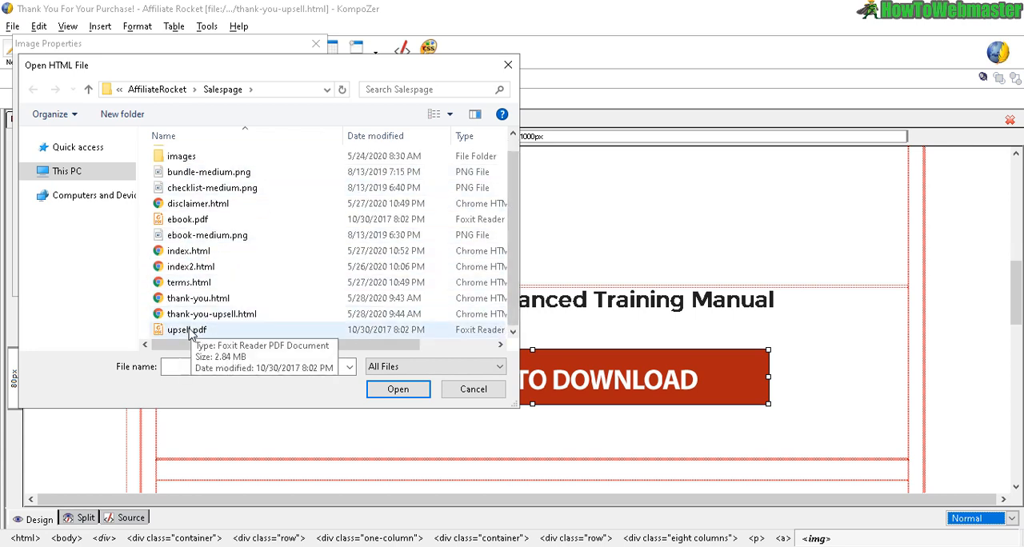
click(185, 329)
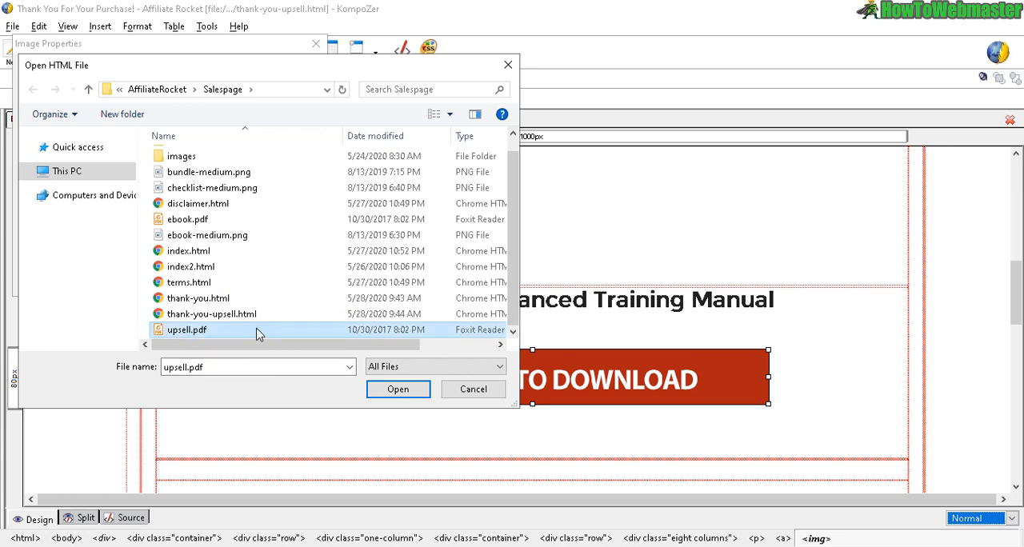
mouse_move(270, 333)
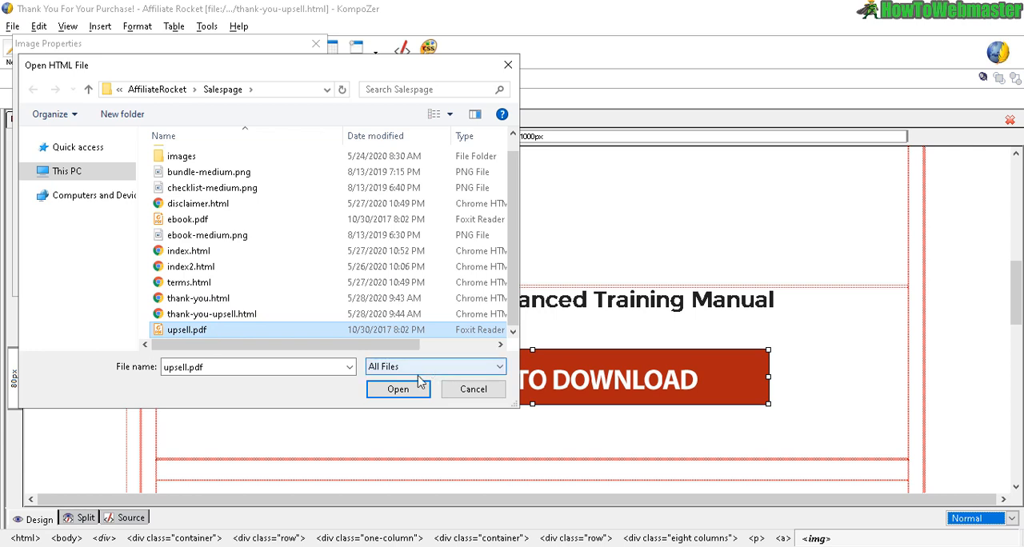
click(397, 389)
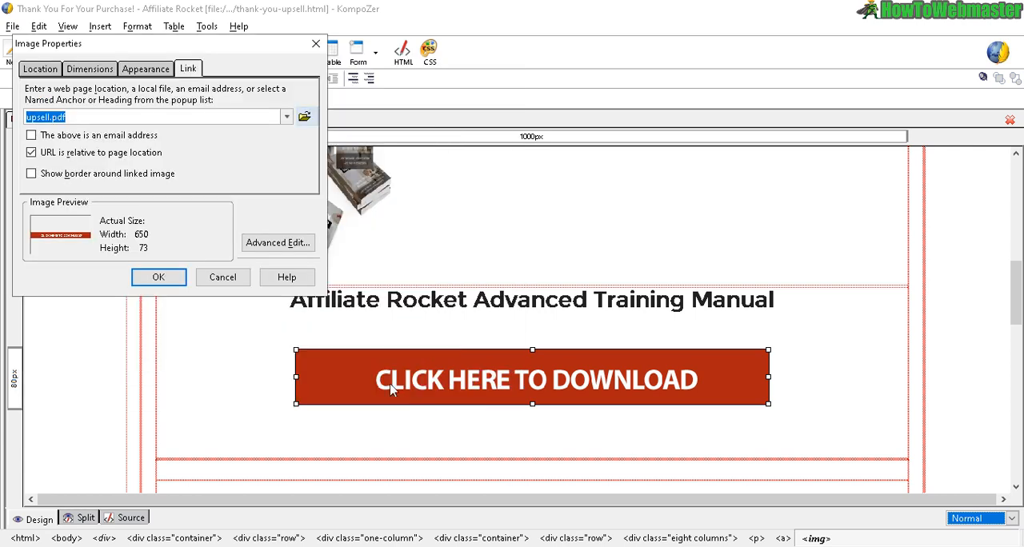
click(158, 277)
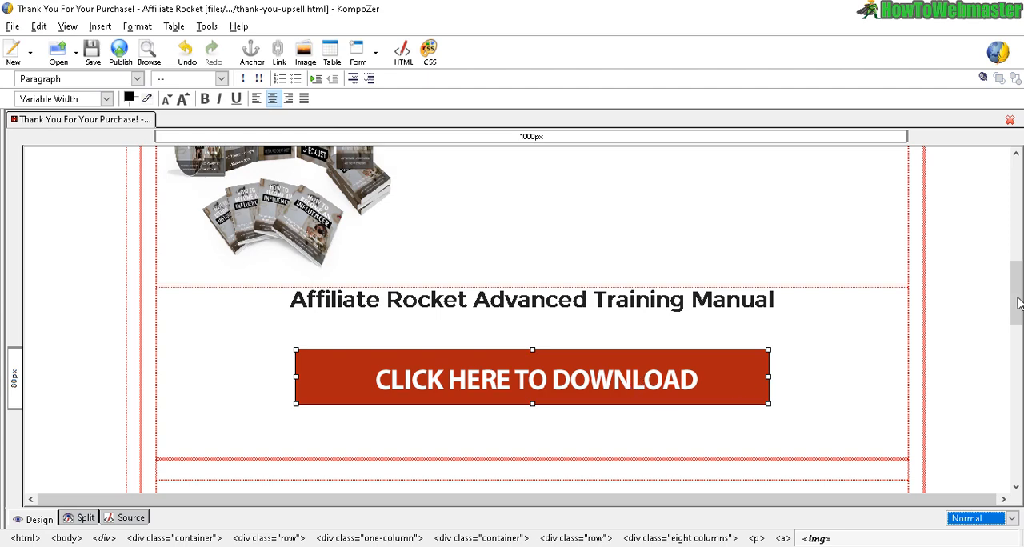
Review the thank-you-upsell page by scrolling through it, then save it
scroll(down, 3)
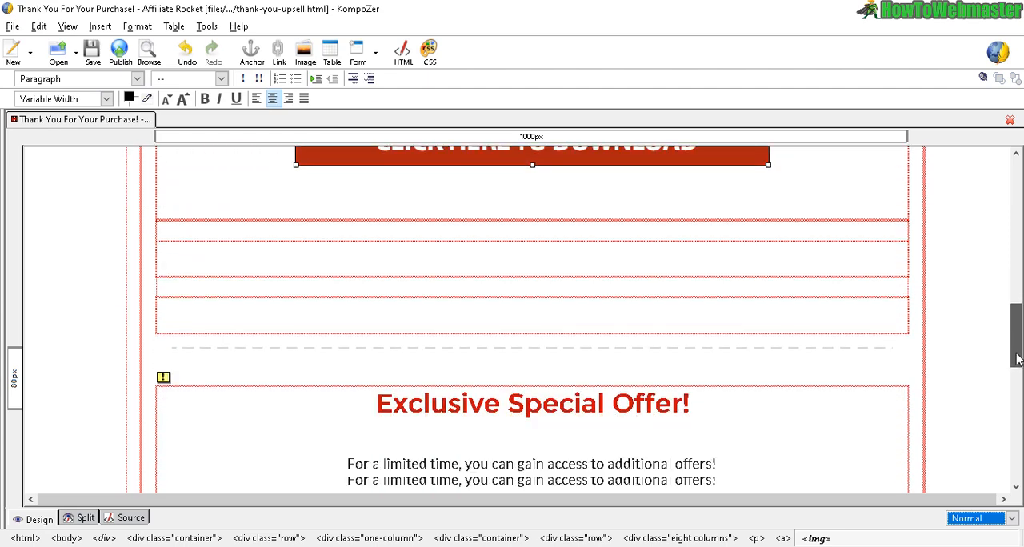
scroll(down, 3)
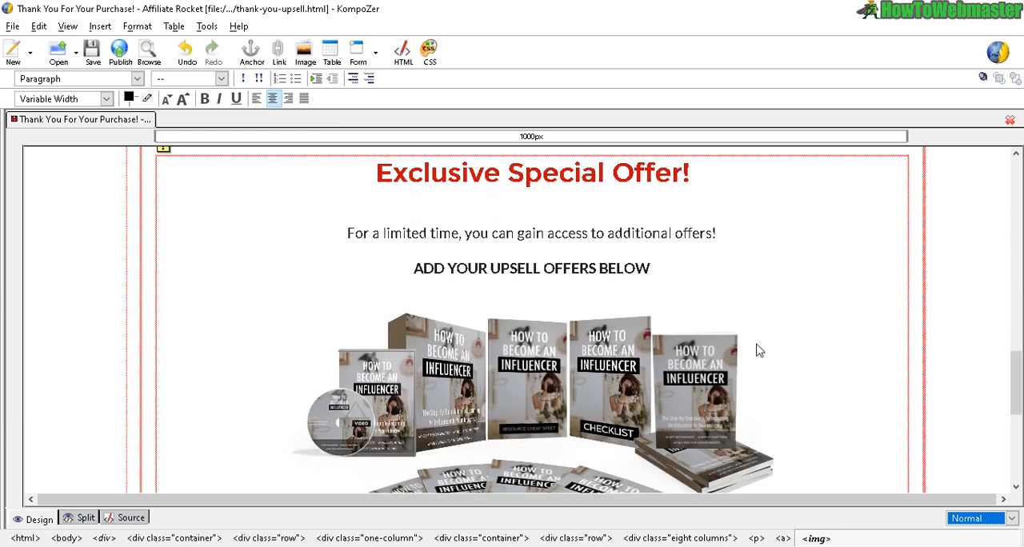
scroll(down, 3)
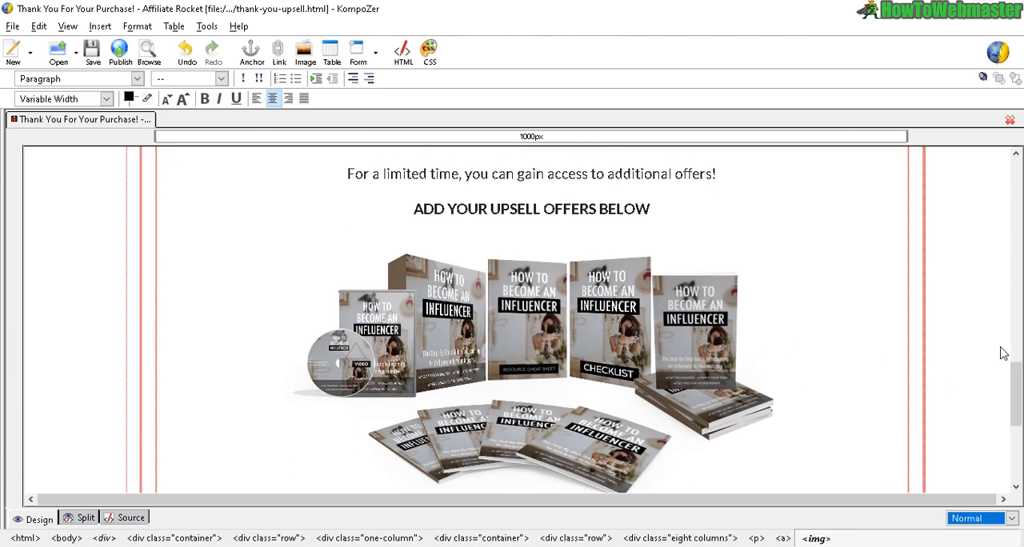
scroll(up, 3)
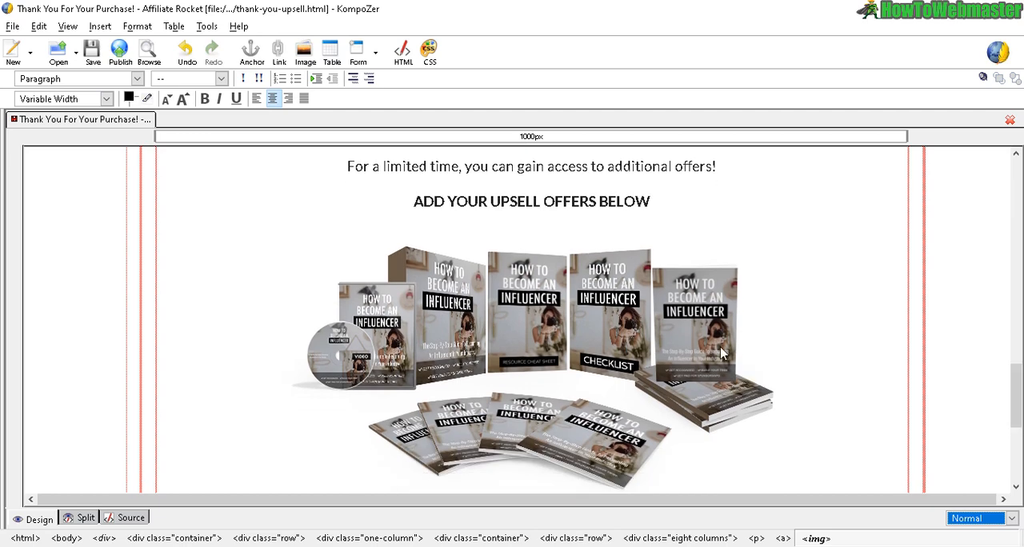
scroll(down, 3)
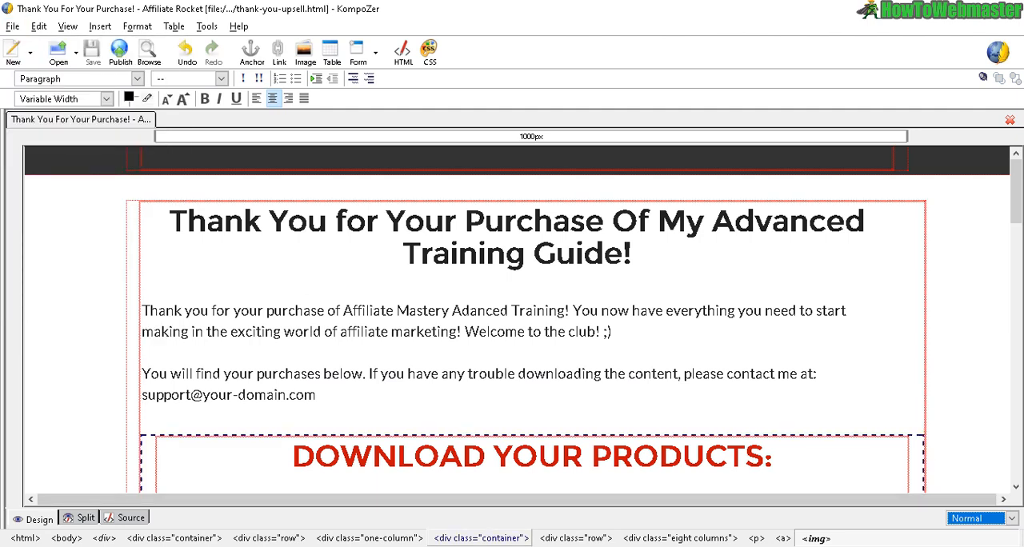
Open thank-you-upsell.html from the Salespage folder so it displays in Chrome
click(148, 50)
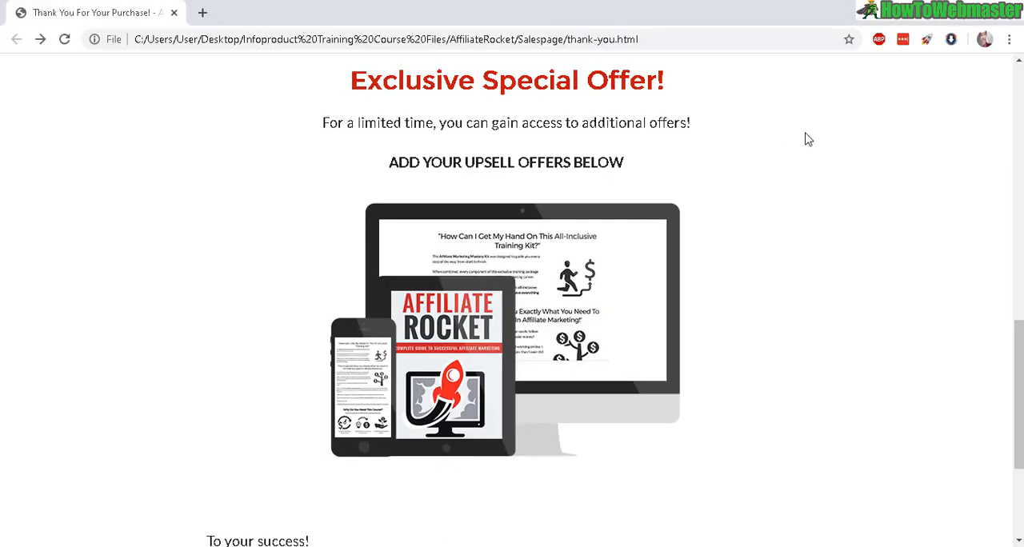
scroll(up, 3)
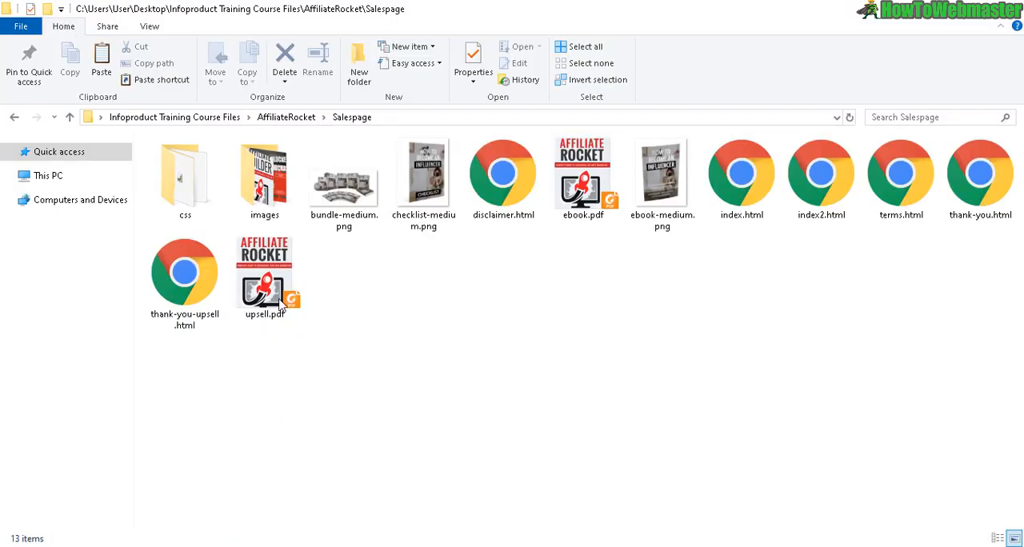
click(185, 276)
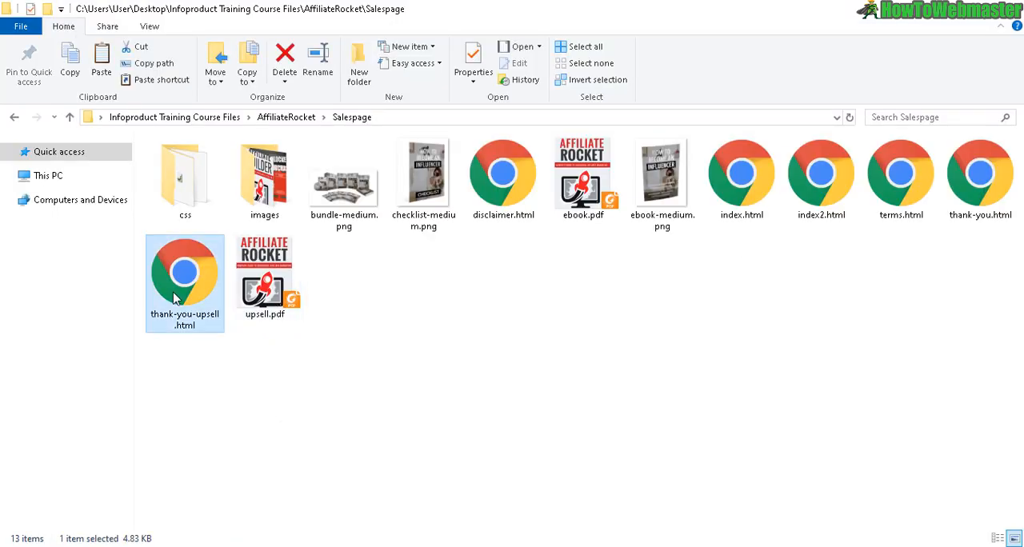
double_click(184, 282)
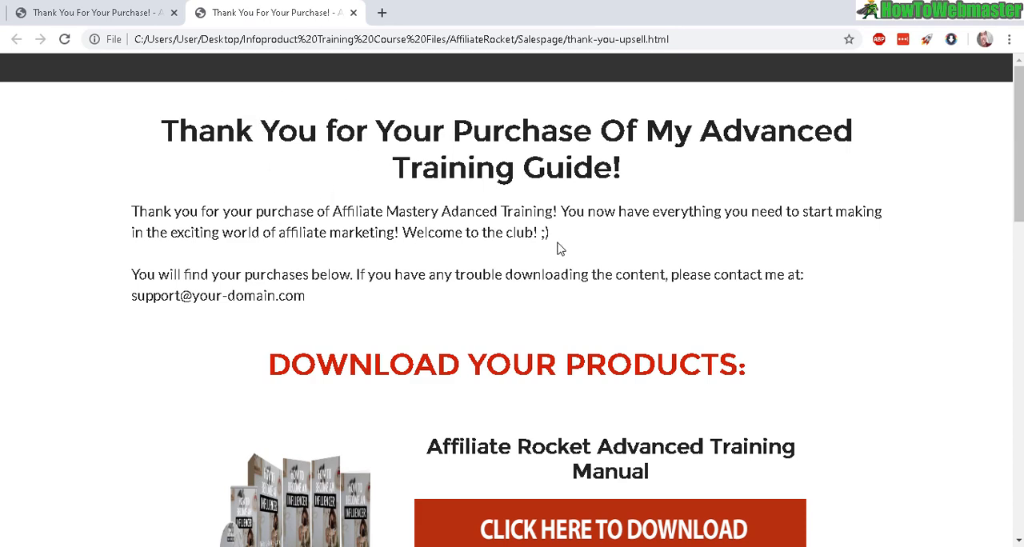
scroll(down, 3)
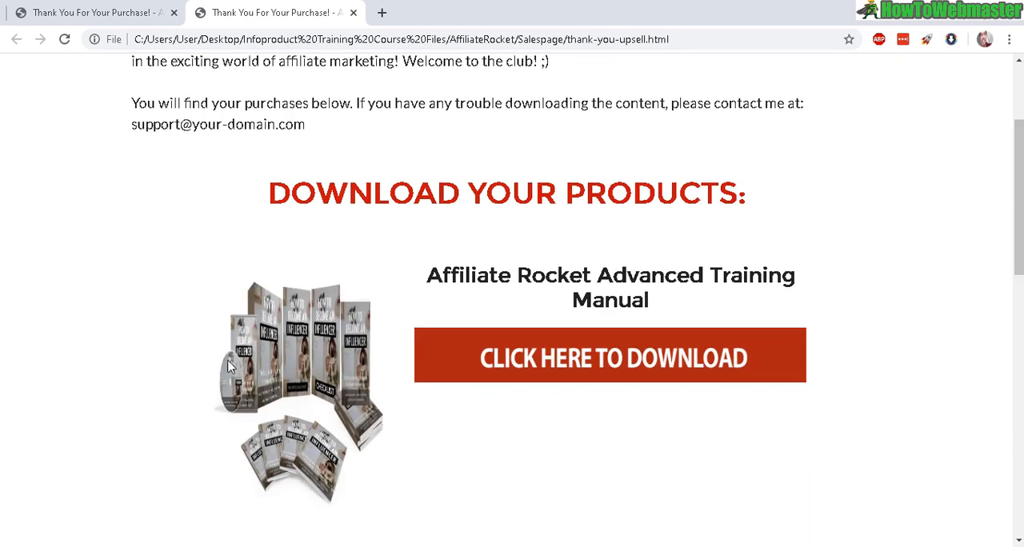
scroll(up, 3)
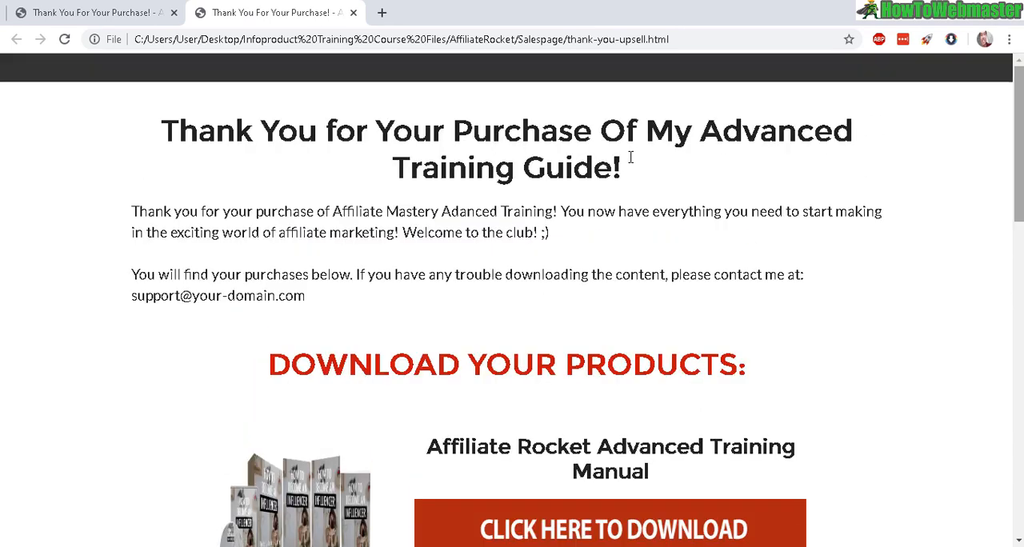
drag(644, 130, 620, 168)
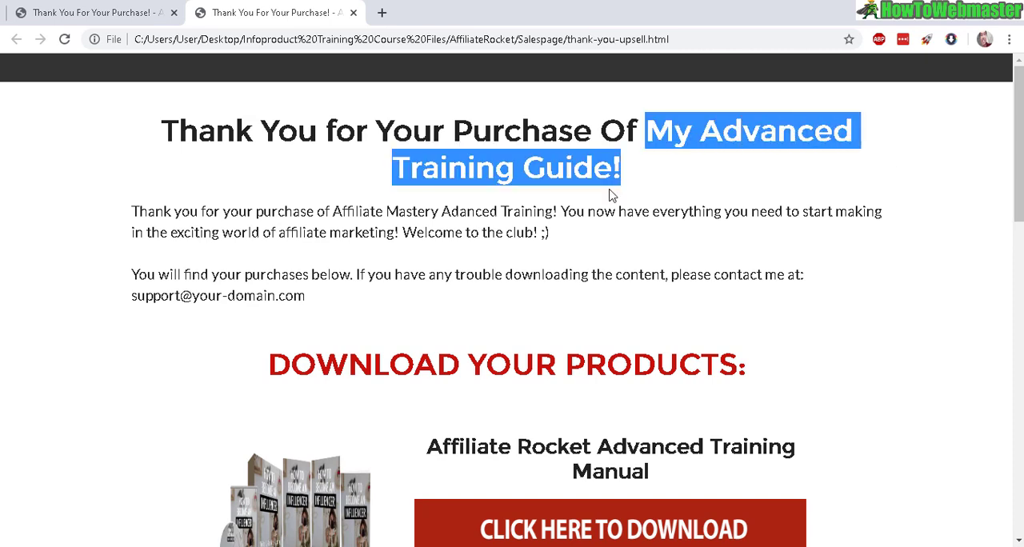
scroll(down, 3)
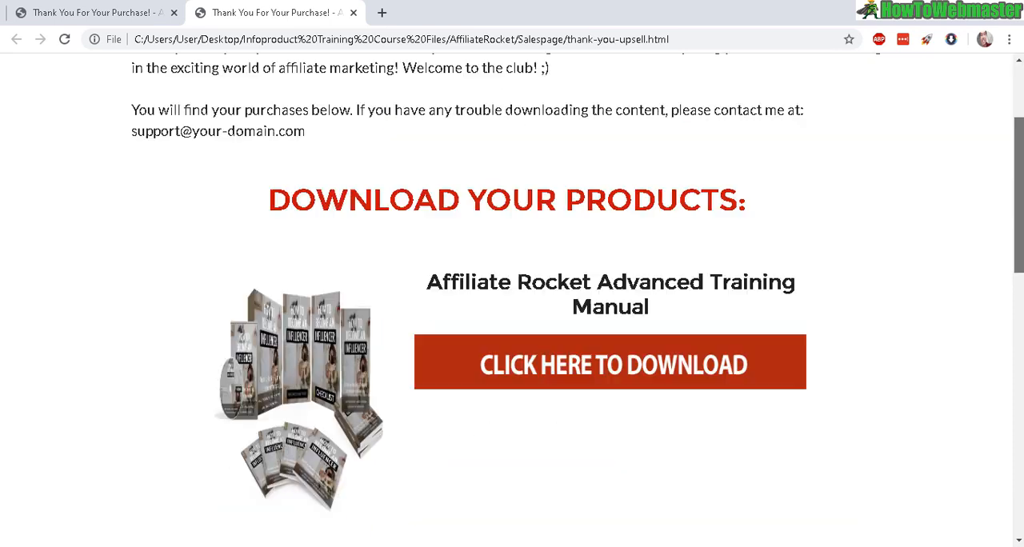
scroll(down, 3)
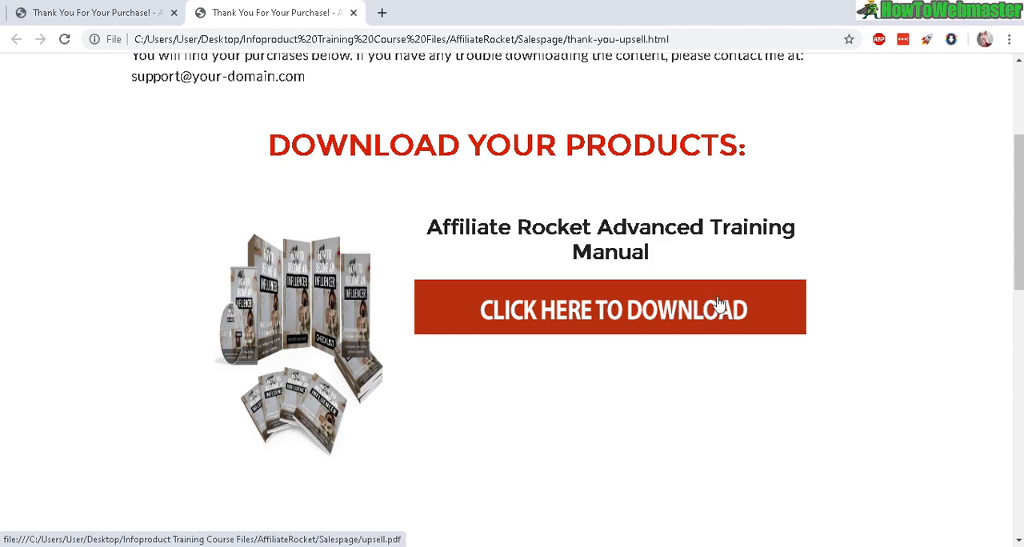
scroll(up, 3)
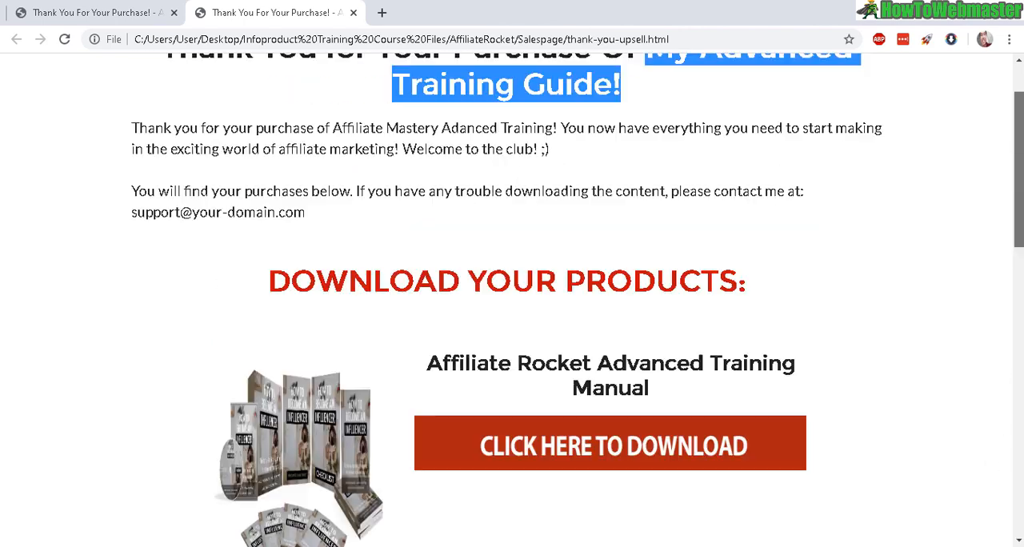
scroll(down, 3)
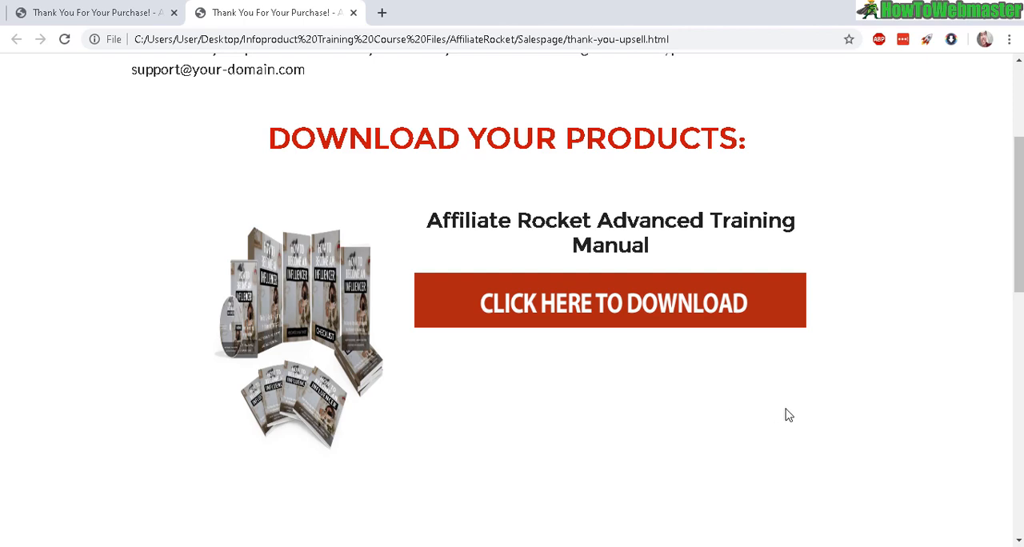
scroll(up, 3)
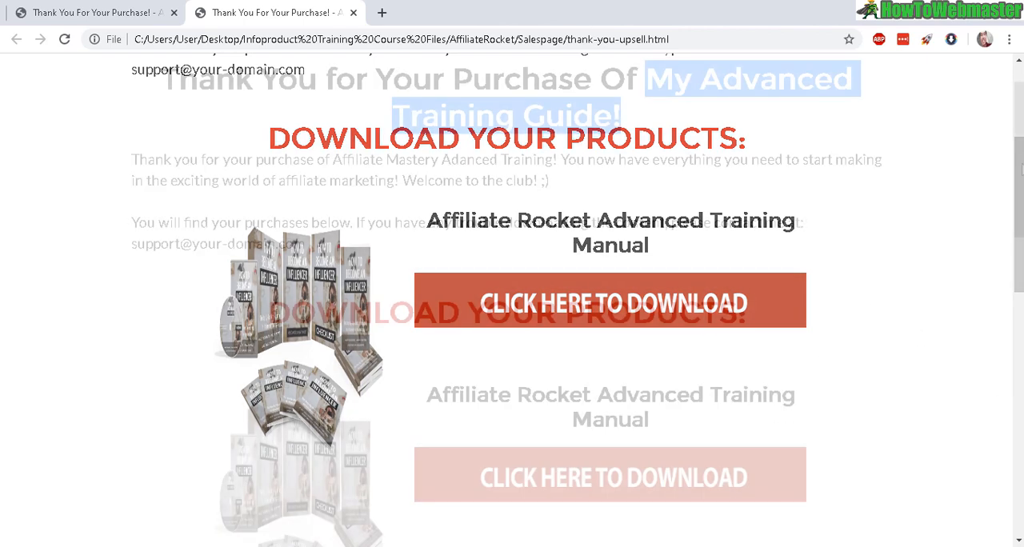
scroll(up, 3)
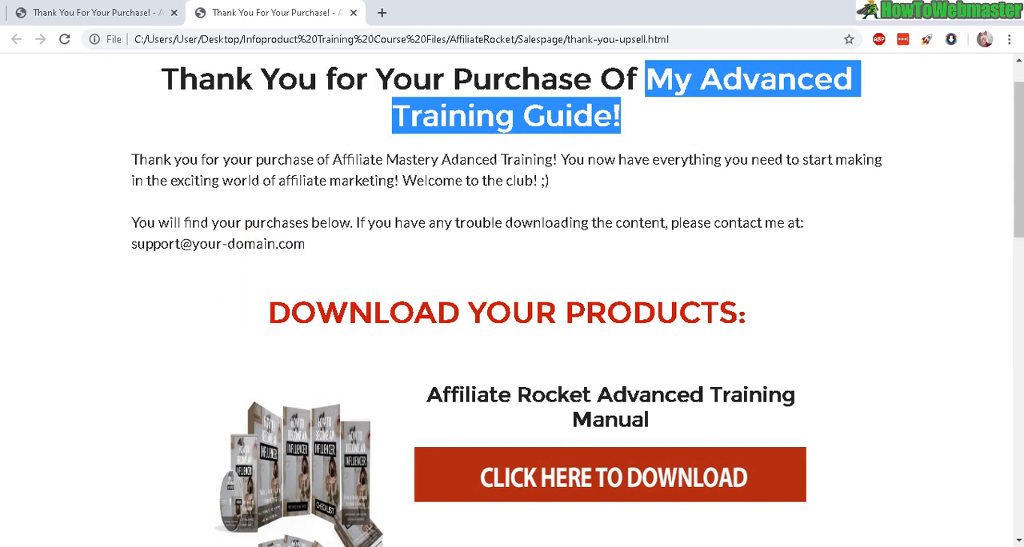